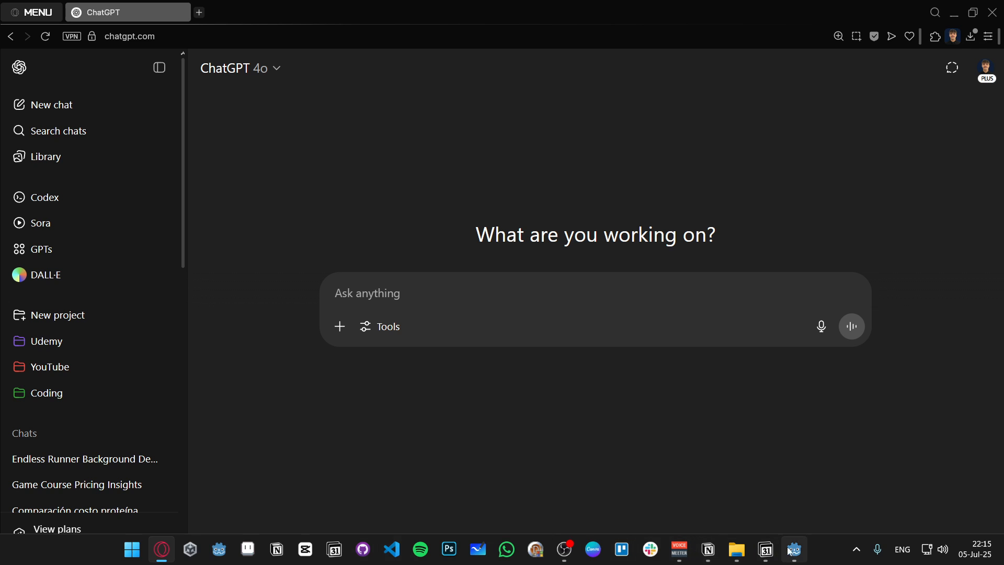
# Minimize the Godot Project Manager and open the Udemy project in ChatGPT
pyautogui.click(794, 549)
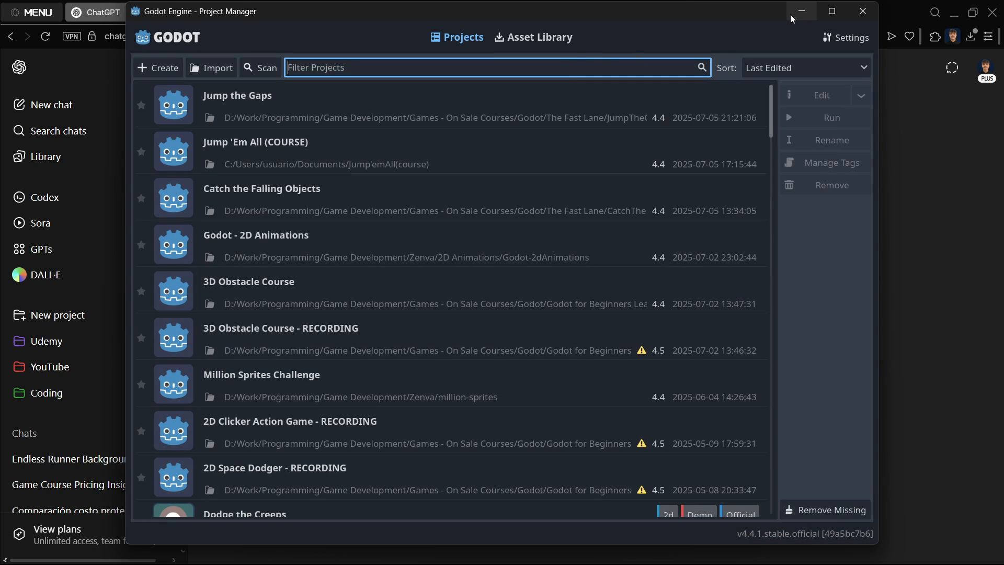
pyautogui.click(862, 11)
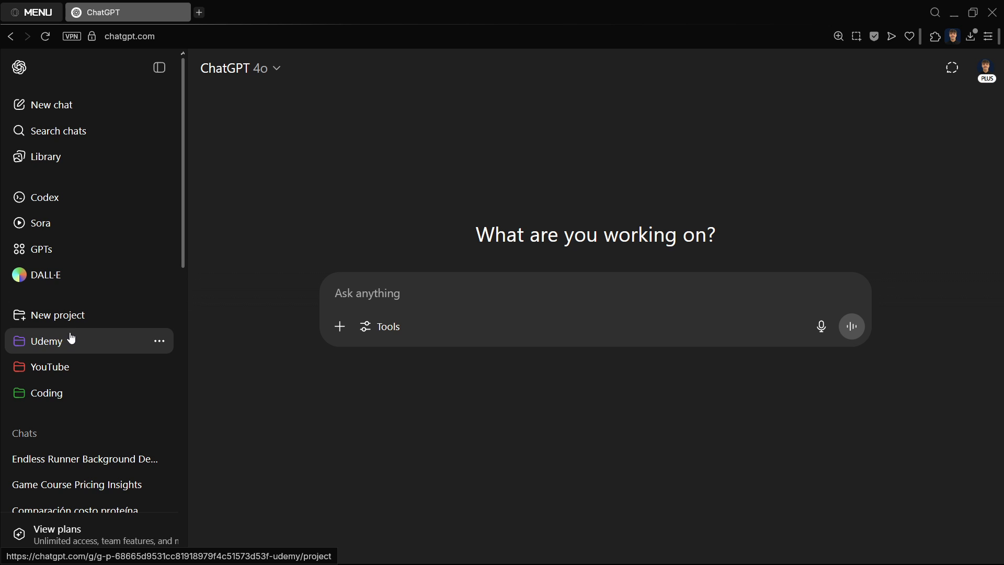
pyautogui.click(46, 340)
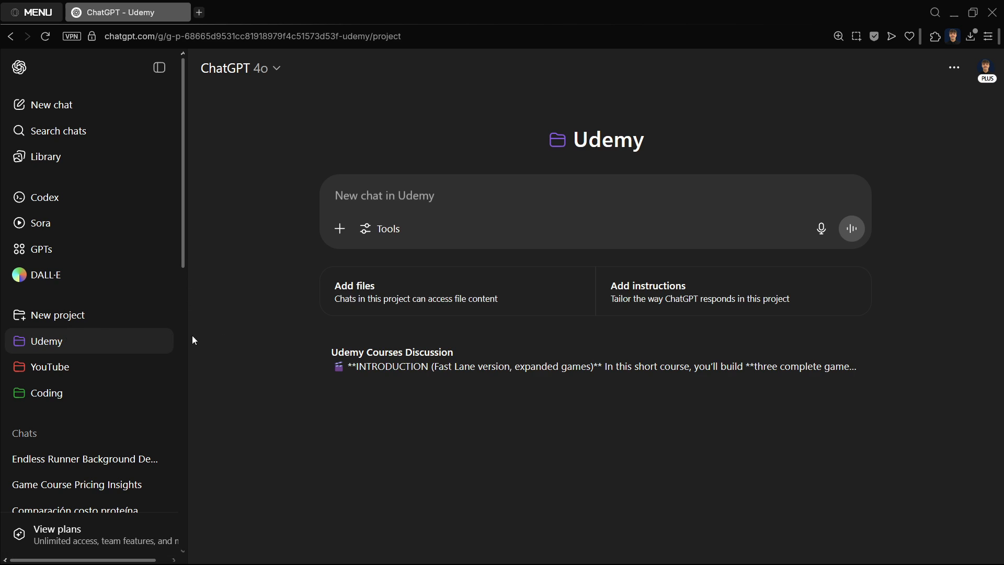
# Open the Udemy Courses Discussion chat and highlight its opening prompt about Udemy courses
pyautogui.click(392, 352)
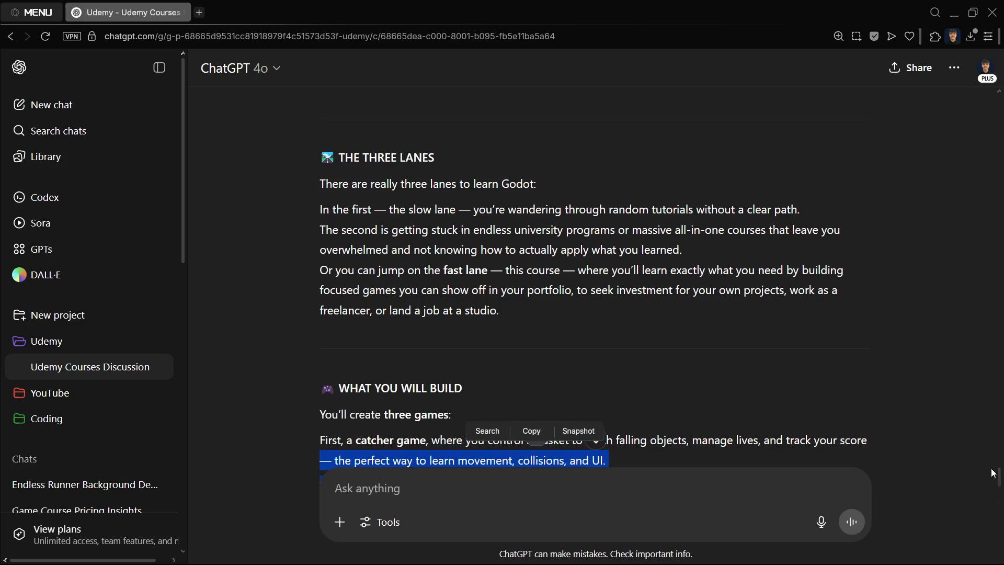
pyautogui.scroll(-3)
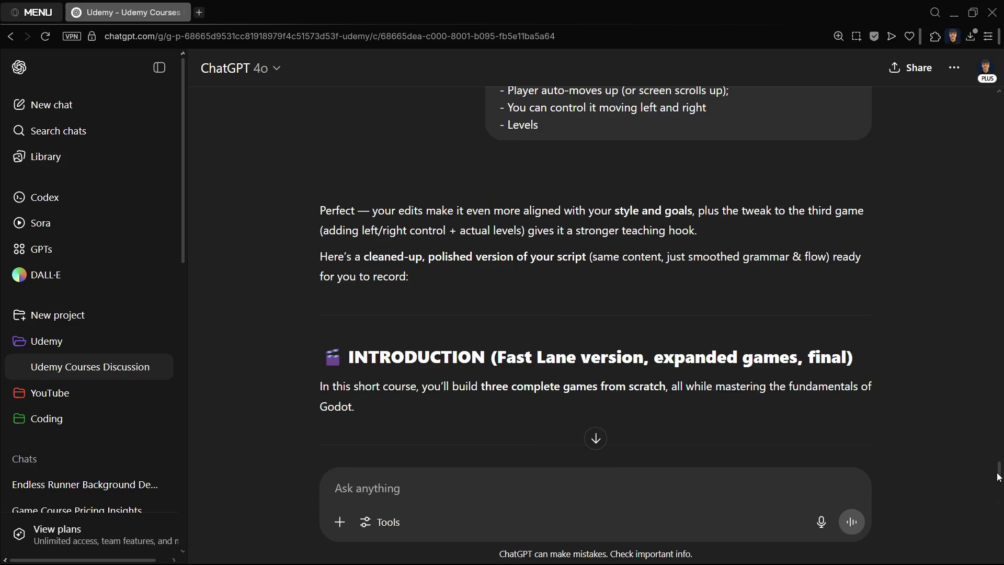
pyautogui.scroll(-3)
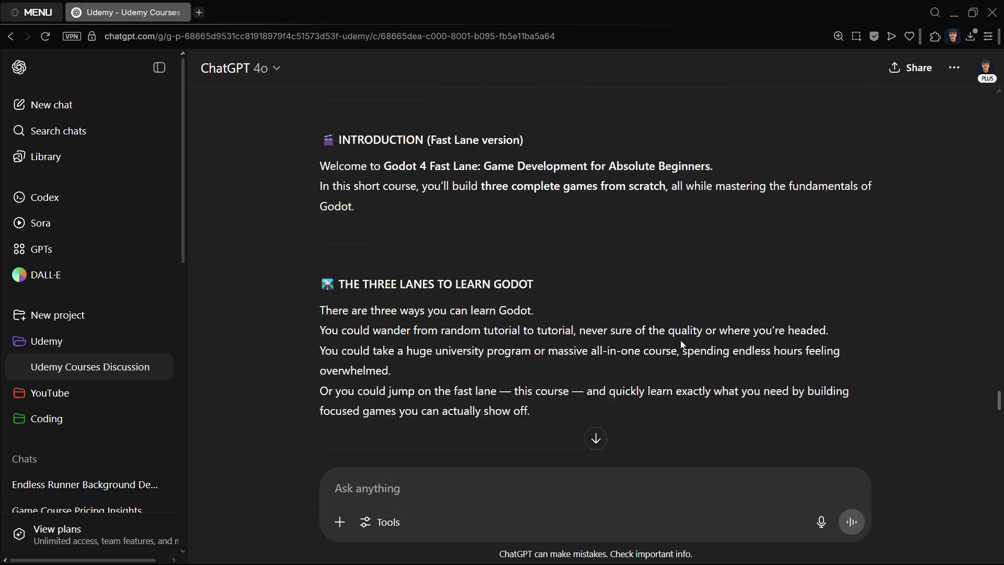
pyautogui.scroll(-3)
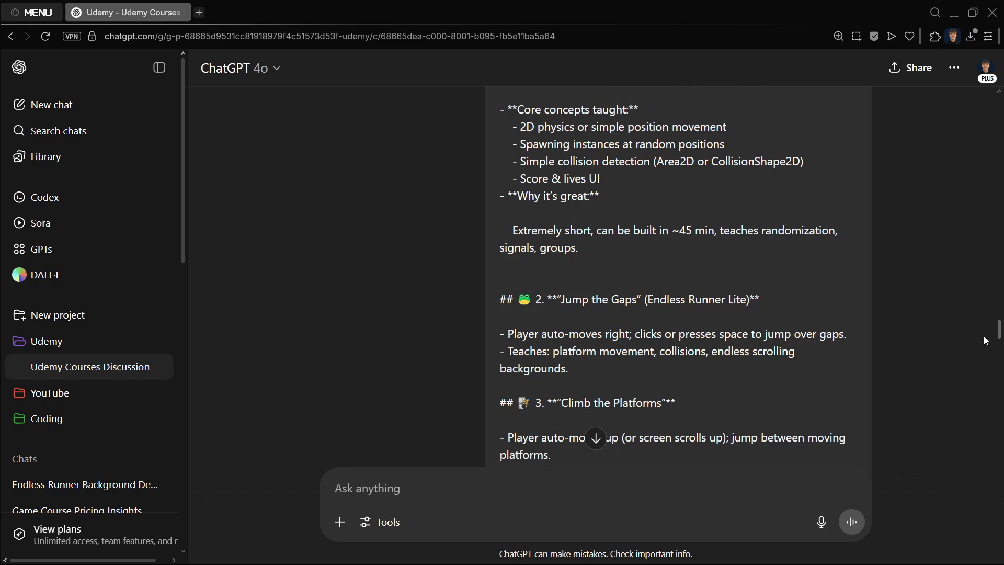
pyautogui.scroll(3)
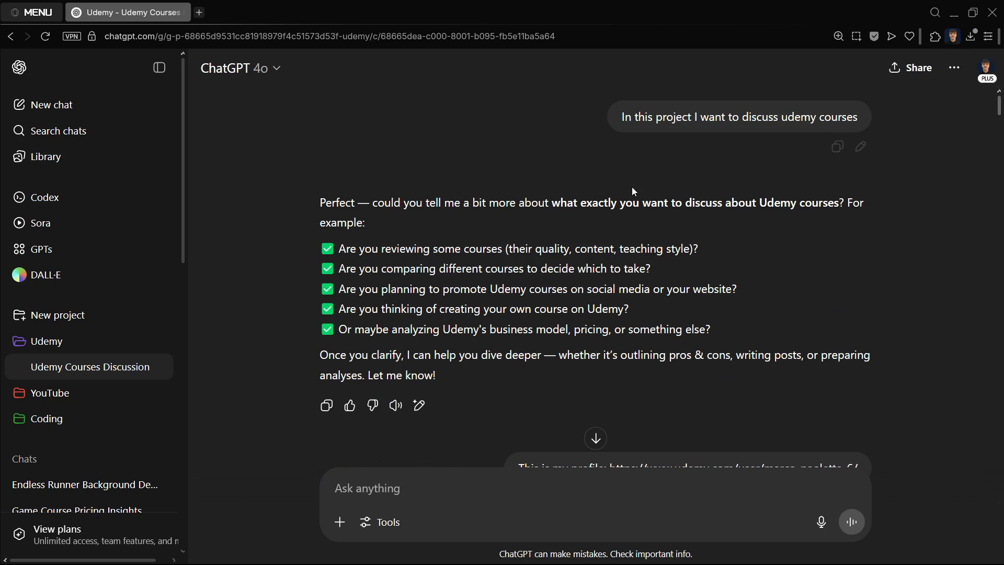
pyautogui.moveTo(621, 117); pyautogui.dragTo(775, 117)
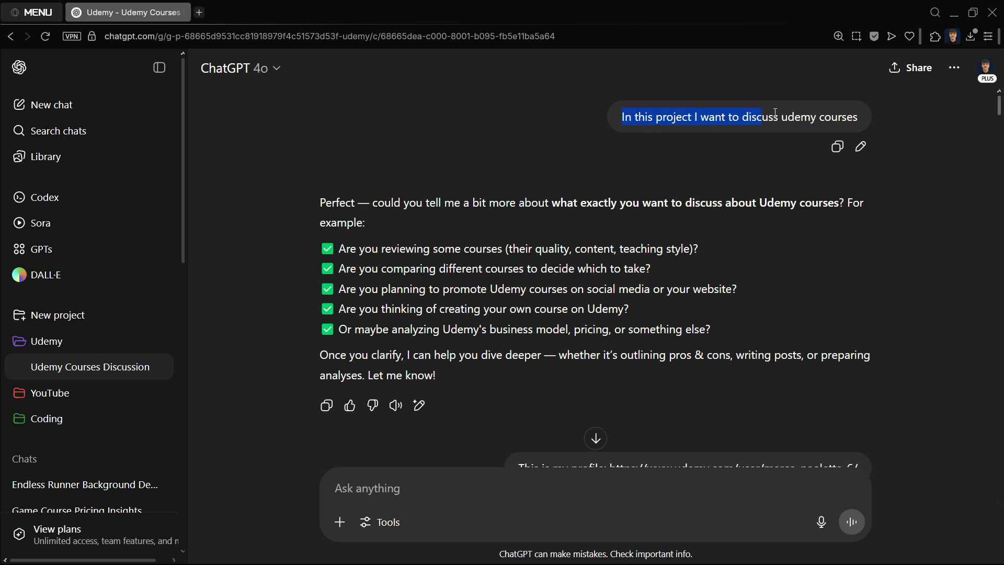
pyautogui.click(718, 171)
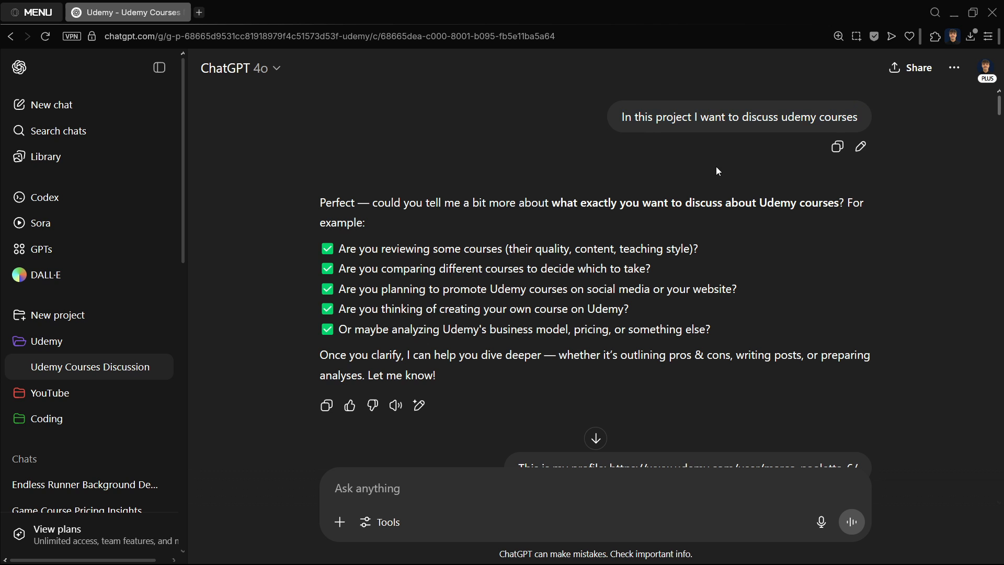
# Scroll down through the course title suggestions and Godot game ideas
pyautogui.scroll(-3)
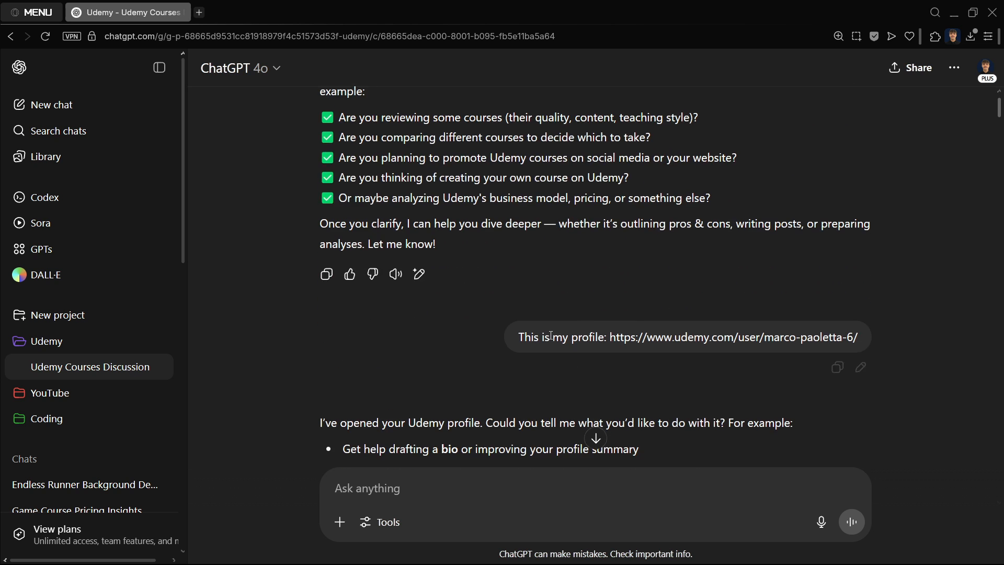
pyautogui.scroll(-3)
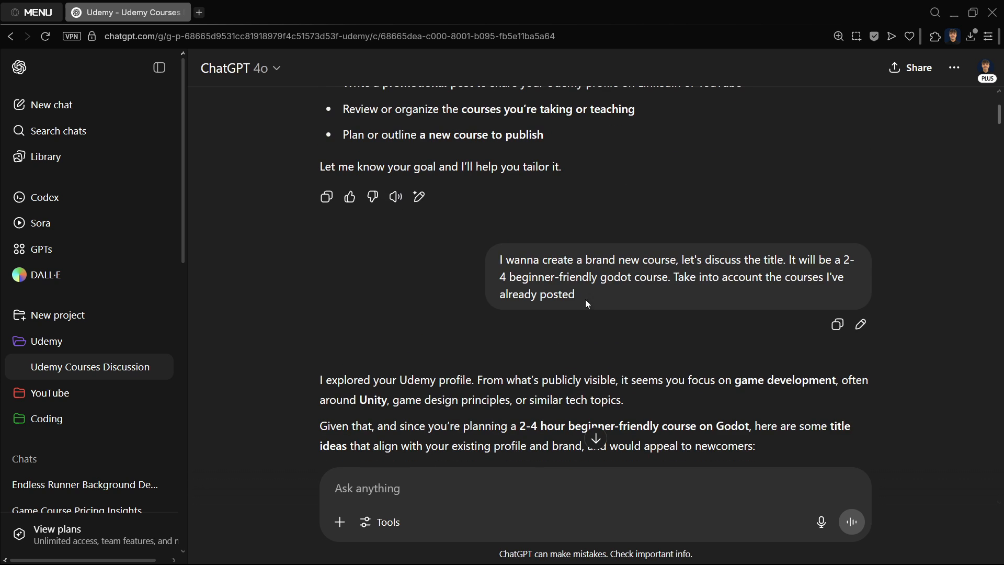
pyautogui.scroll(-3)
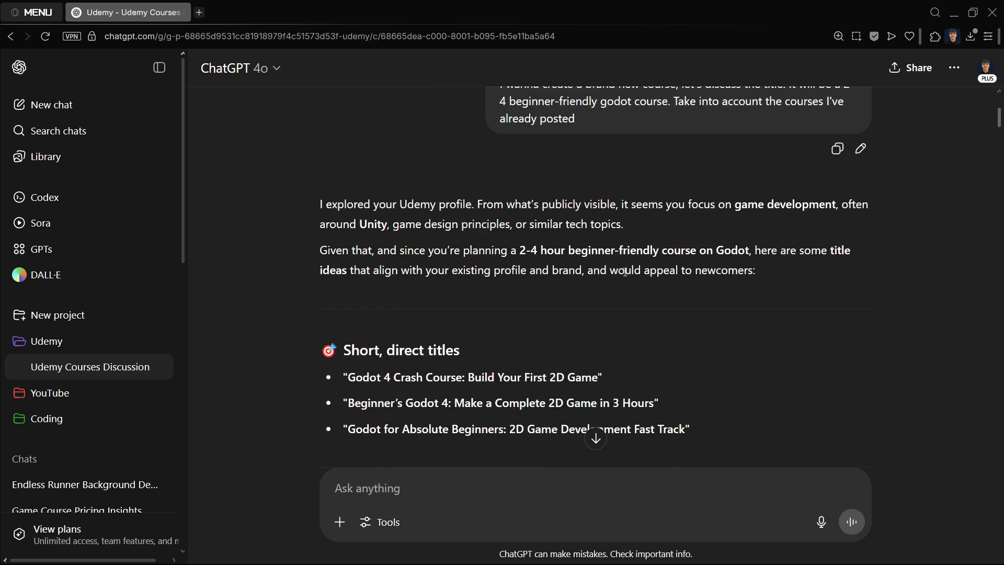
pyautogui.scroll(-3)
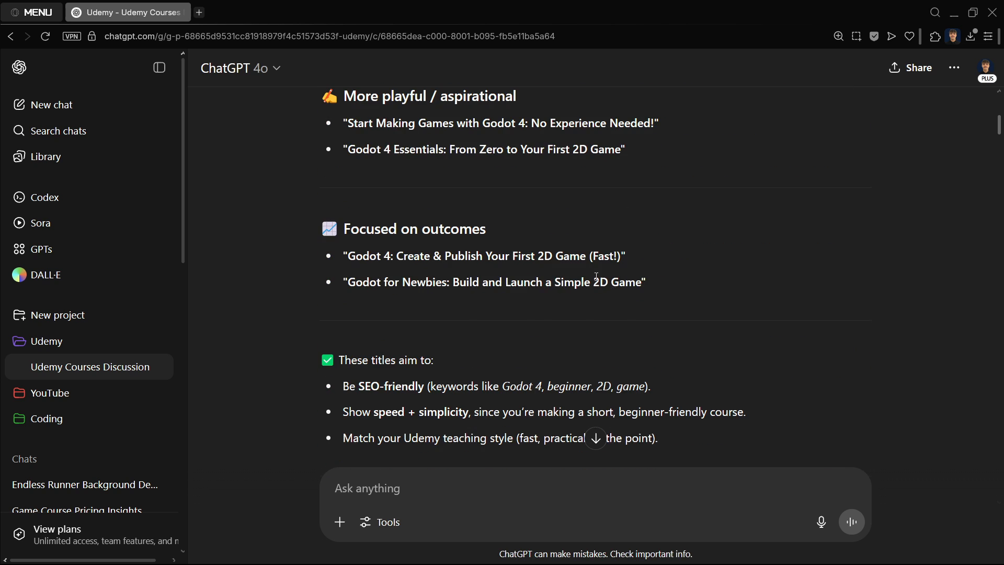
pyautogui.scroll(-3)
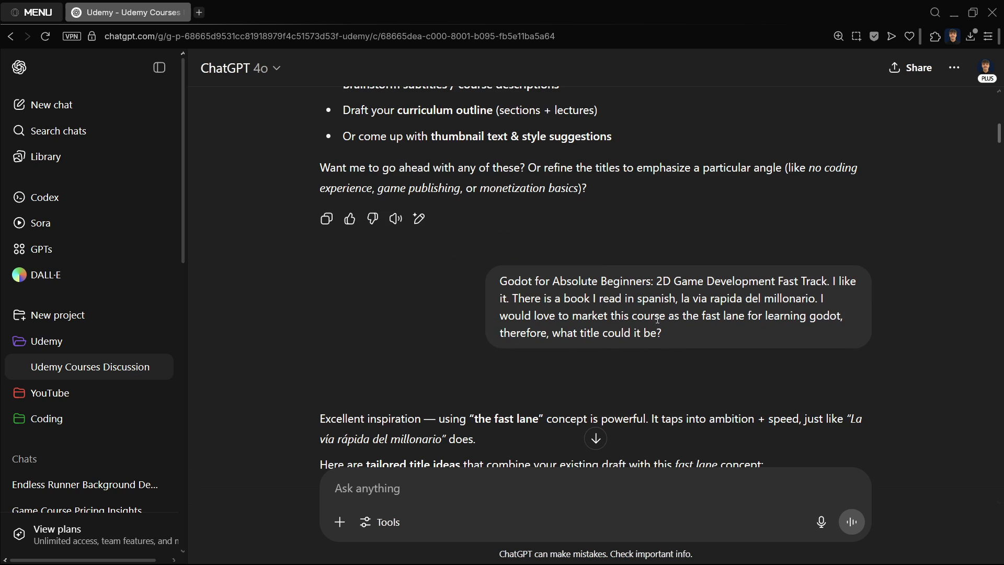
pyautogui.scroll(-3)
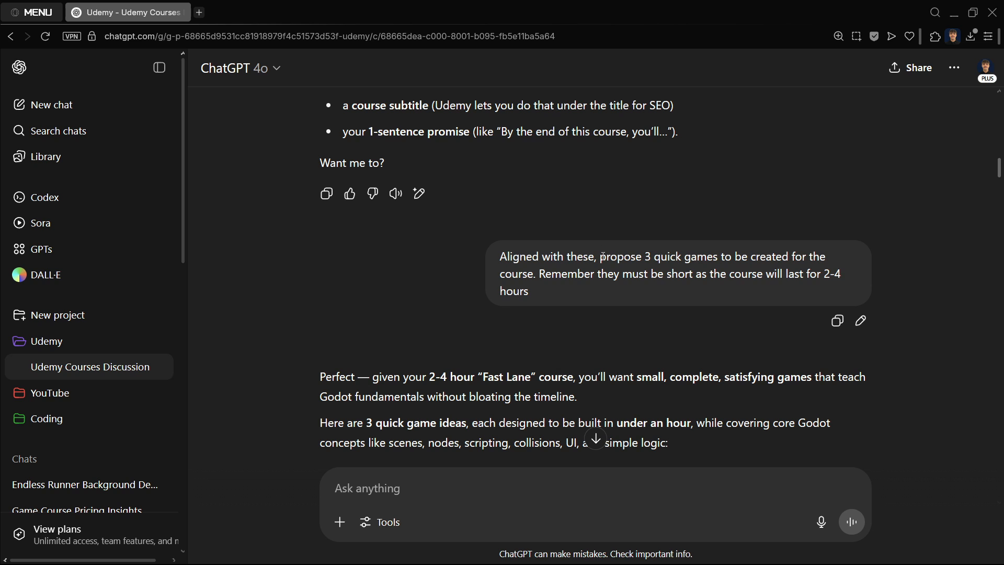
pyautogui.moveTo(599, 256); pyautogui.dragTo(761, 273)
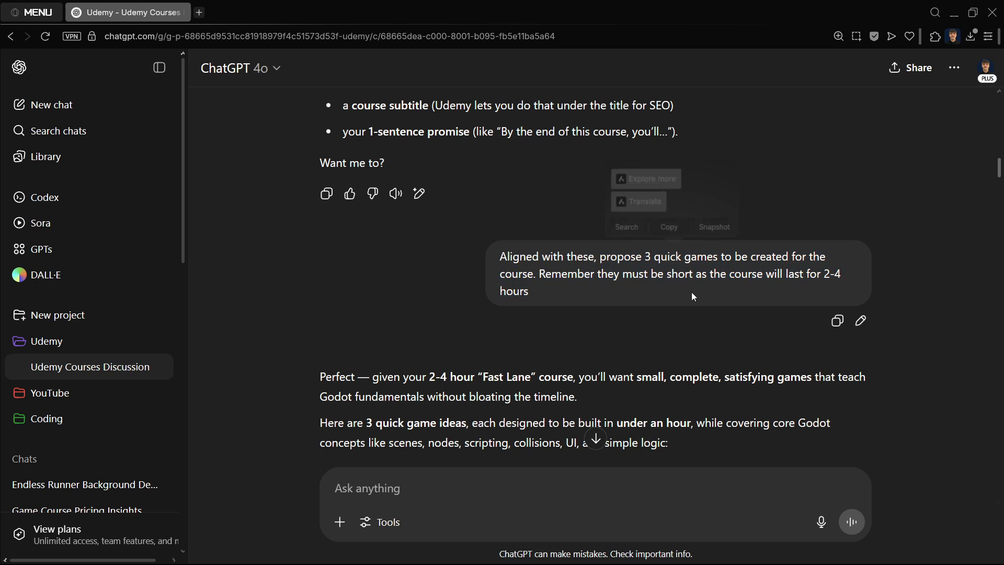
pyautogui.scroll(-3)
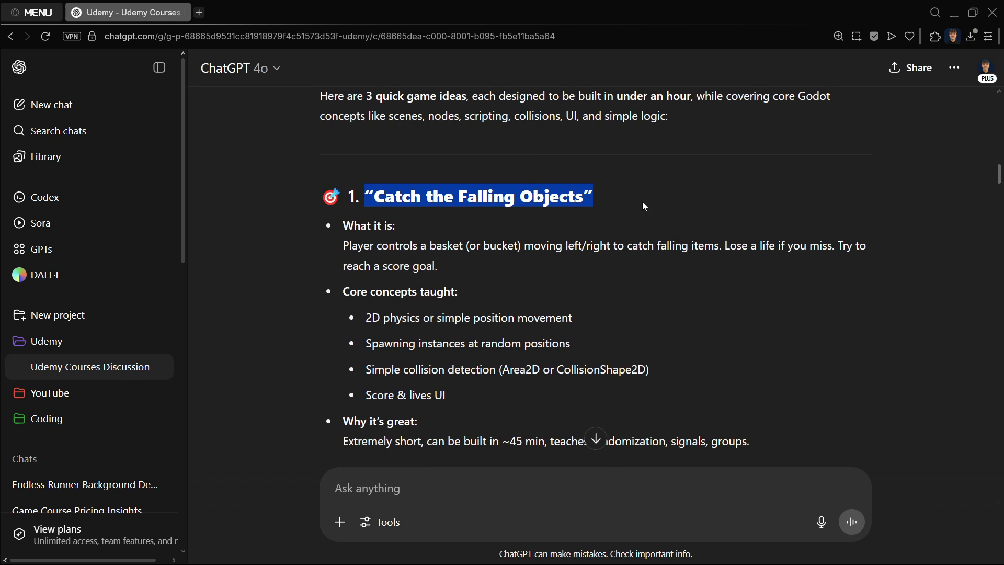
pyautogui.scroll(-3)
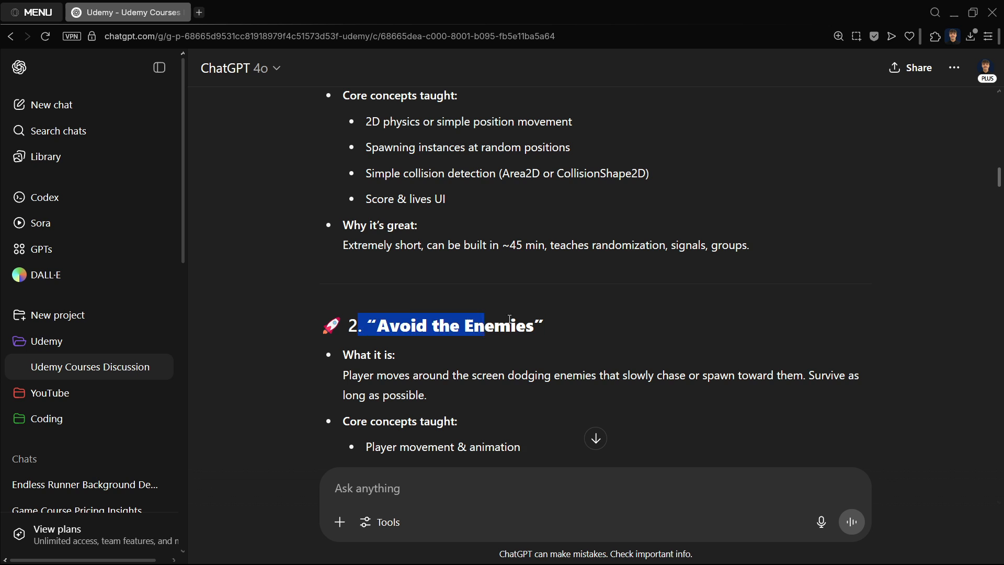
pyautogui.scroll(-3)
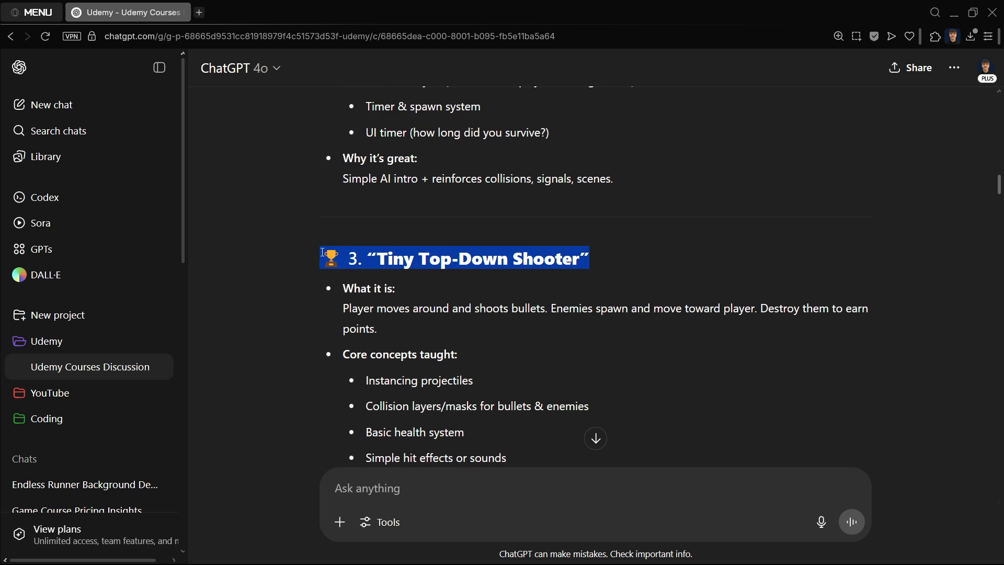
pyautogui.scroll(-3)
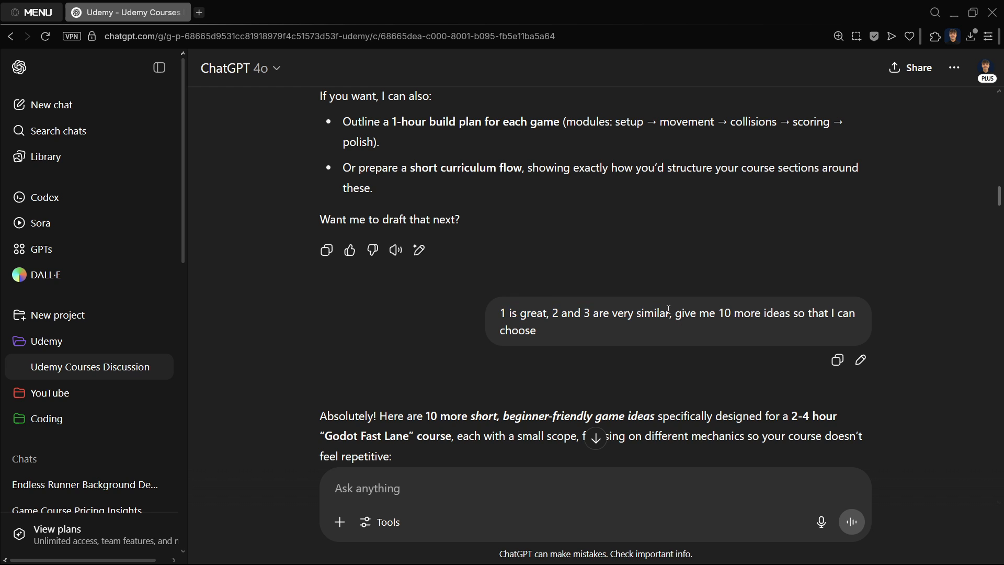
pyautogui.scroll(-3)
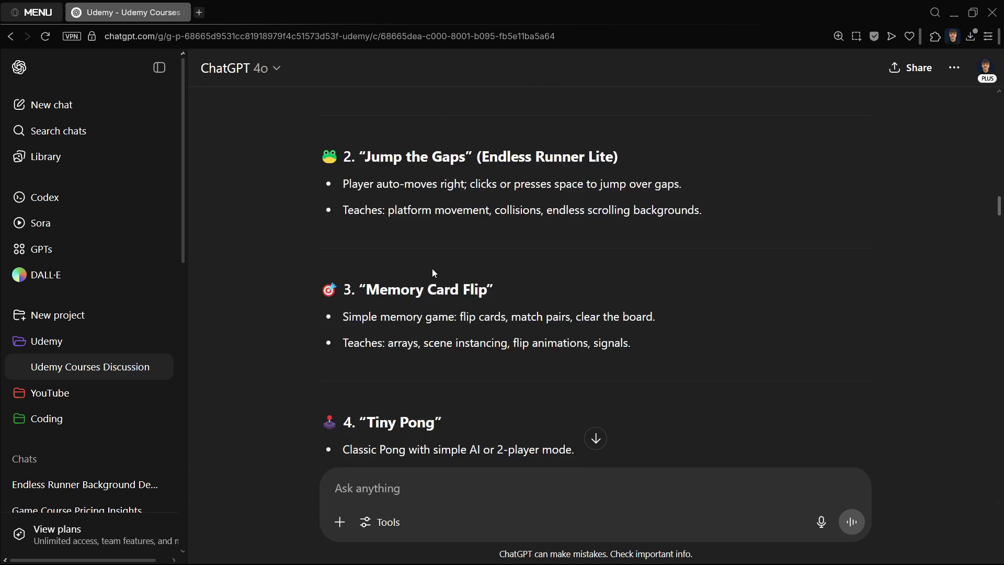
pyautogui.scroll(-3)
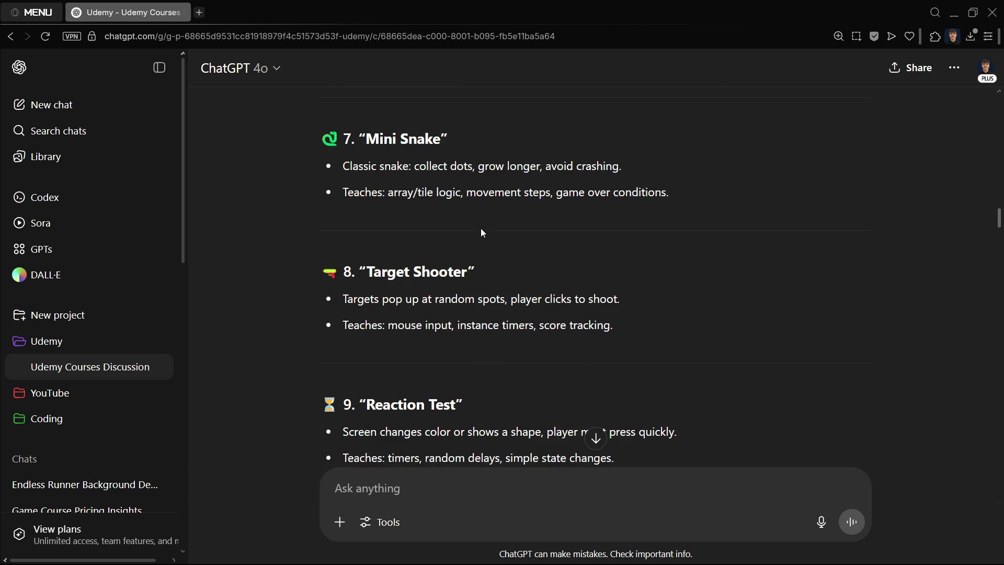
pyautogui.scroll(-3)
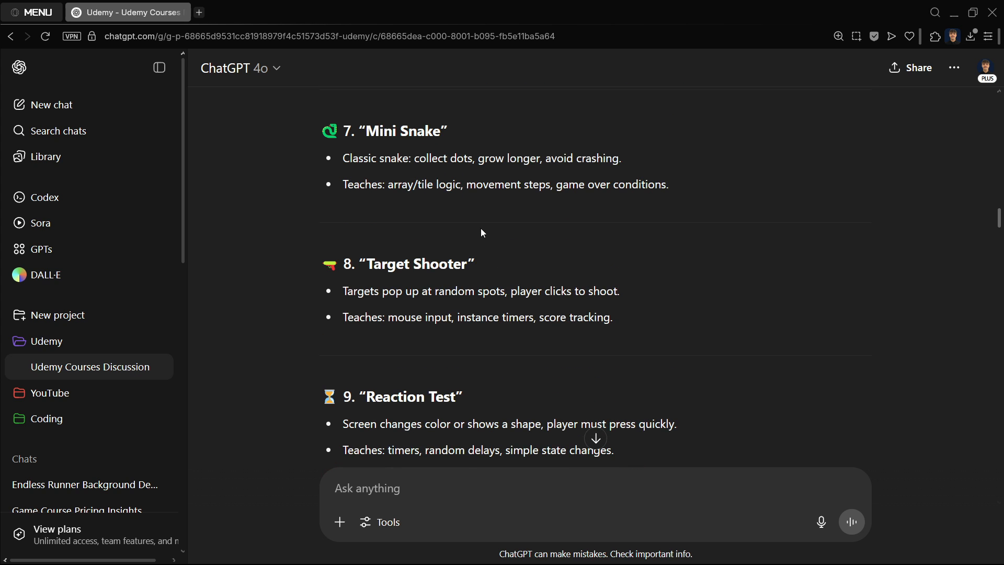
pyautogui.doubleClick(407, 263)
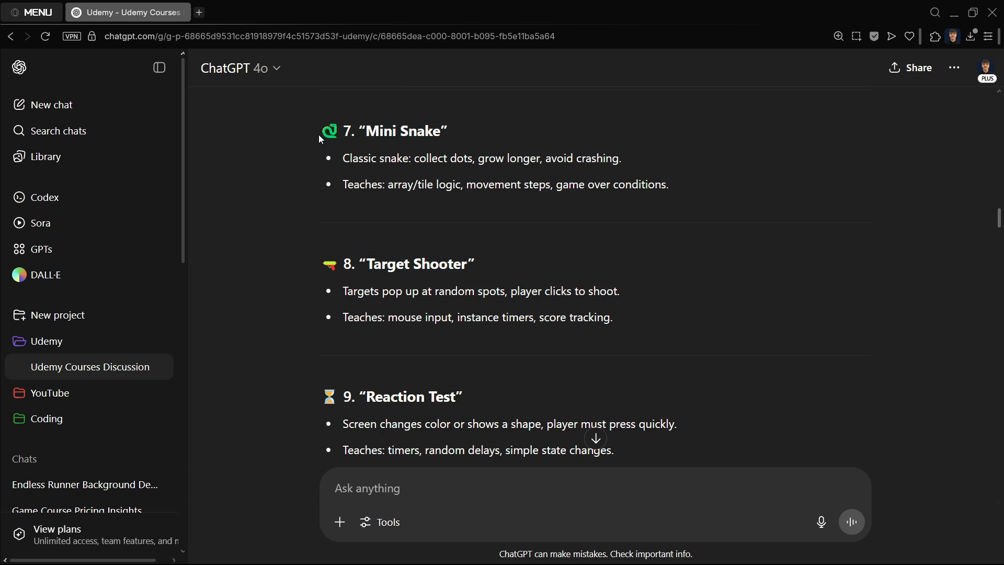
pyautogui.scroll(-3)
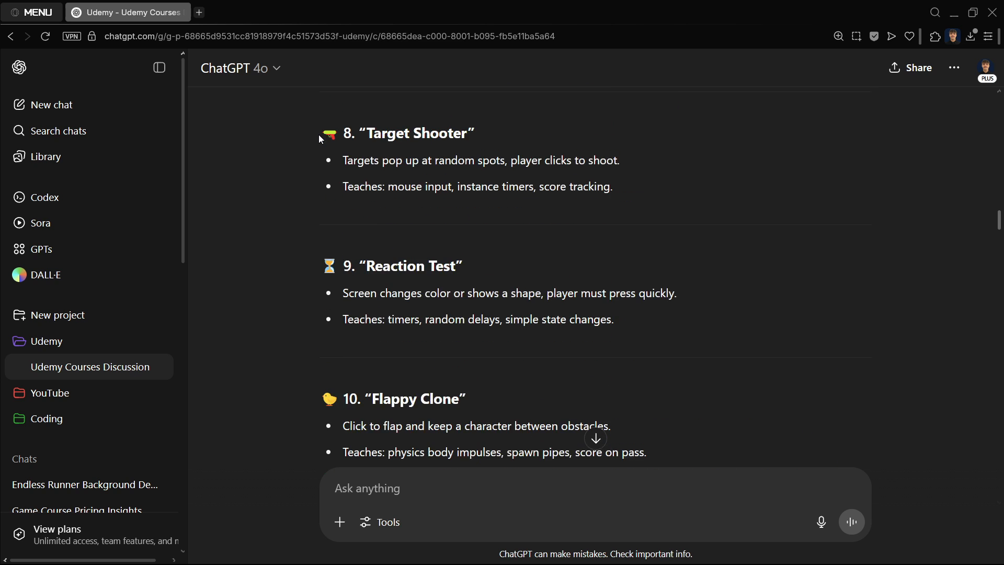
pyautogui.scroll(-3)
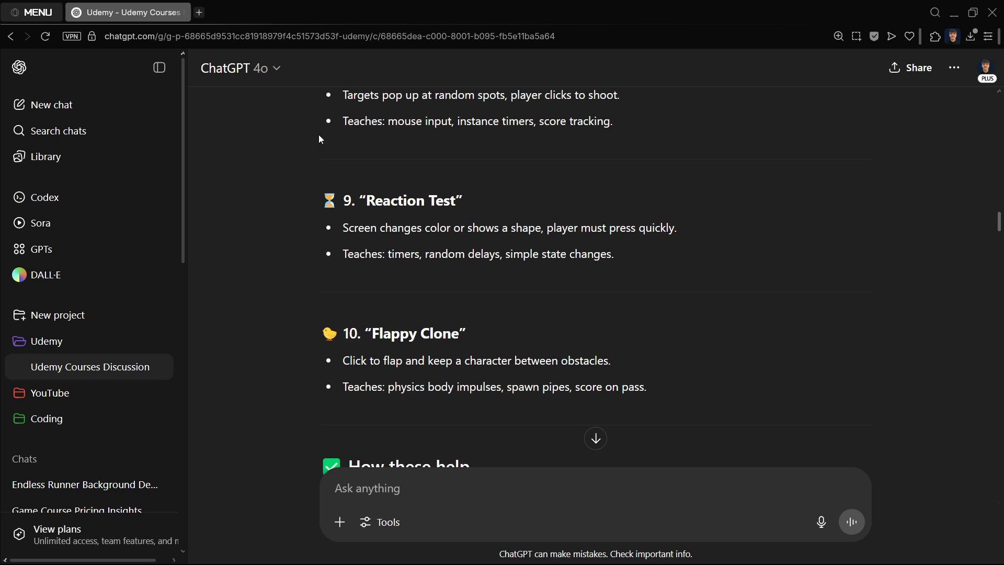
pyautogui.scroll(-3)
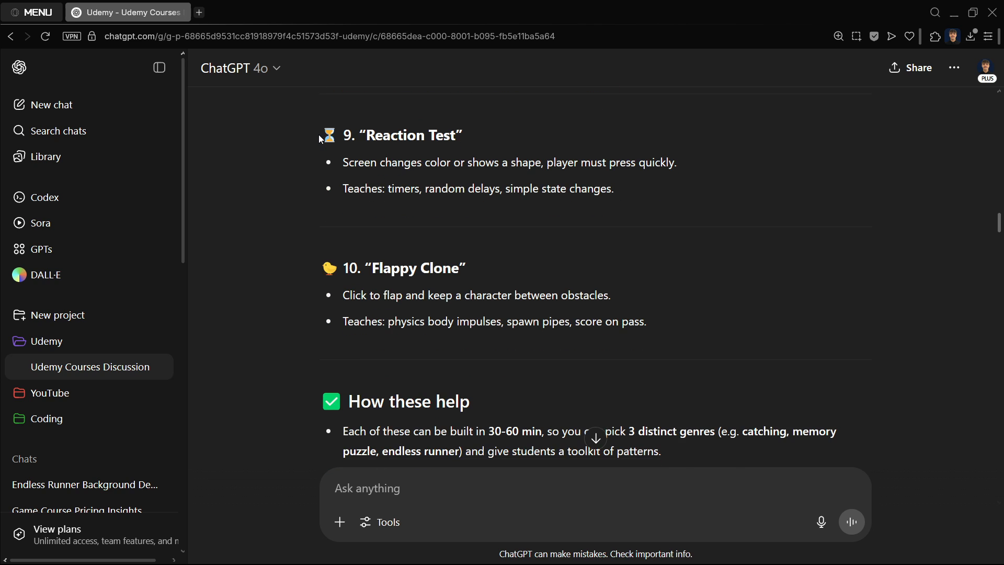
pyautogui.moveTo(454, 223)
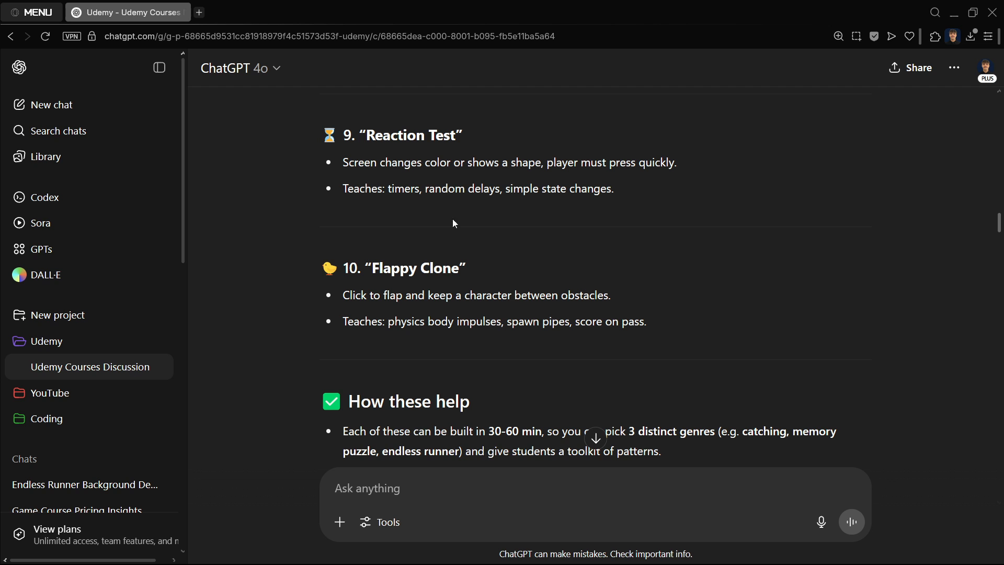
pyautogui.scroll(-3)
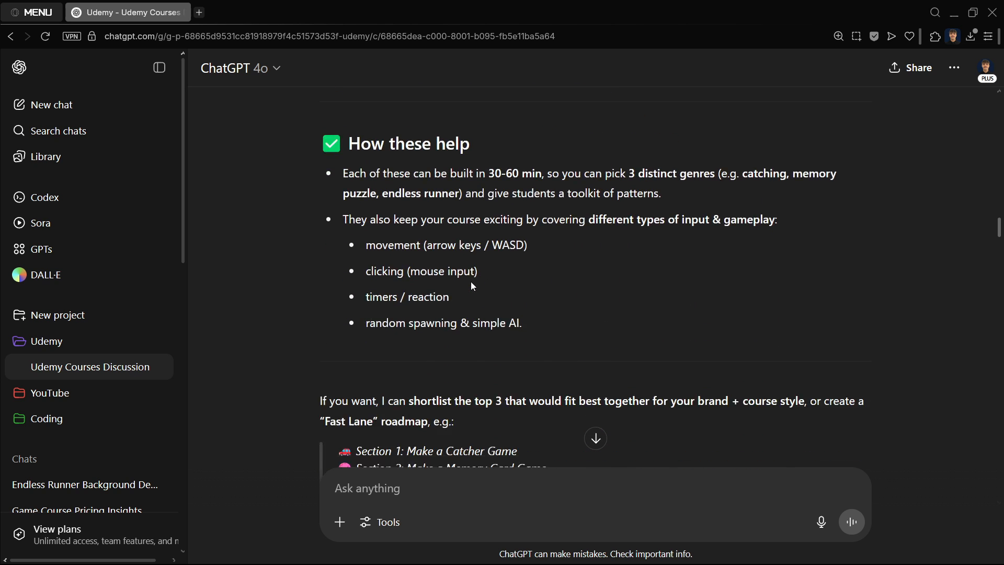
pyautogui.scroll(-3)
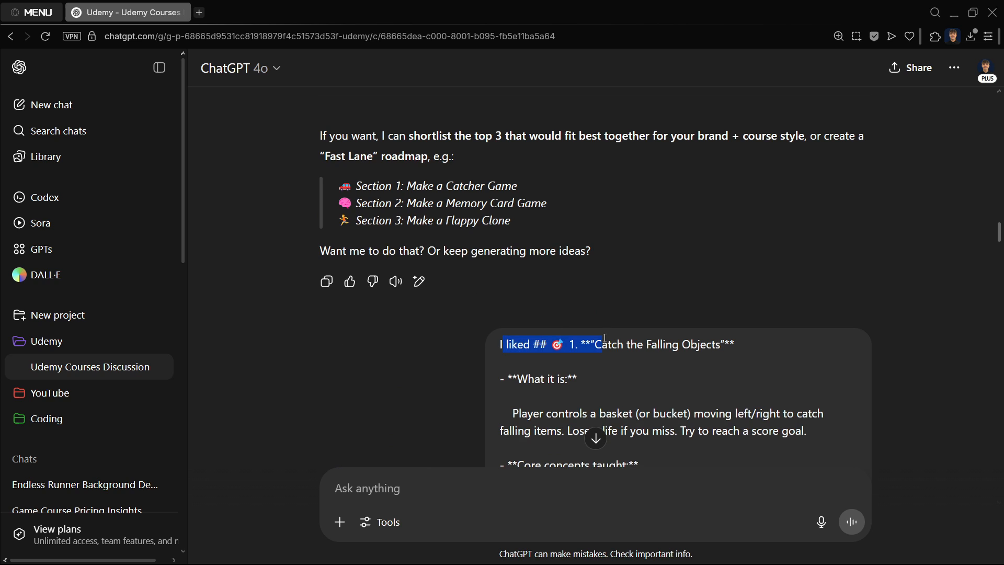
pyautogui.click(710, 332)
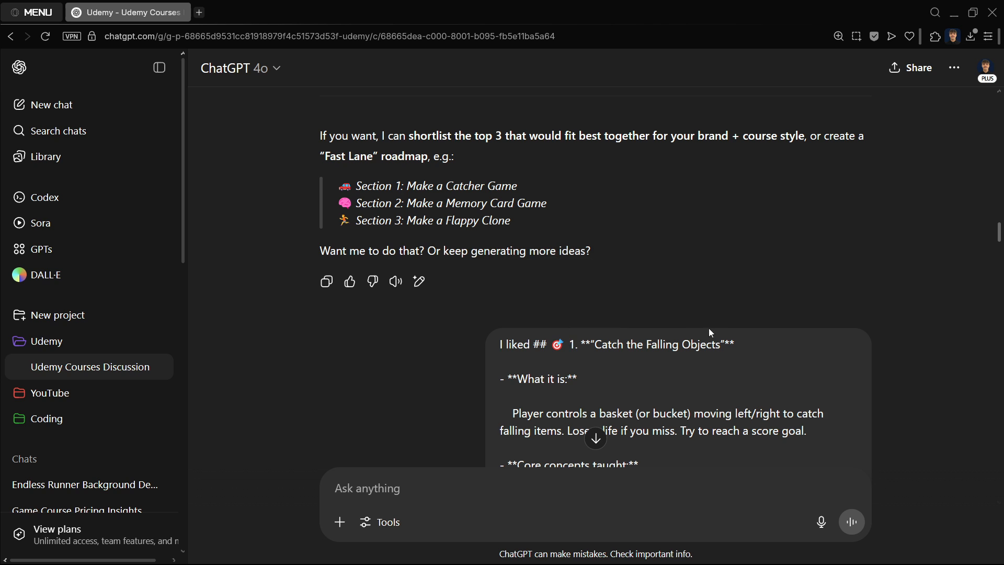
pyautogui.scroll(-3)
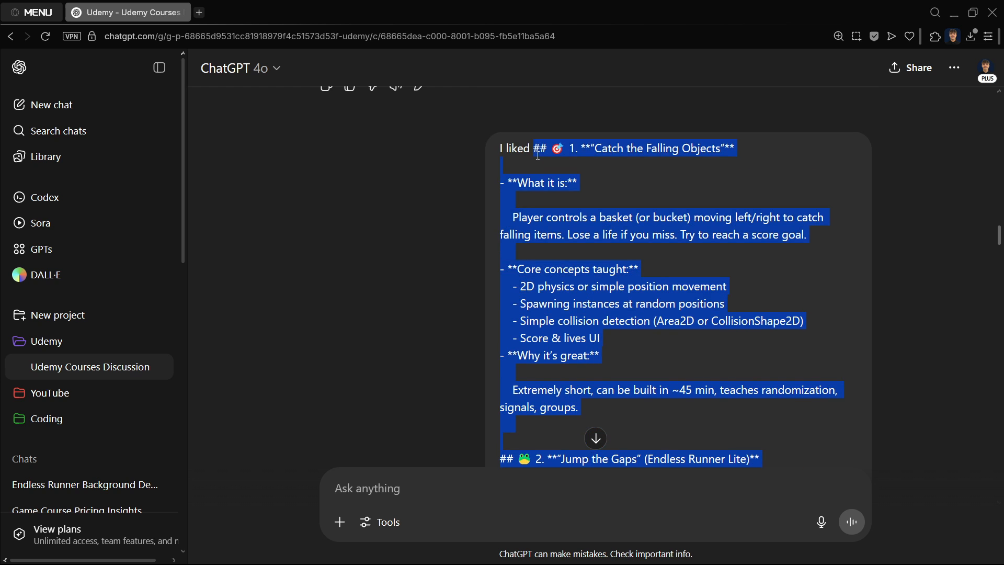
pyautogui.scroll(-3)
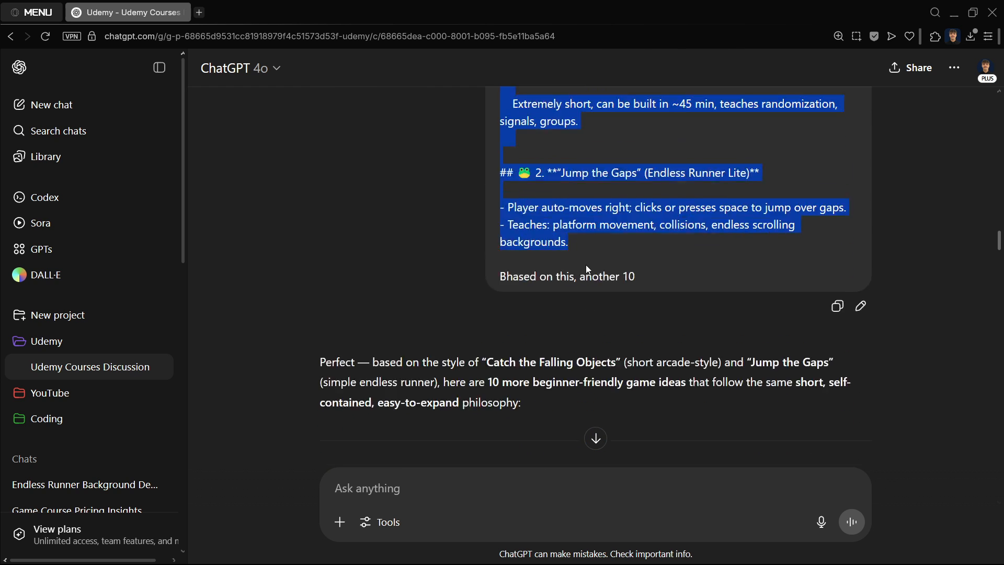
pyautogui.scroll(-3)
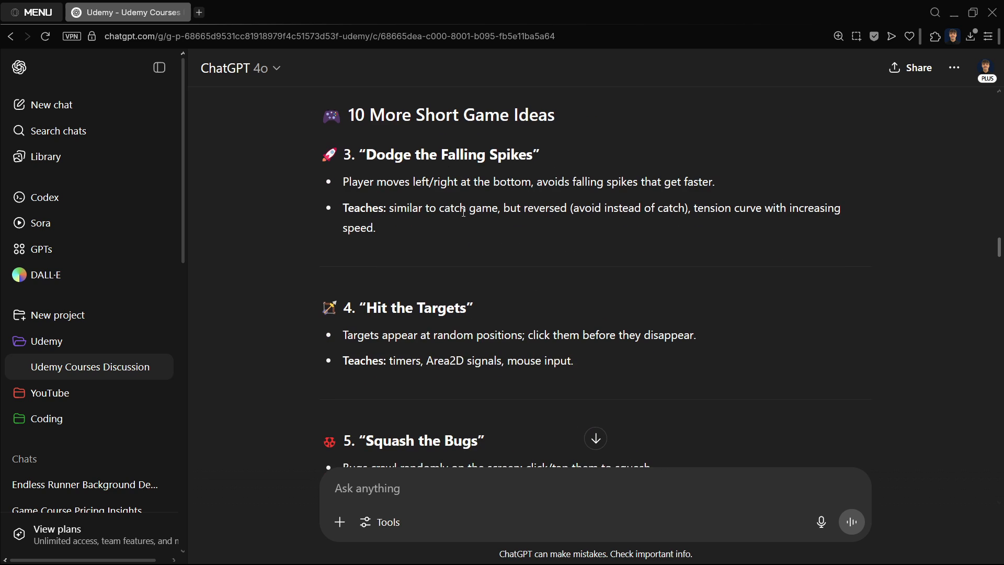
pyautogui.scroll(-3)
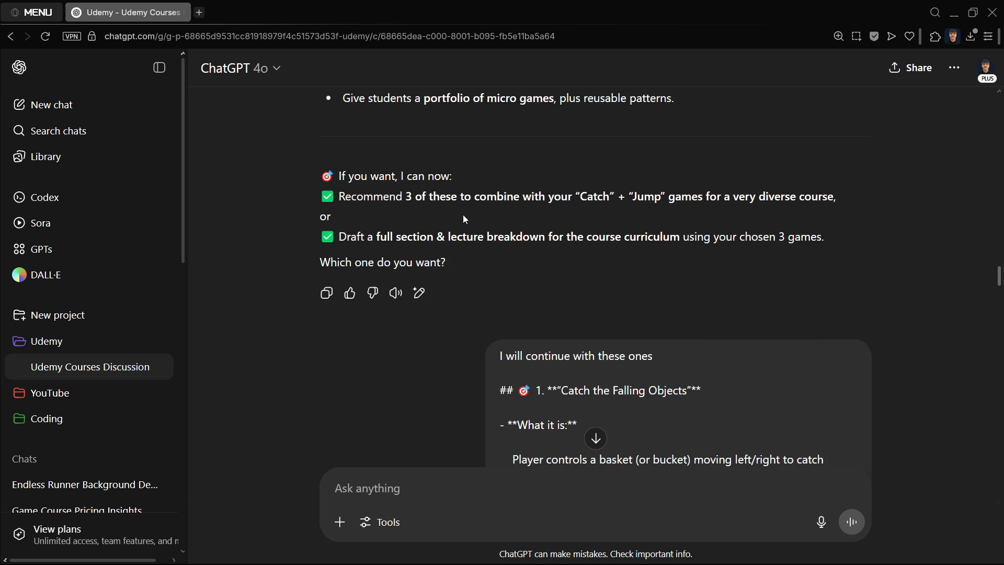
pyautogui.scroll(-3)
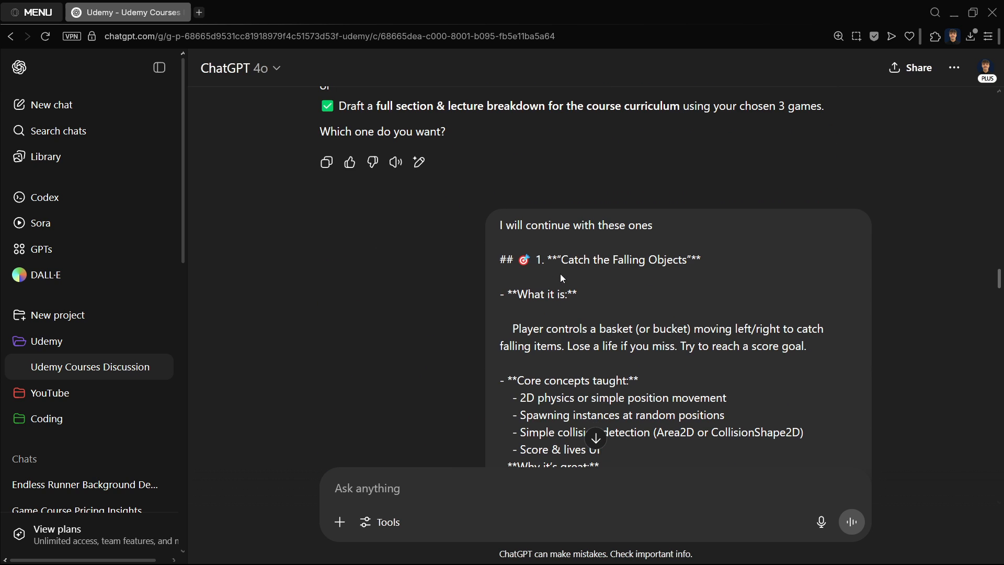
pyautogui.scroll(-3)
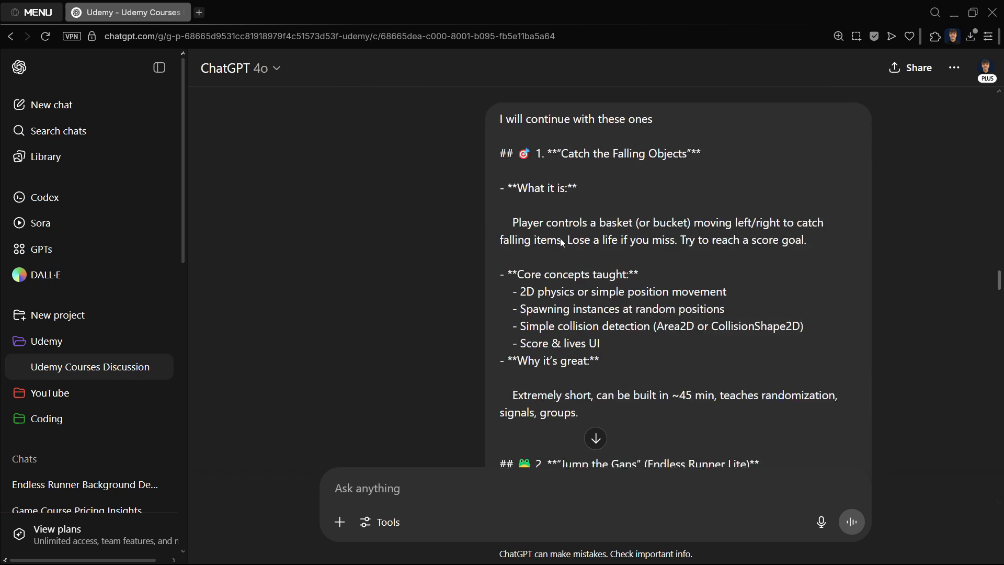
pyautogui.scroll(-3)
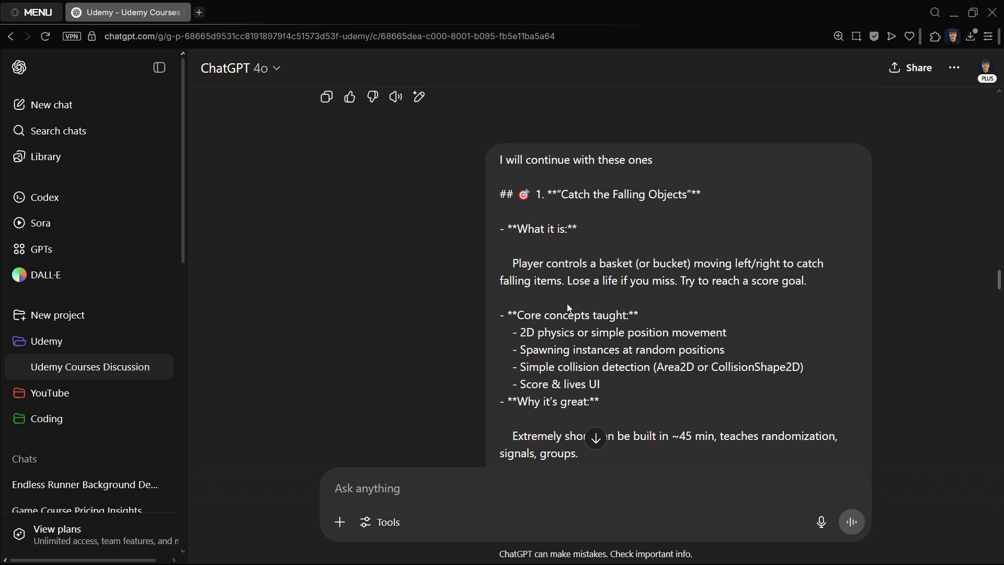
pyautogui.moveTo(573, 303)
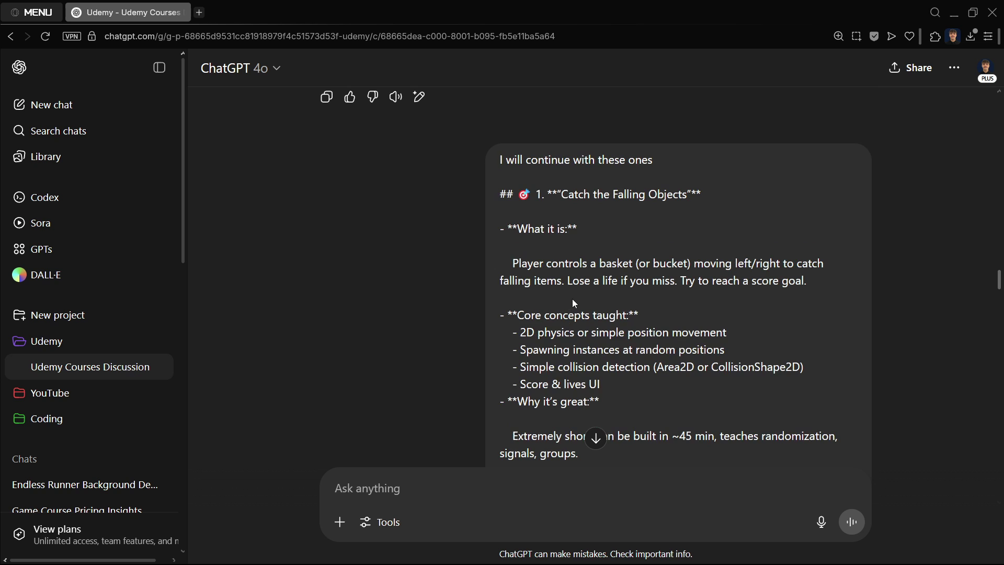
pyautogui.scroll(-3)
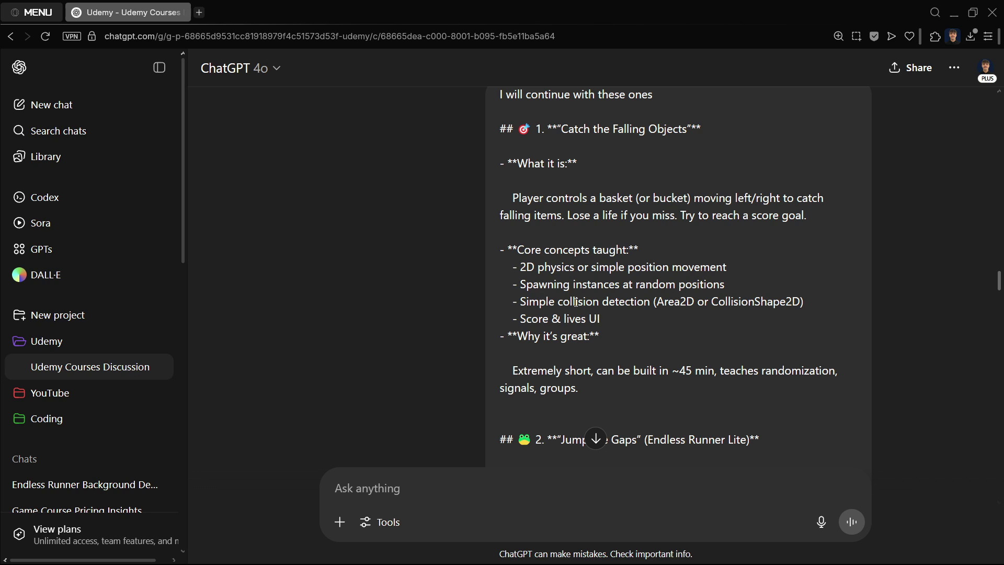
pyautogui.moveTo(331, 208)
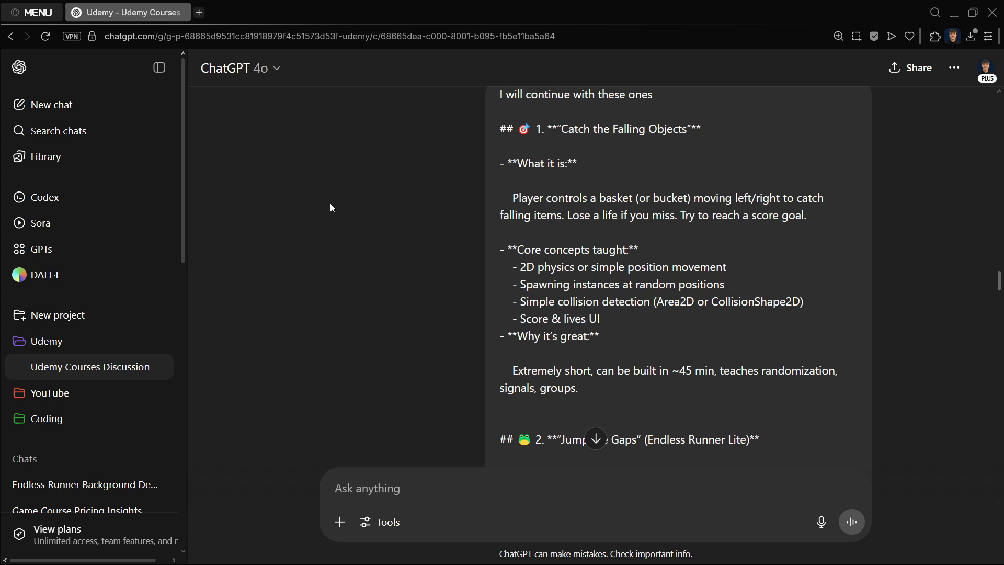
pyautogui.scroll(-3)
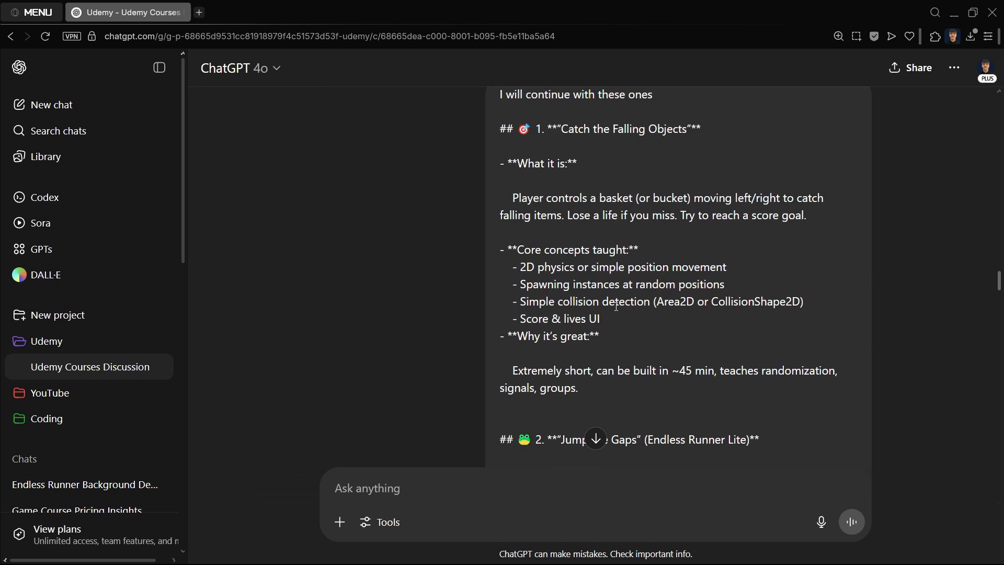
pyautogui.scroll(3)
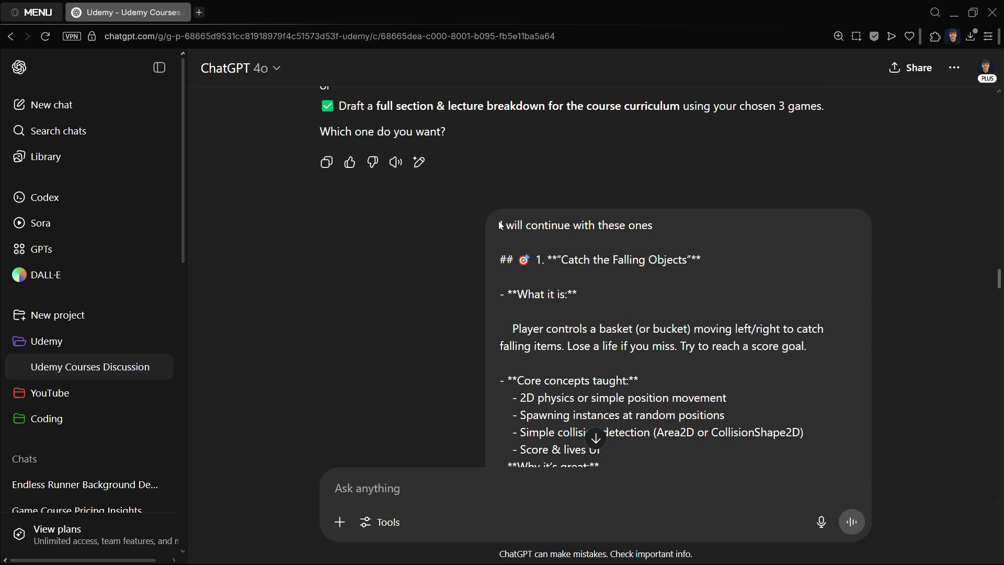
pyautogui.scroll(-3)
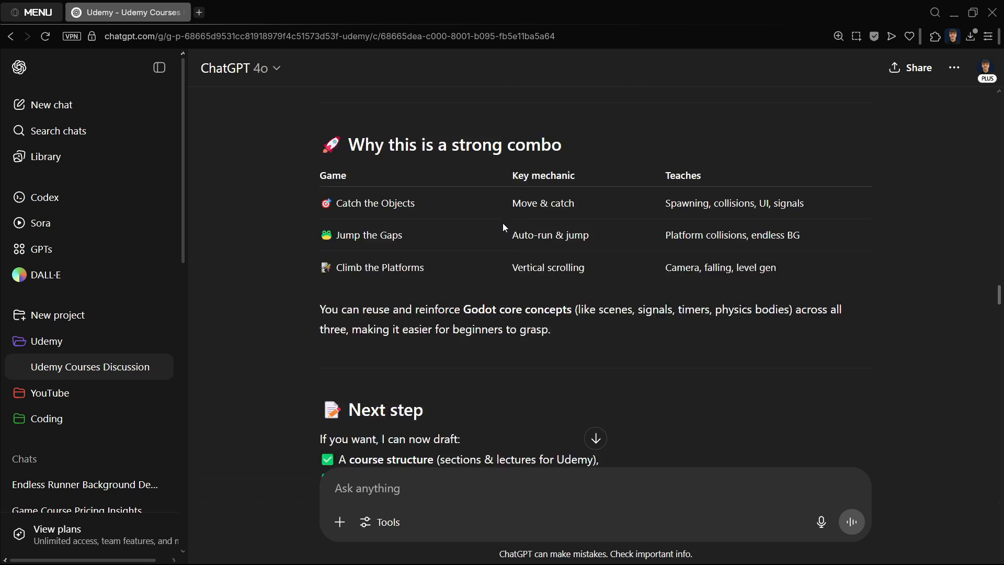
pyautogui.scroll(-3)
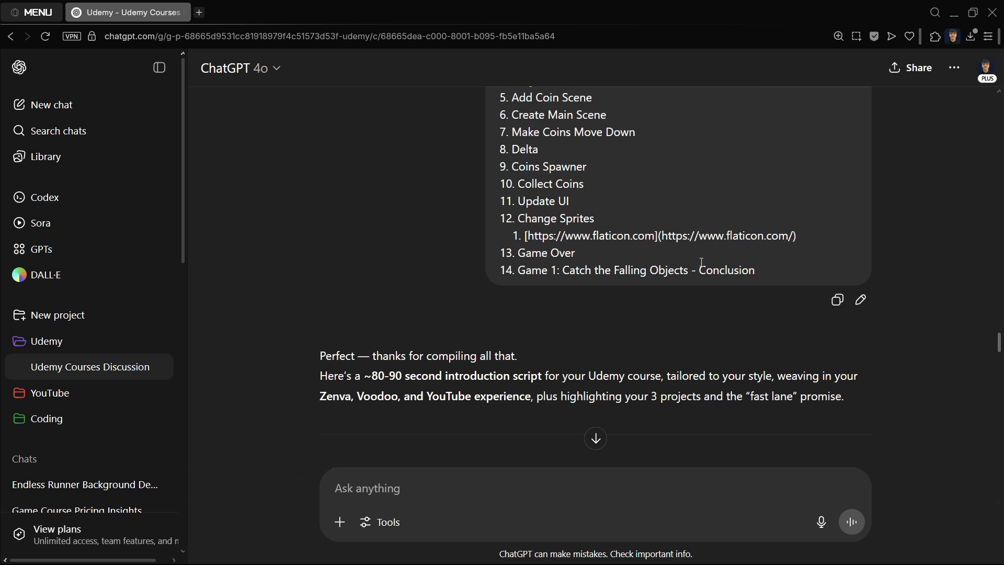
pyautogui.scroll(-3)
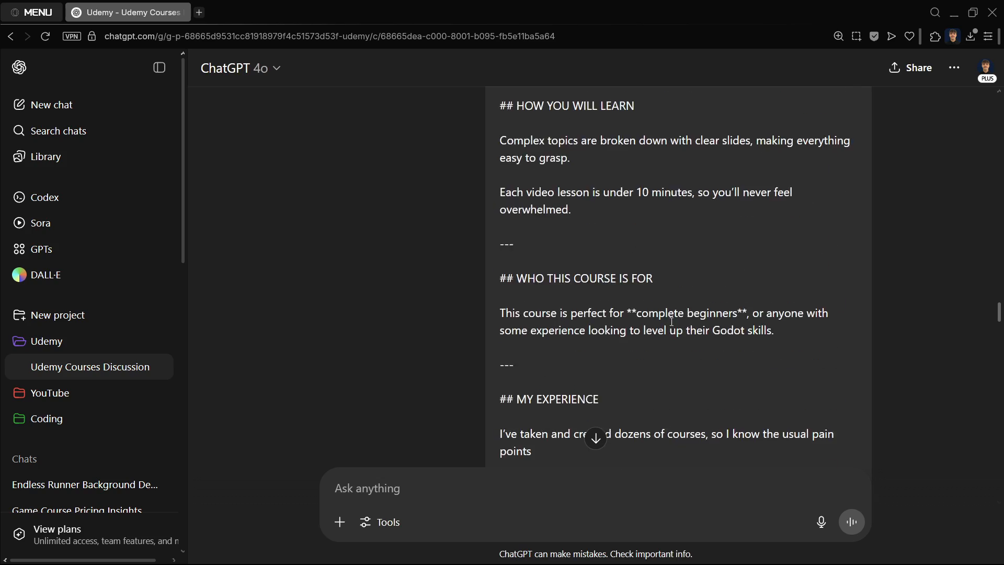
pyautogui.scroll(-3)
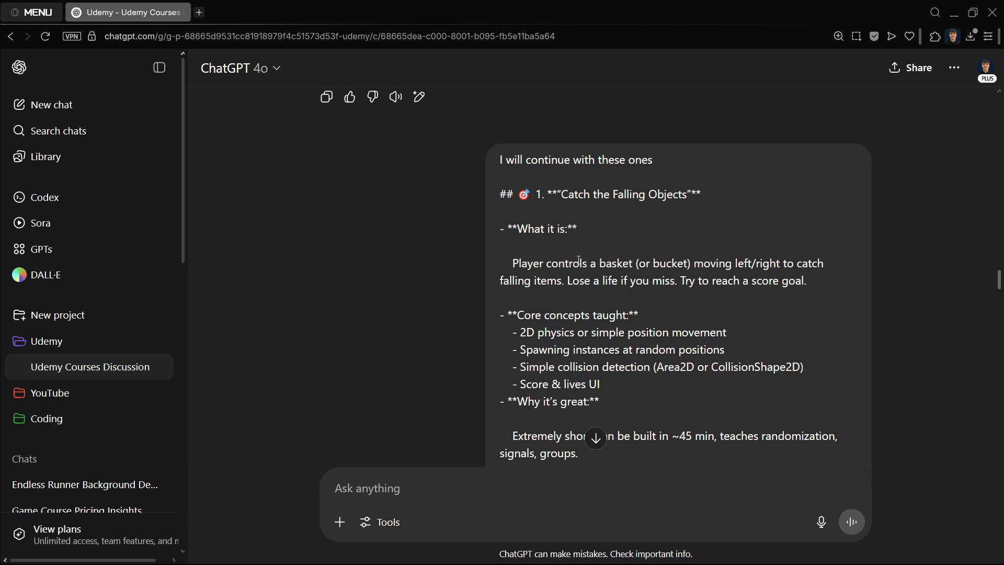
pyautogui.scroll(-3)
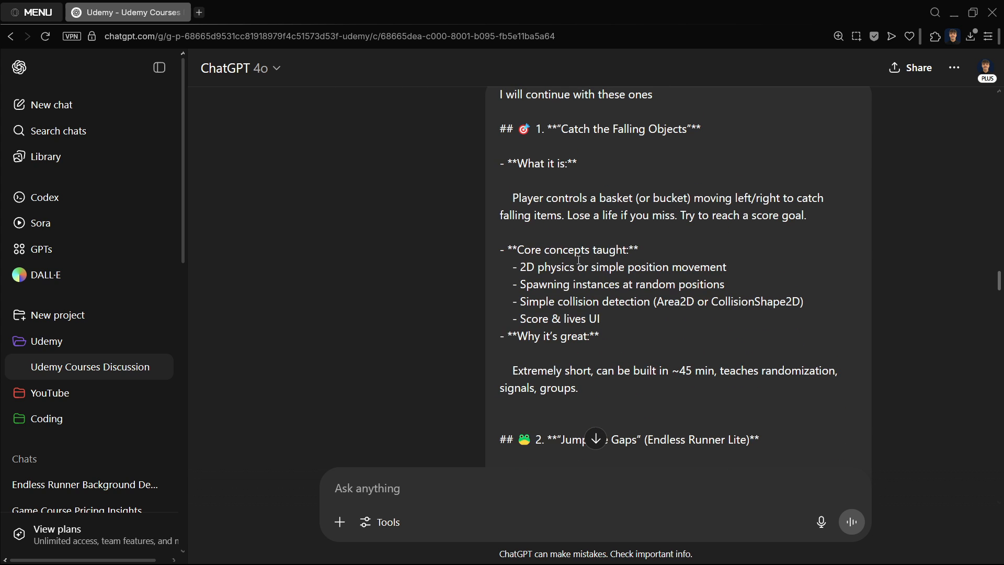
pyautogui.moveTo(563, 129); pyautogui.dragTo(700, 129)
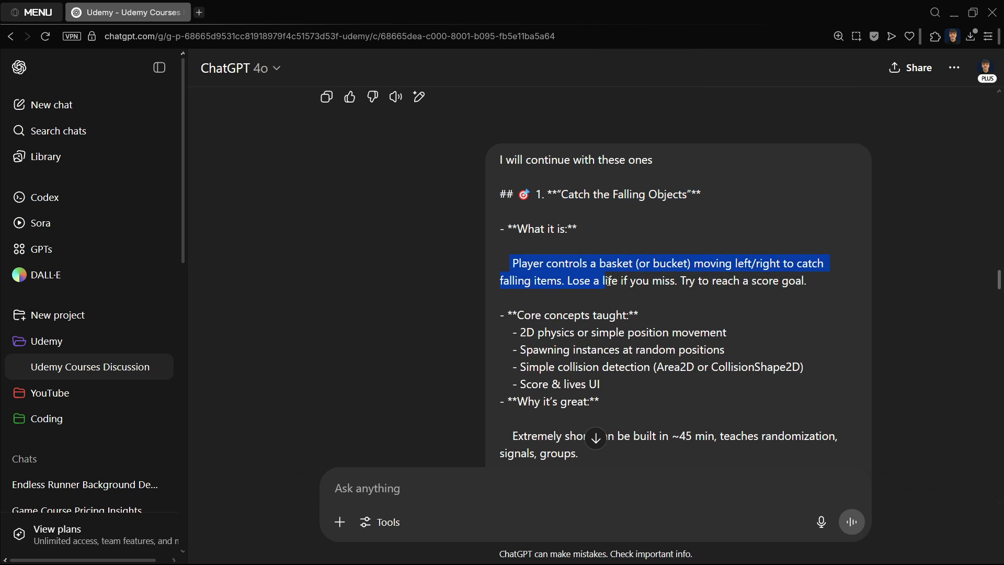
pyautogui.click(725, 297)
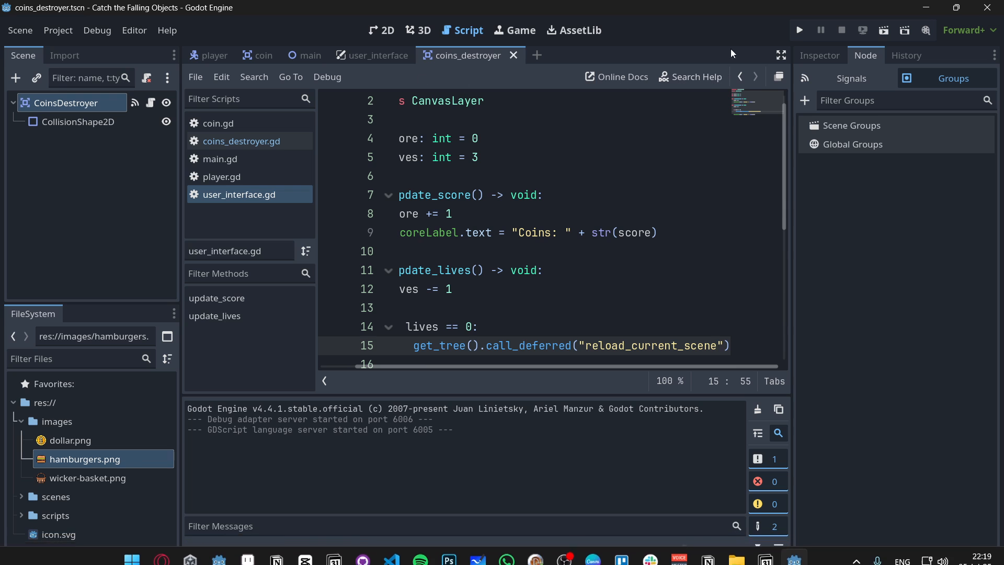
pyautogui.click(799, 30)
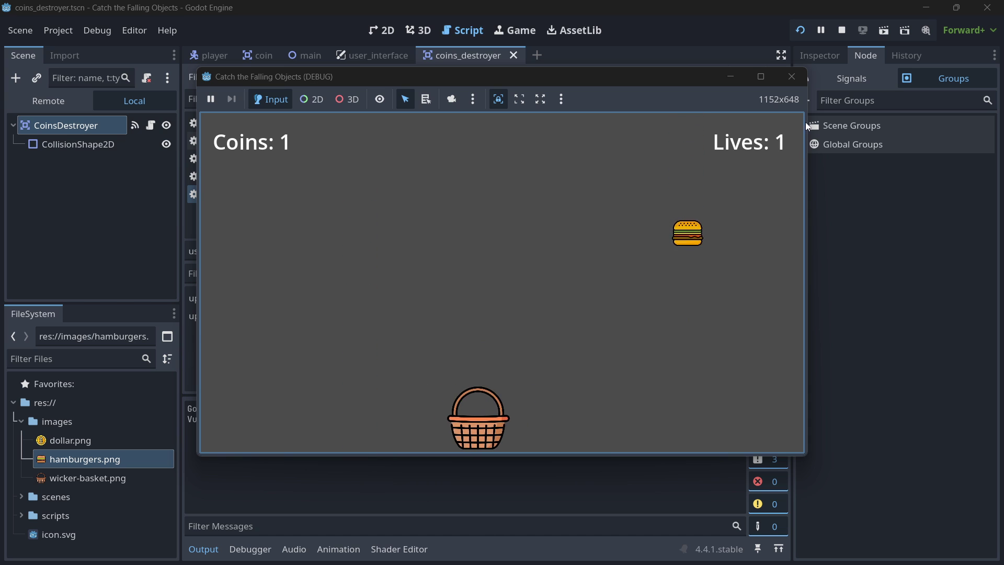
pyautogui.click(58, 30)
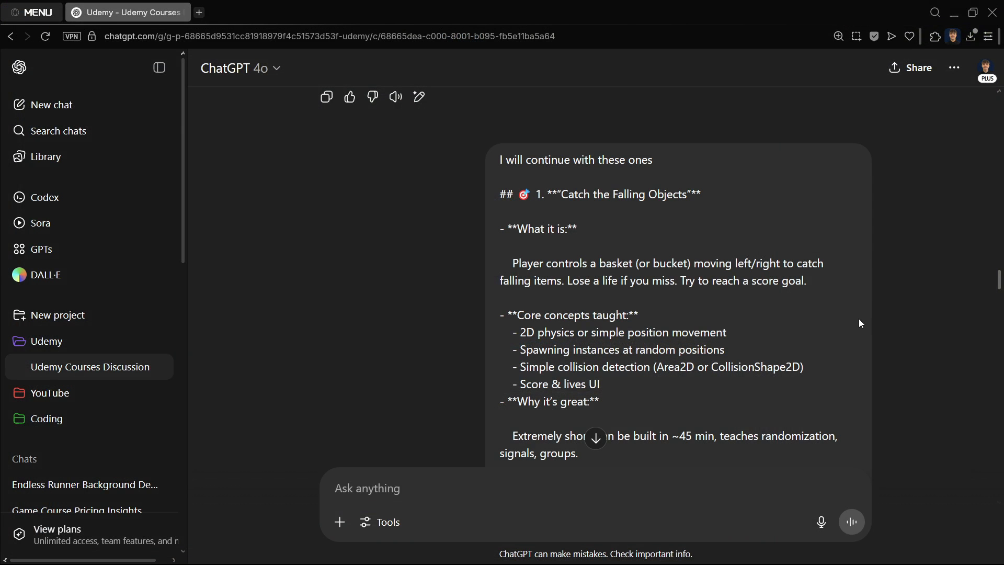
# Highlight the Teaches line of the Jump the Gaps idea and show the Godot projects list
pyautogui.scroll(-3)
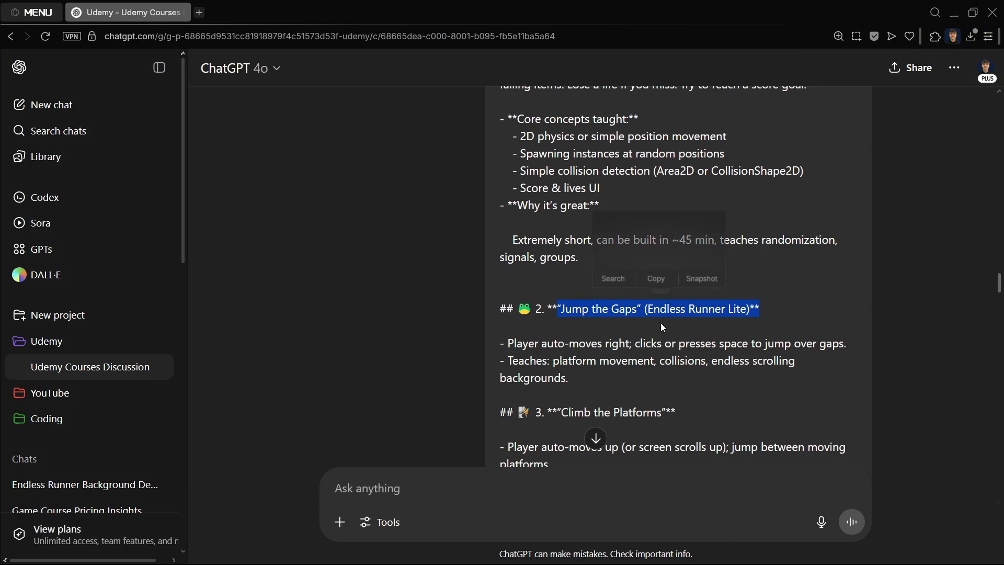
pyautogui.moveTo(507, 343); pyautogui.dragTo(750, 342)
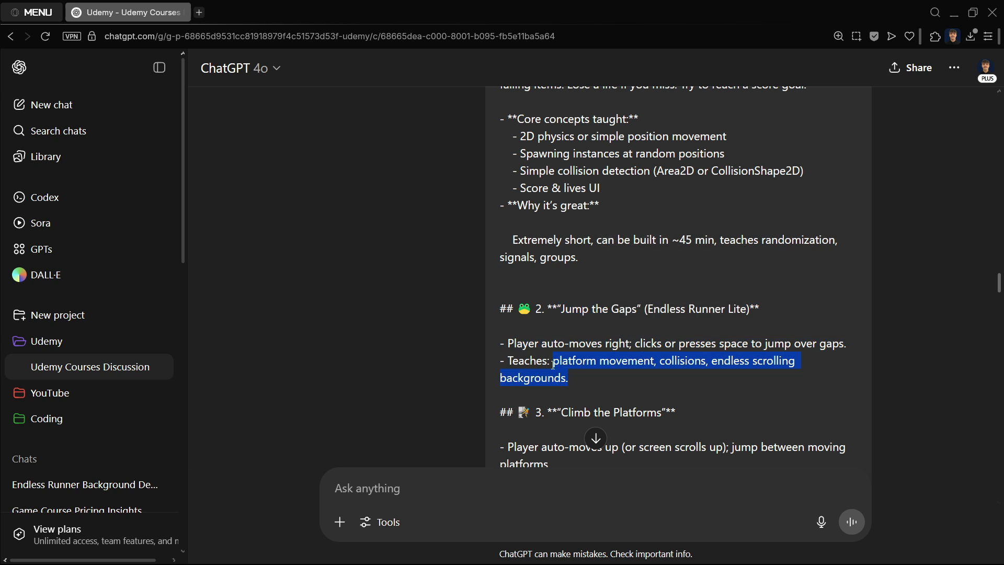
pyautogui.click(633, 370)
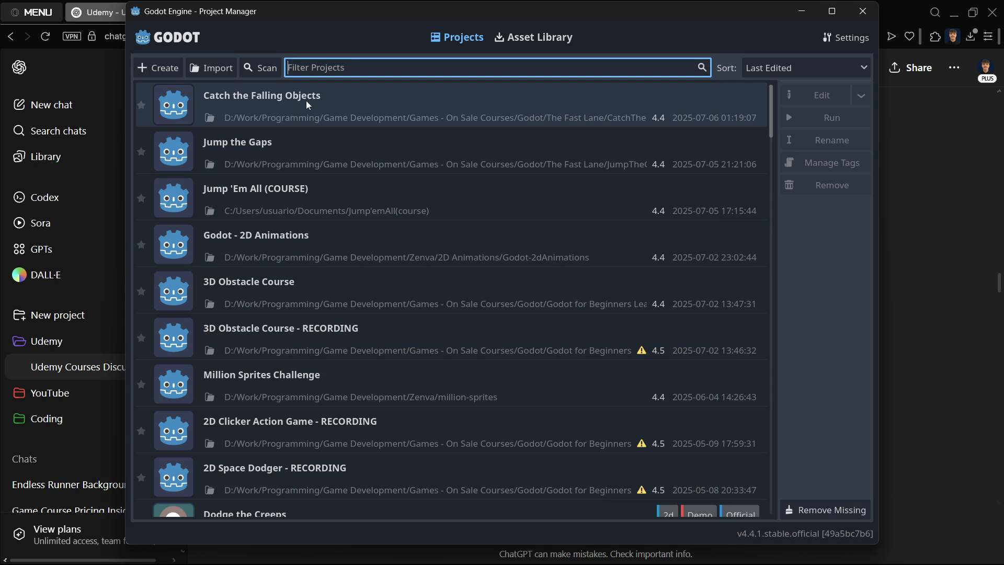
pyautogui.doubleClick(262, 99)
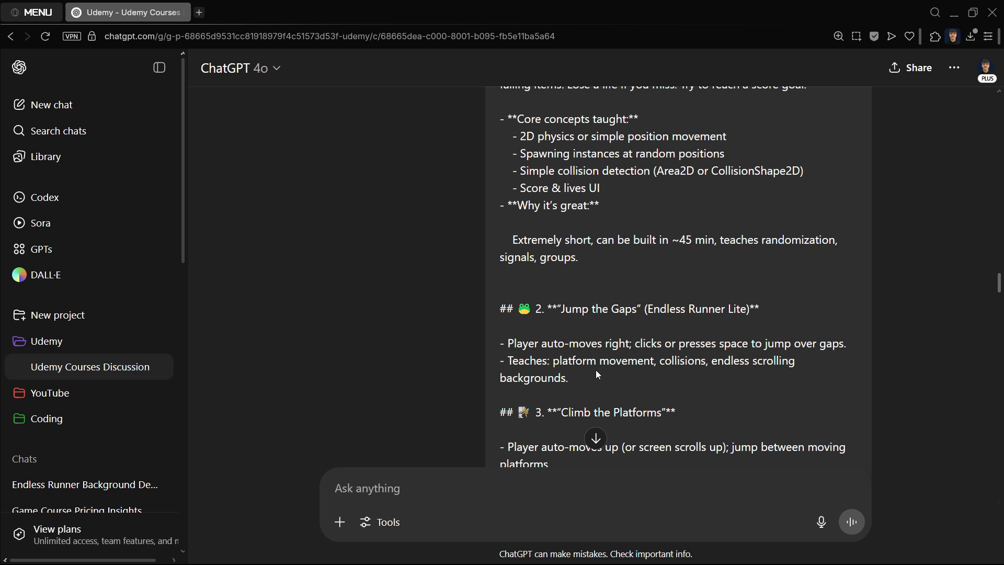
pyautogui.moveTo(374, 290)
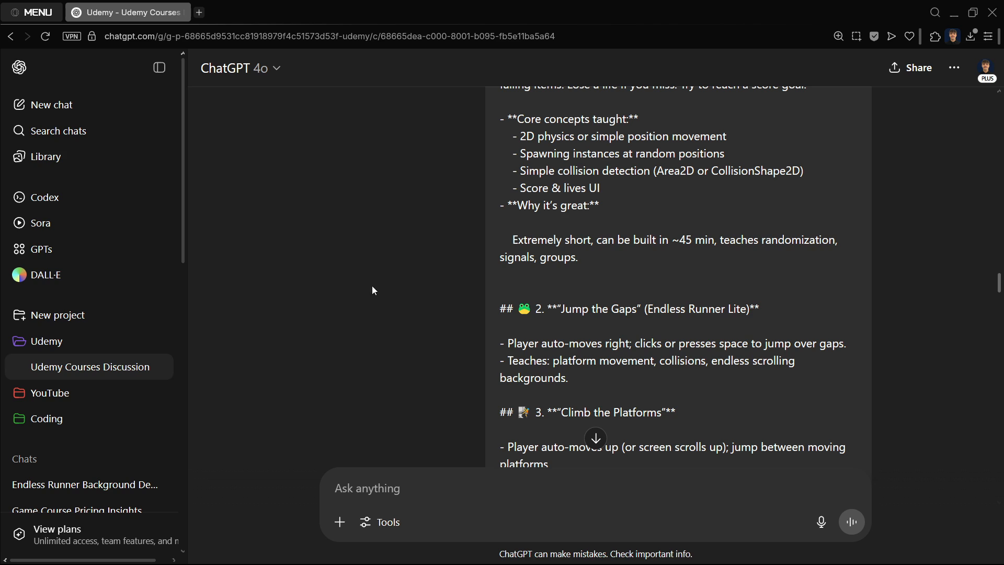
# Start a new empty chat and open the profile account menu
pyautogui.click(50, 105)
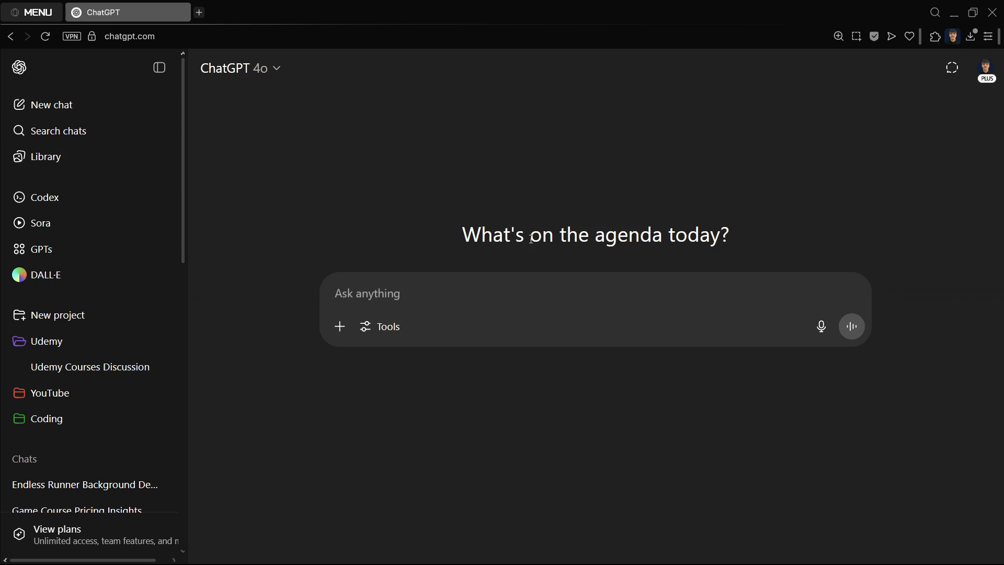
pyautogui.moveTo(528, 223)
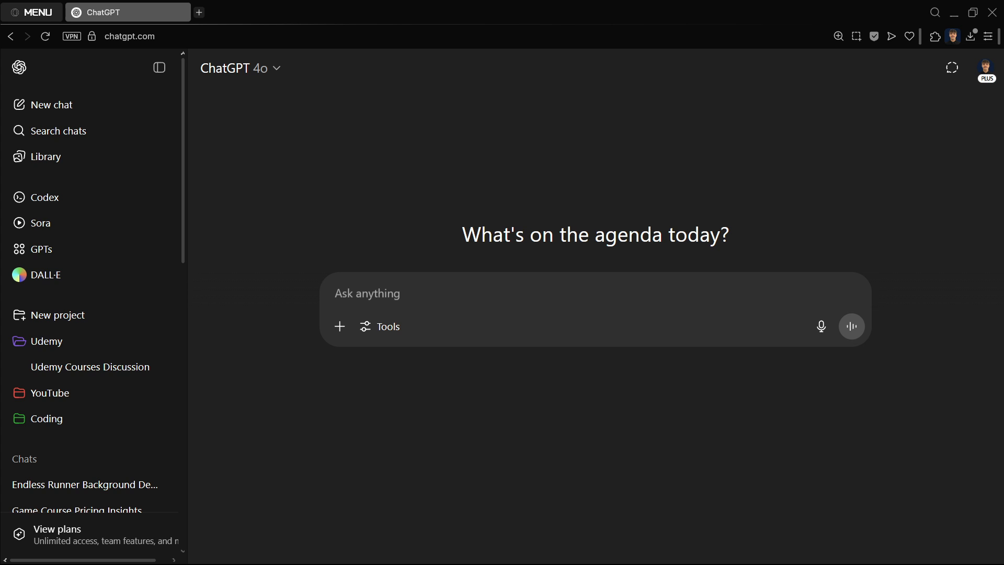
pyautogui.click(986, 66)
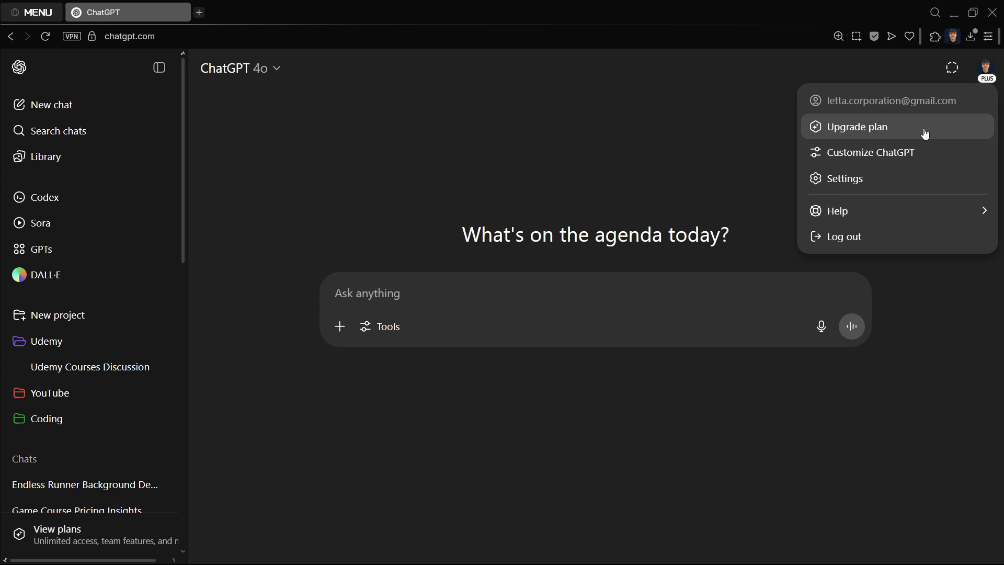
# Review the Upgrade your plan page, highlighting the Plus price, then close it
pyautogui.click(858, 127)
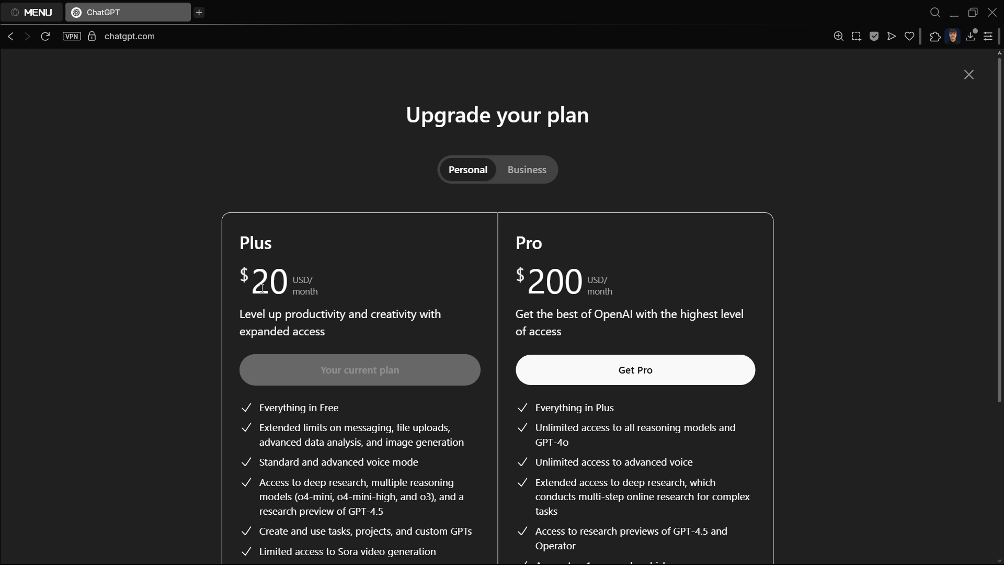
pyautogui.doubleClick(269, 279)
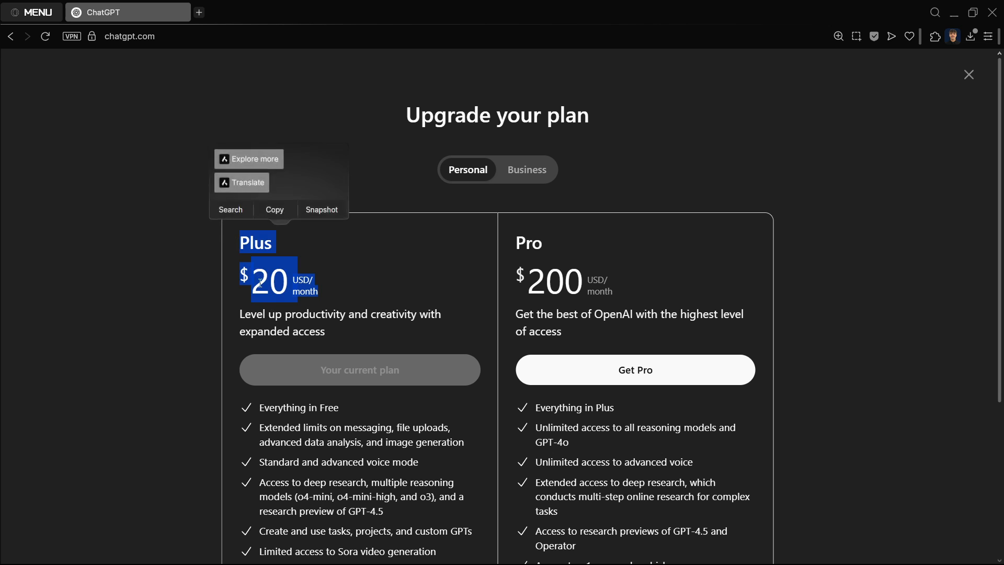
pyautogui.click(328, 287)
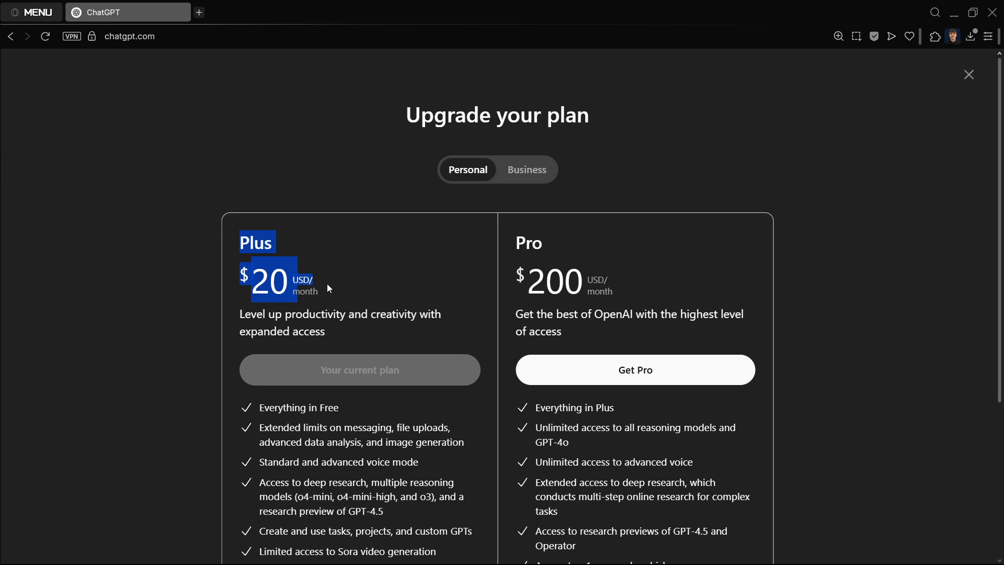
pyautogui.scroll(-3)
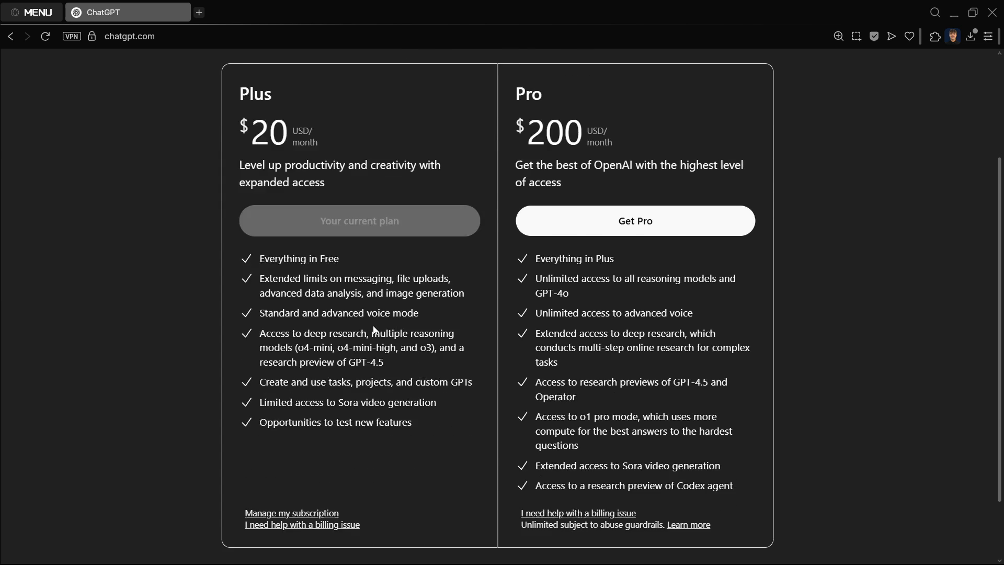
pyautogui.scroll(-3)
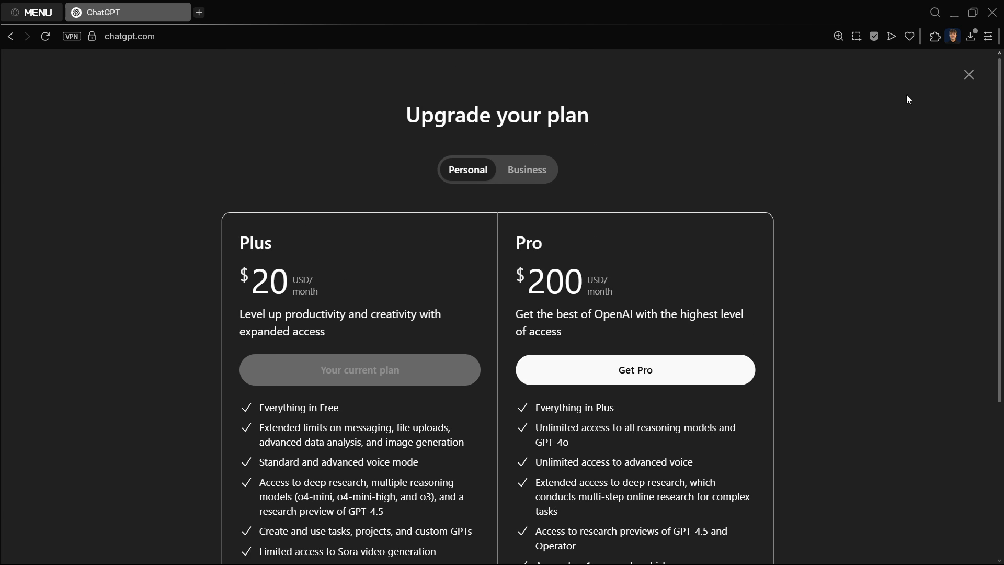
pyautogui.click(969, 74)
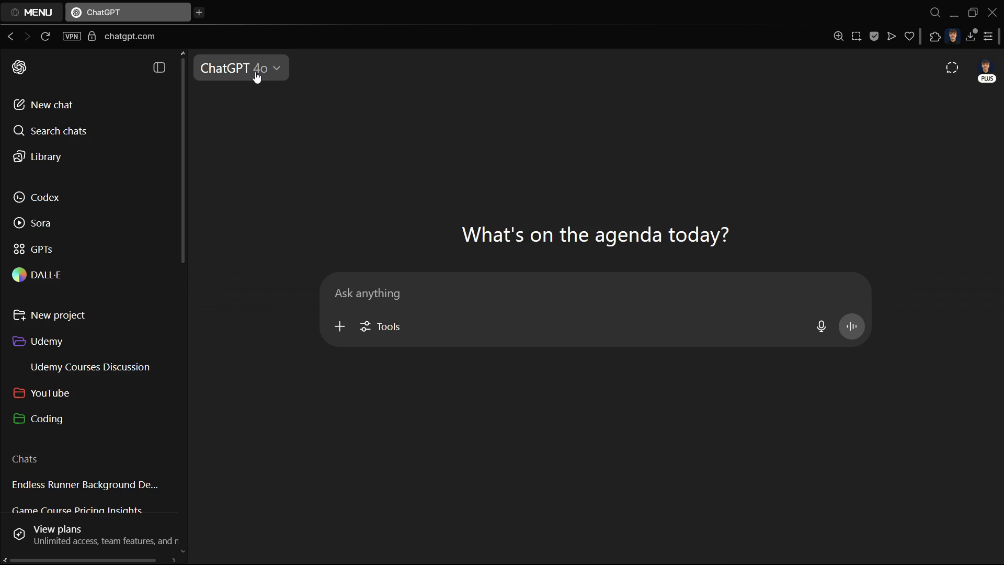
# Open the models help article from the model dropdown, read it, and return to ChatGPT
pyautogui.click(241, 68)
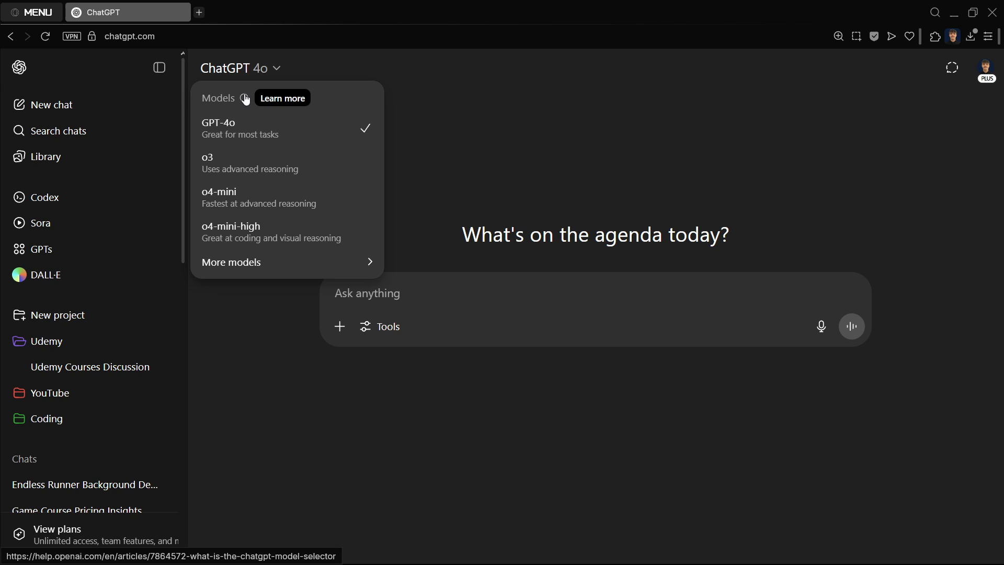
pyautogui.click(282, 98)
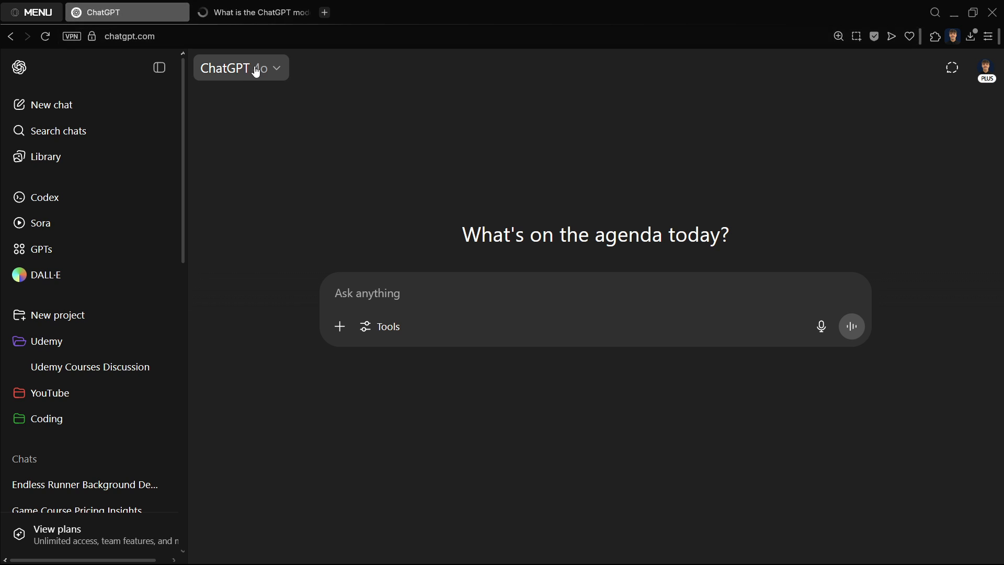
pyautogui.click(259, 68)
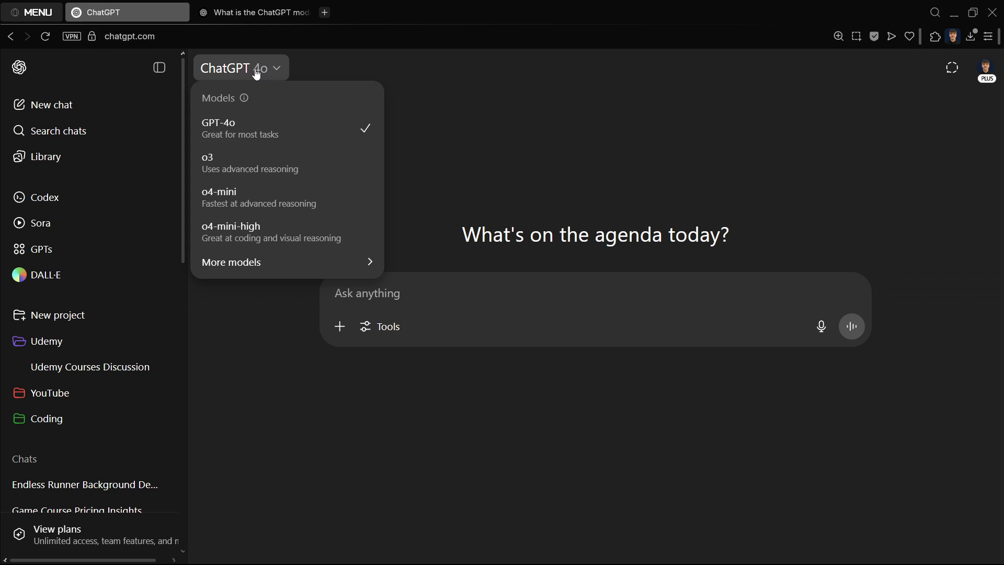
pyautogui.click(253, 13)
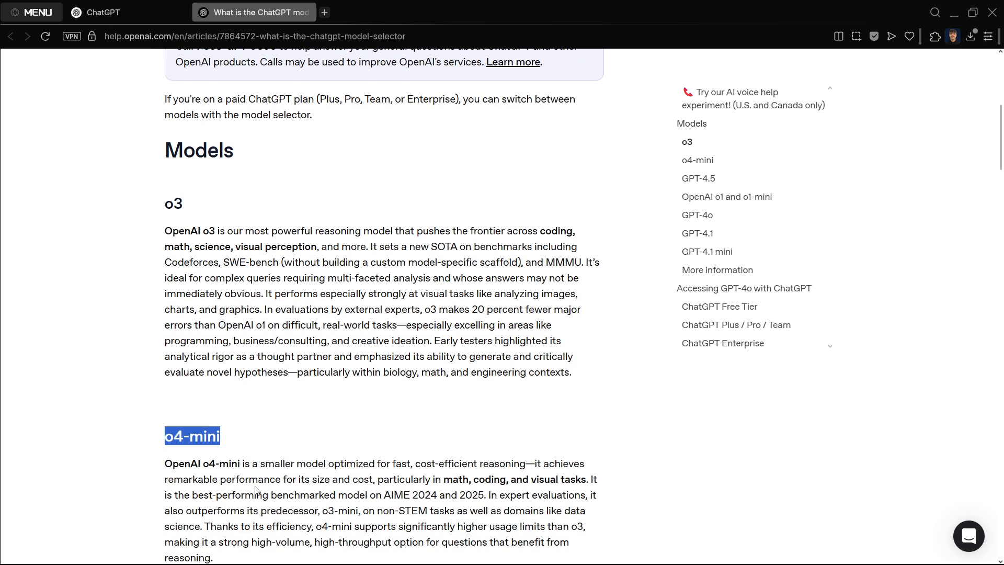
pyautogui.scroll(-3)
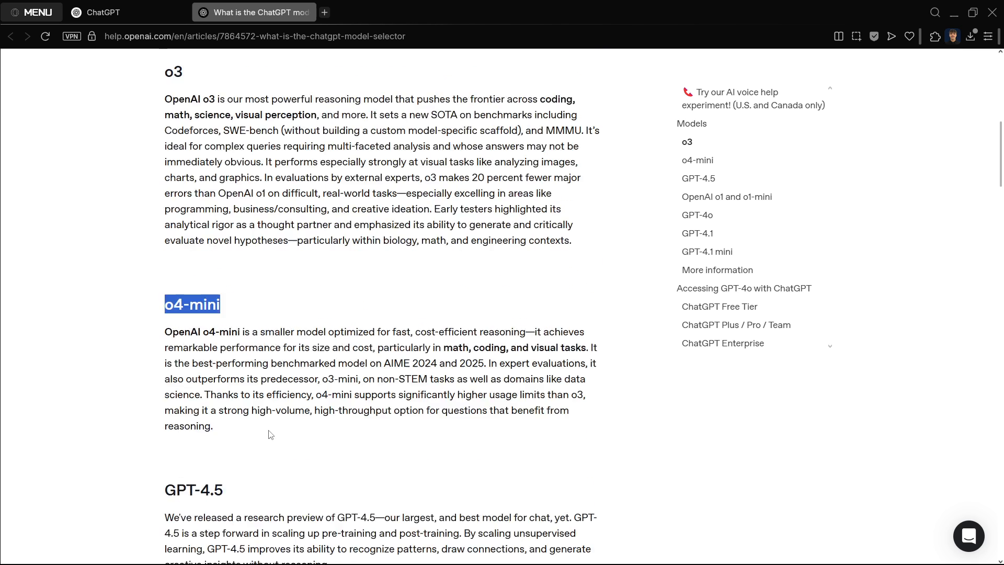
pyautogui.scroll(-3)
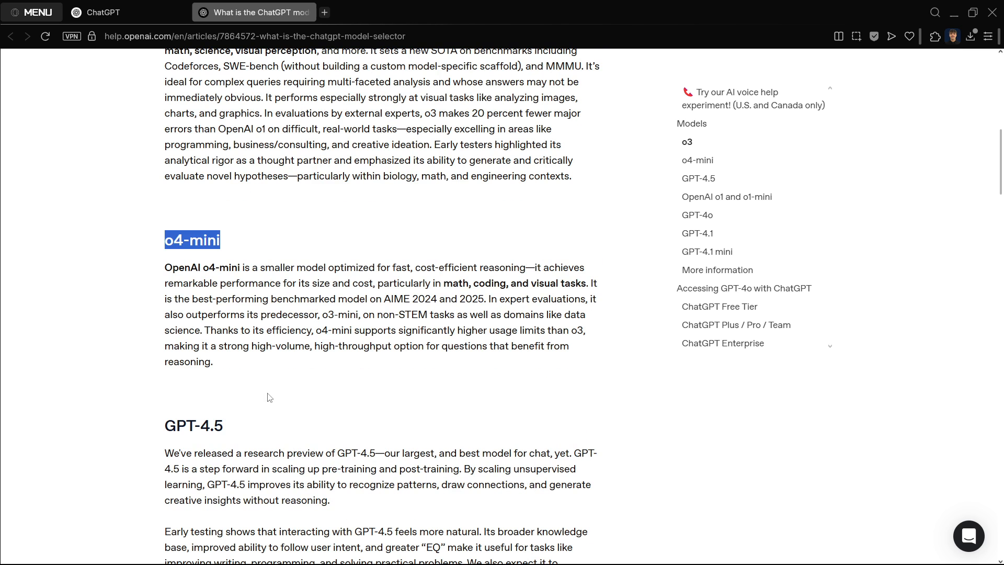
pyautogui.click(103, 12)
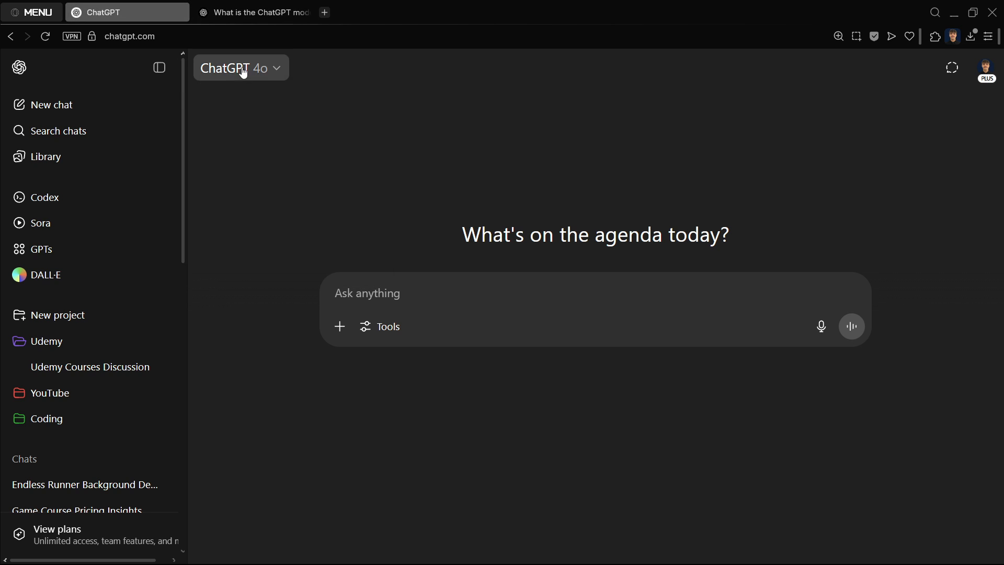
pyautogui.moveTo(287, 78)
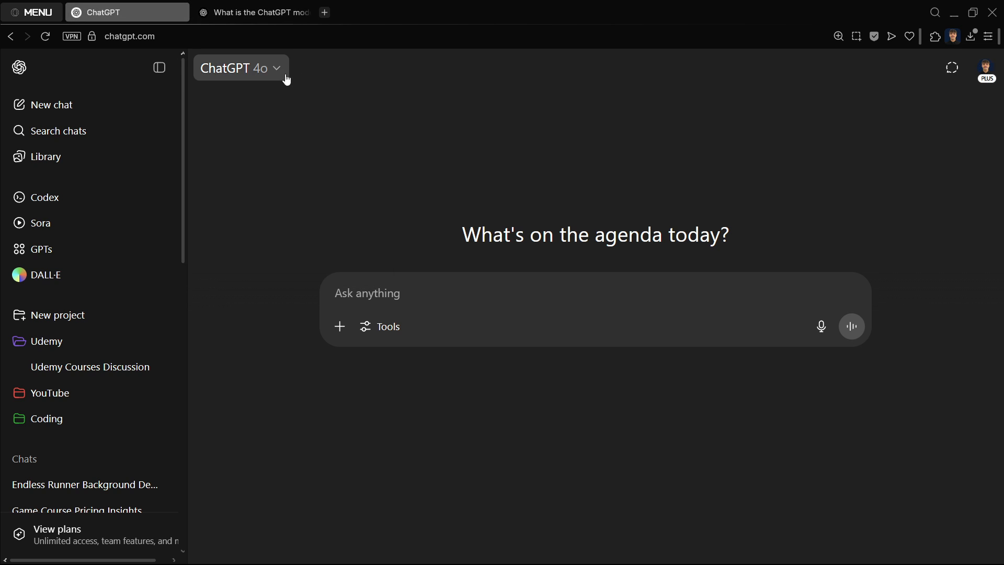
# Keep GPT-4o selected, reread the article's o3 heading, and return to the chat
pyautogui.click(241, 68)
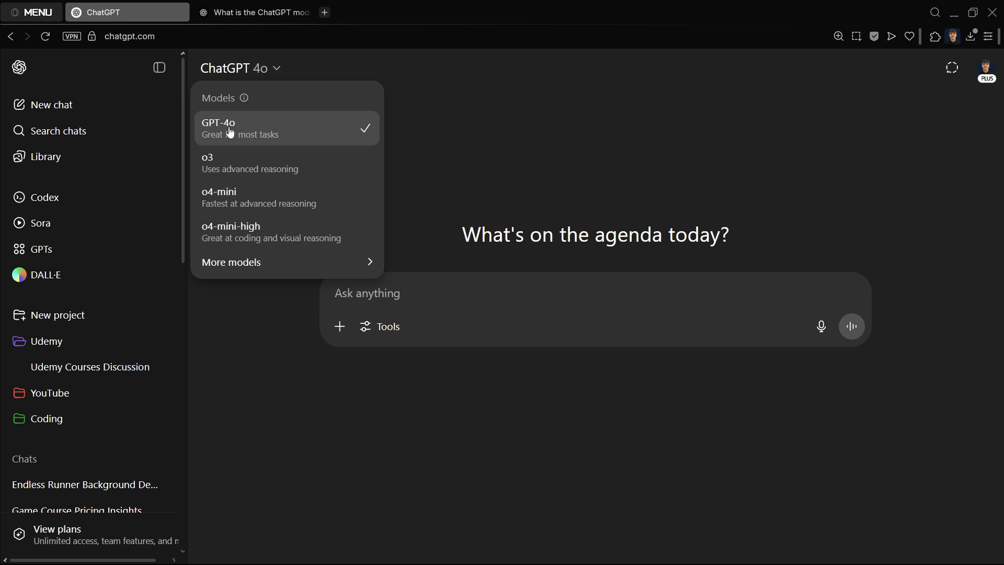
pyautogui.click(260, 12)
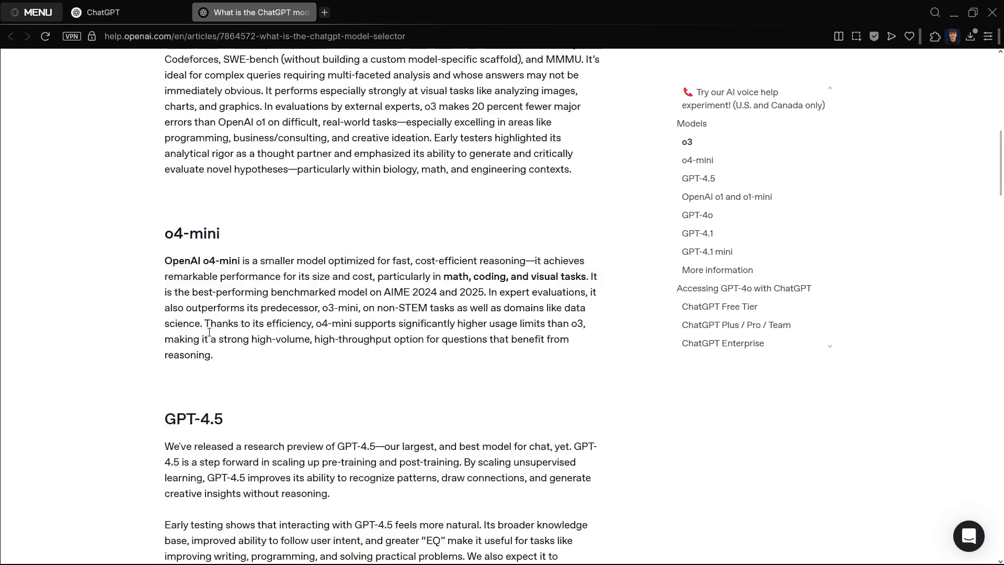
pyautogui.click(726, 196)
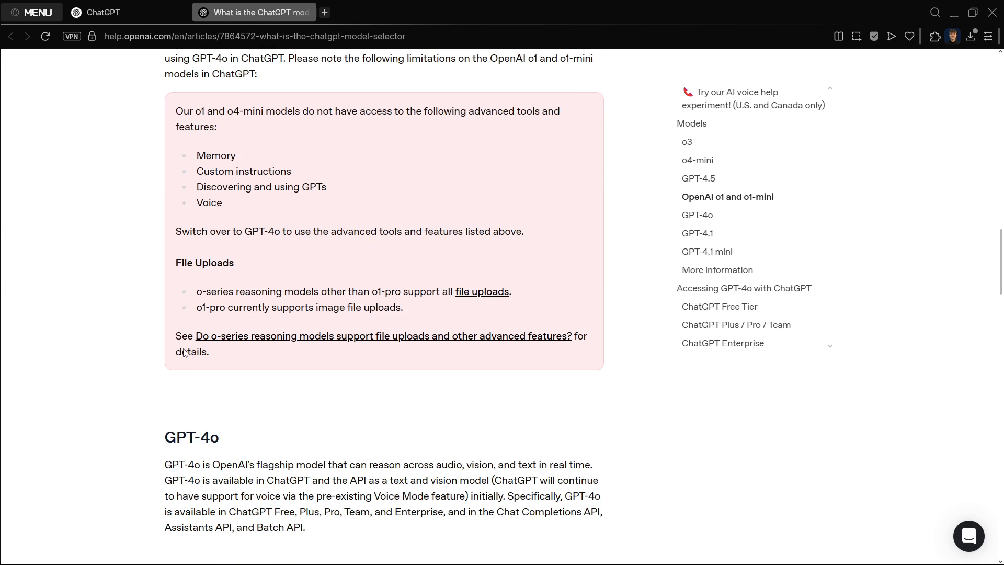
pyautogui.scroll(3)
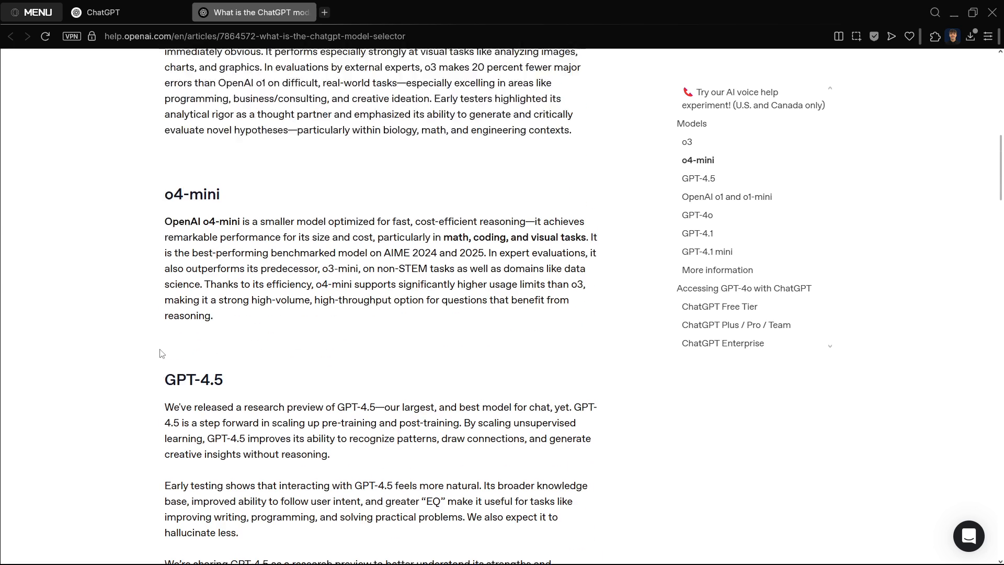
pyautogui.scroll(3)
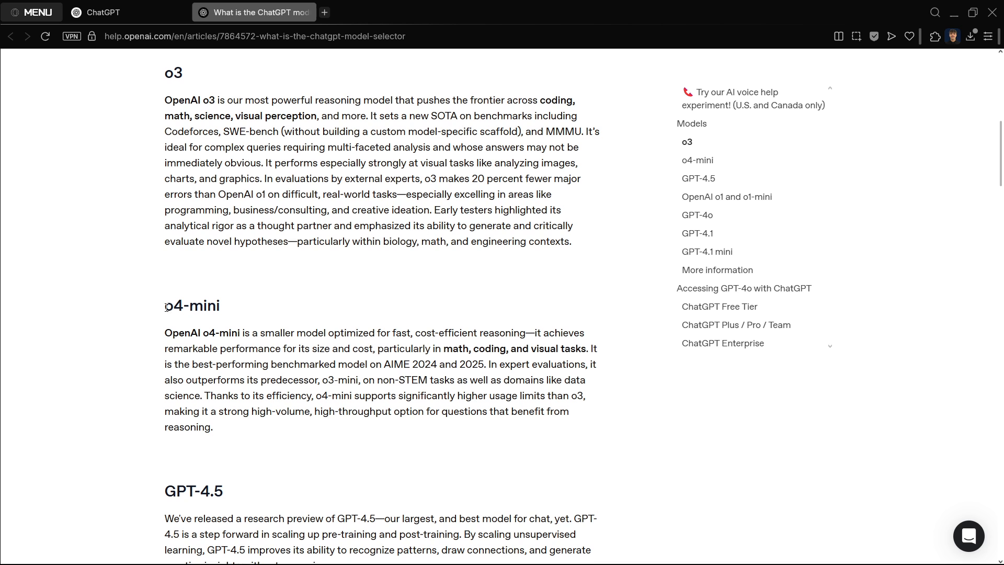
pyautogui.scroll(3)
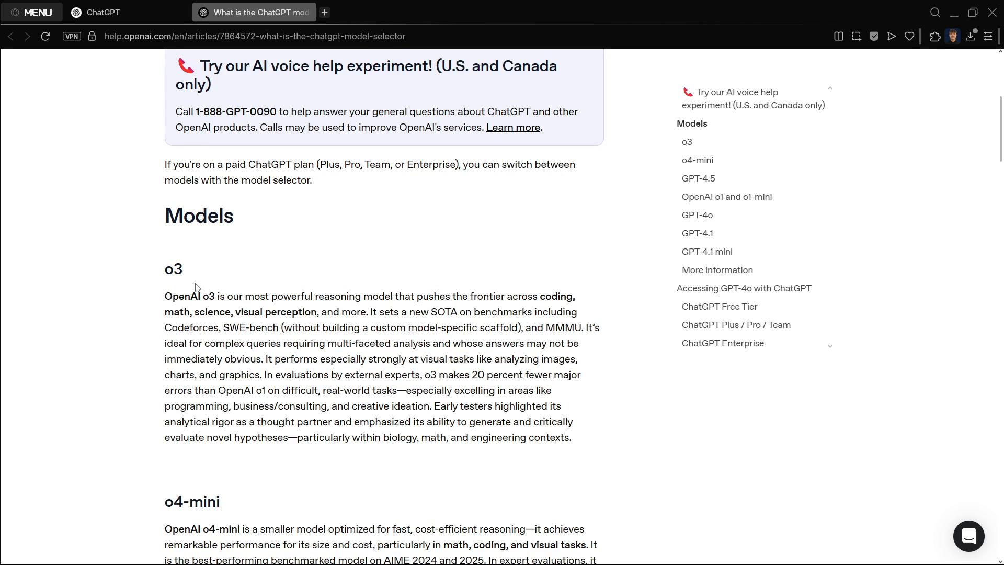
pyautogui.doubleClick(173, 269)
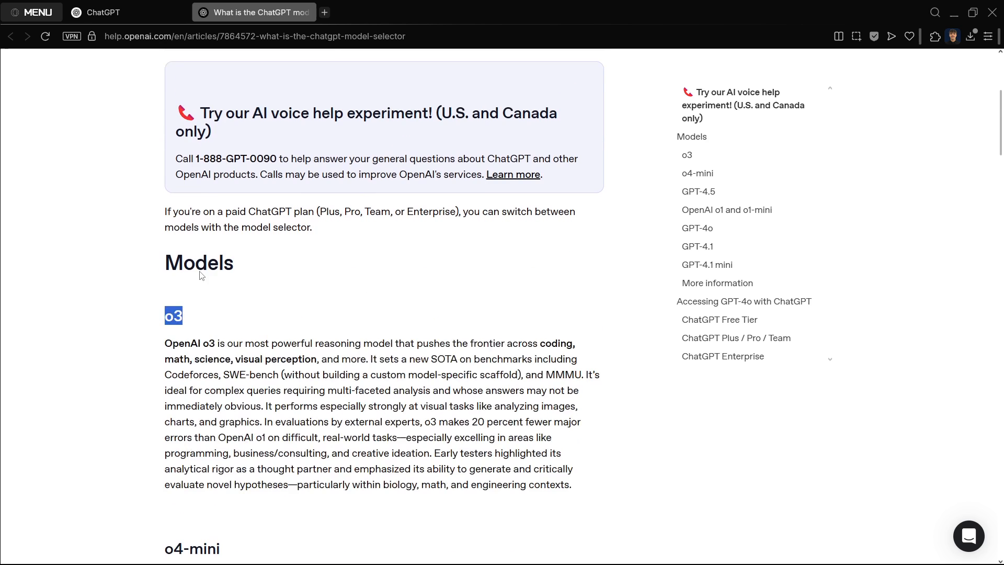
pyautogui.click(103, 12)
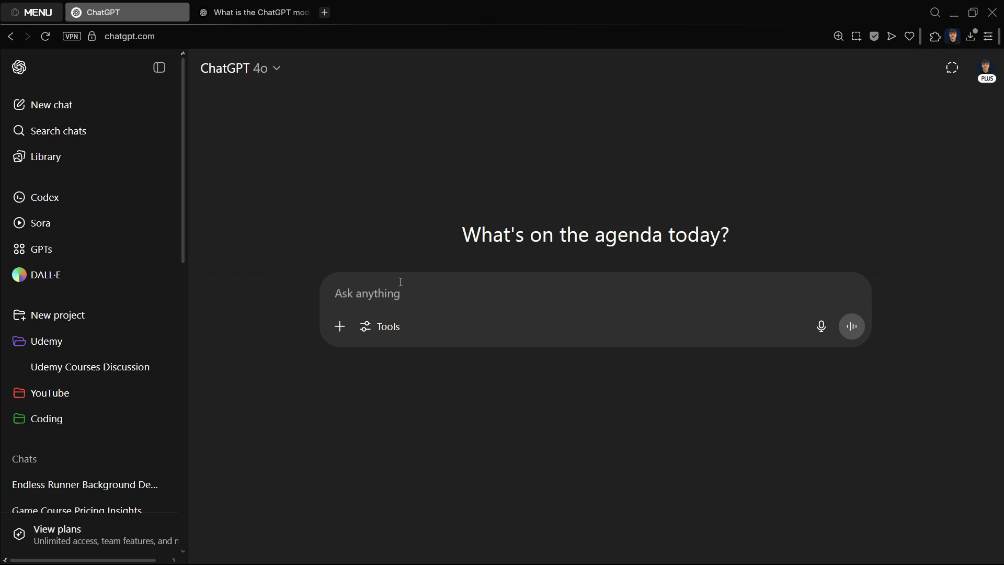
pyautogui.moveTo(326, 147)
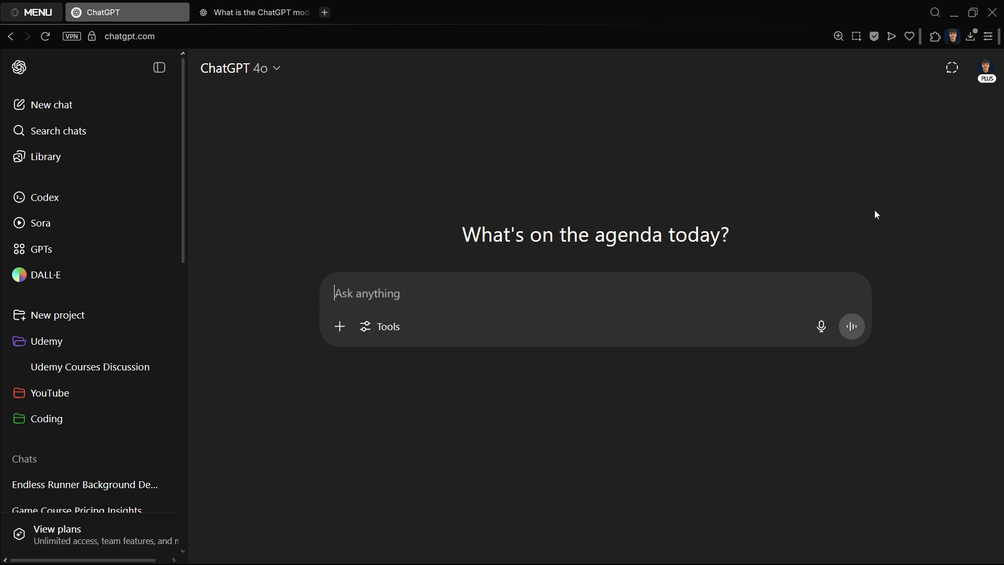
pyautogui.moveTo(259, 69)
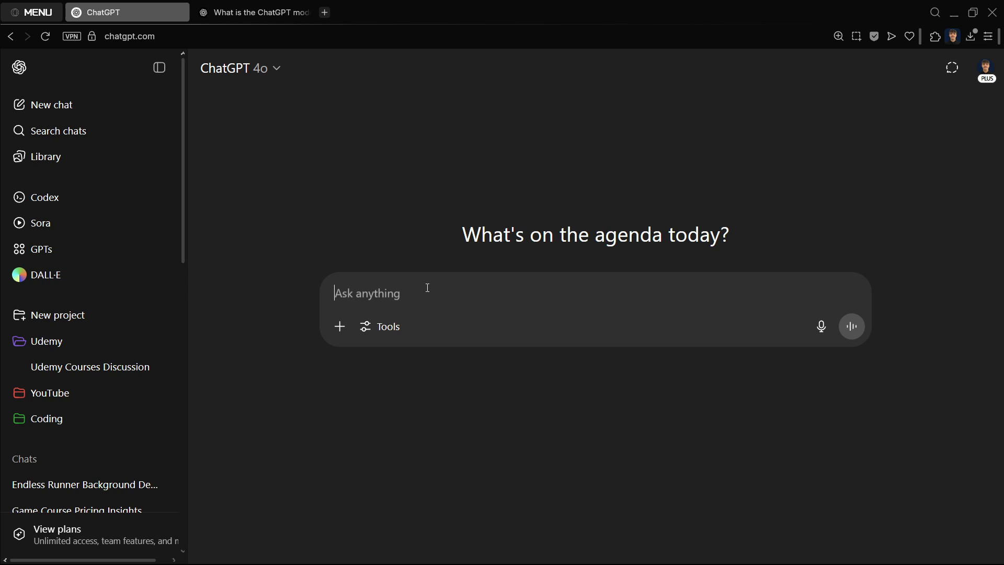
# Type and send 'I want to create a video…' asking for mobile videogame help
pyautogui.write('I want')
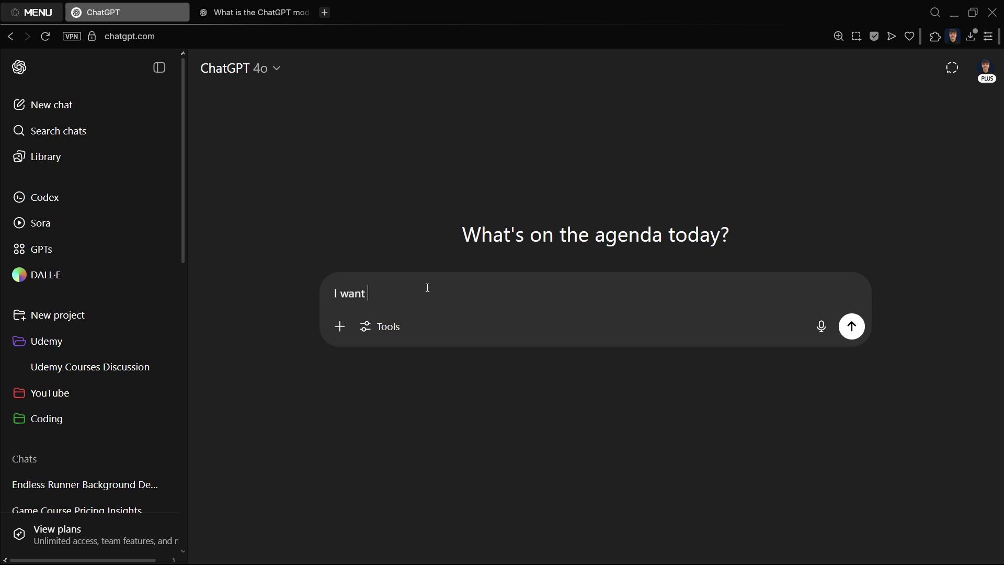
pyautogui.write('to create a videogame. I do not have that much experience, but I still want to create something')
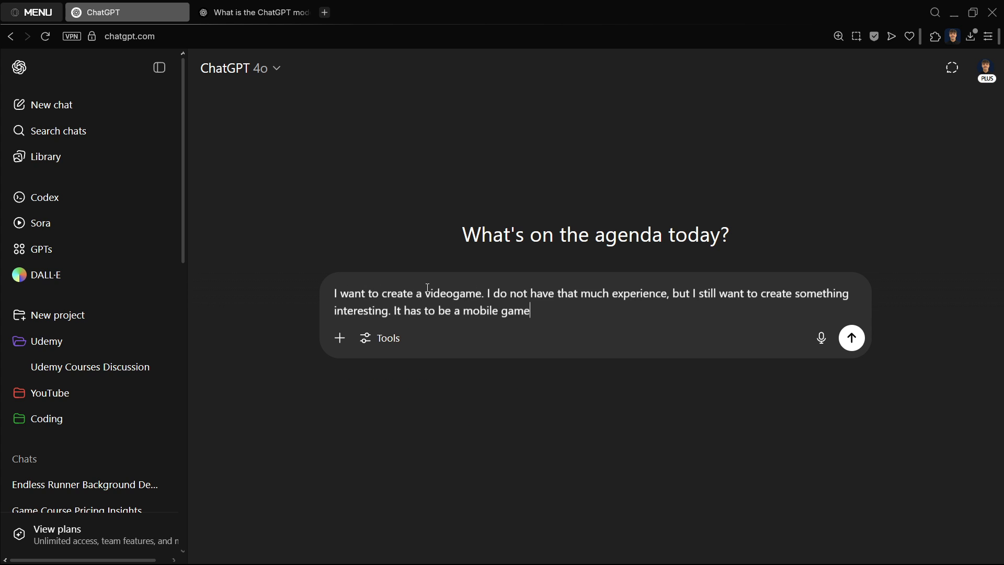
pyautogui.moveTo(570, 320)
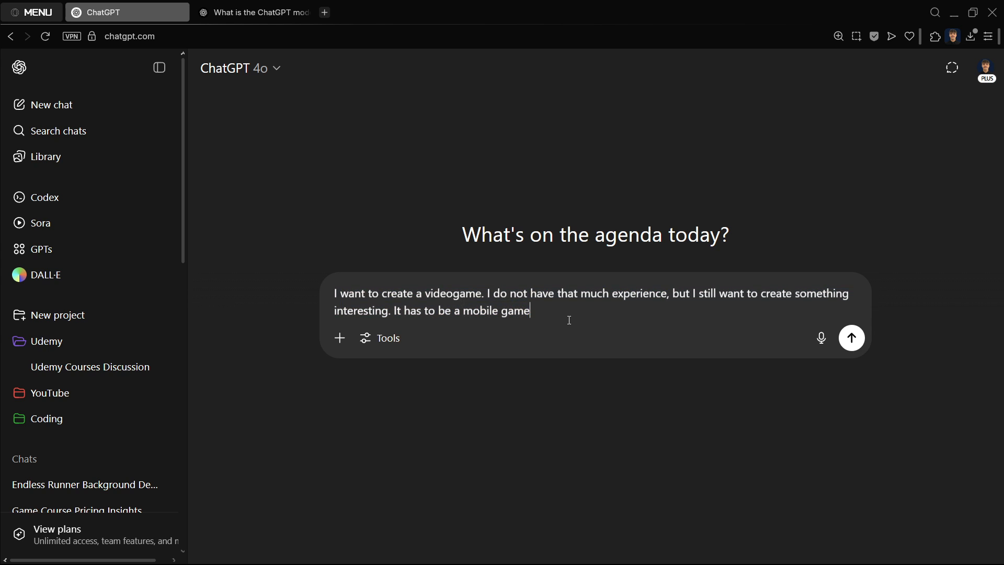
pyautogui.click(852, 338)
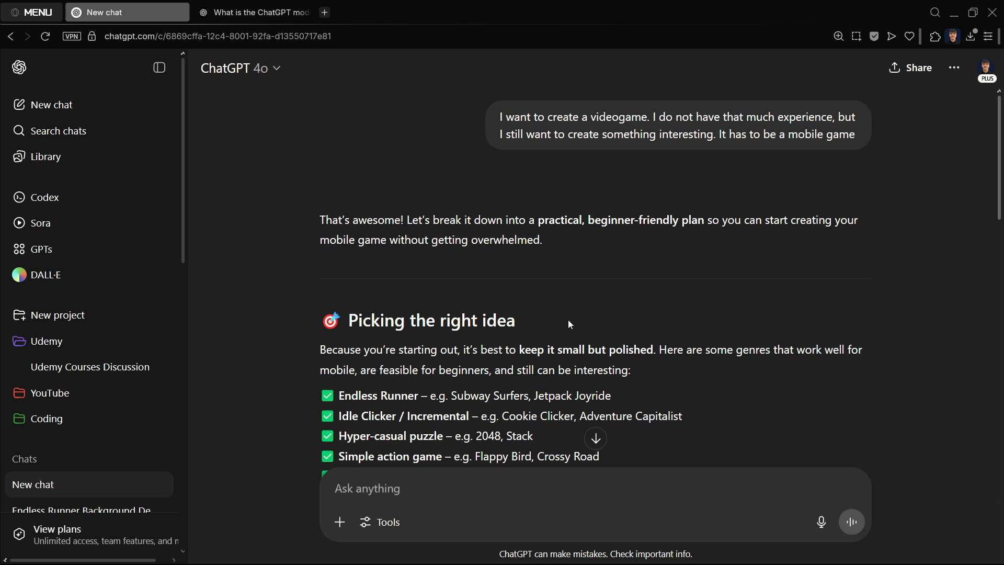
pyautogui.moveTo(433, 232)
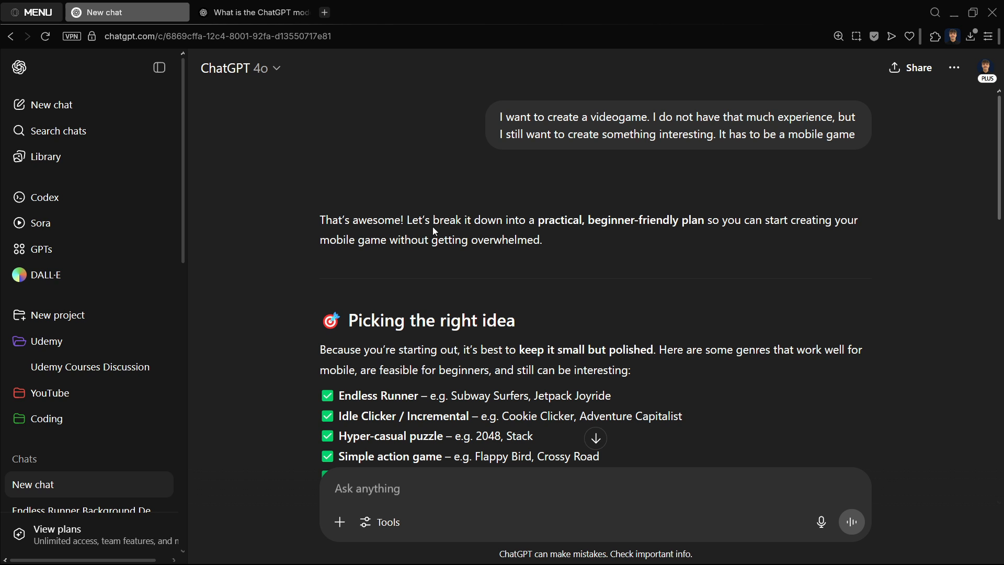
# Read the reply's beginner genre list, highlighting Endless Runner, down to the tools section
pyautogui.scroll(-3)
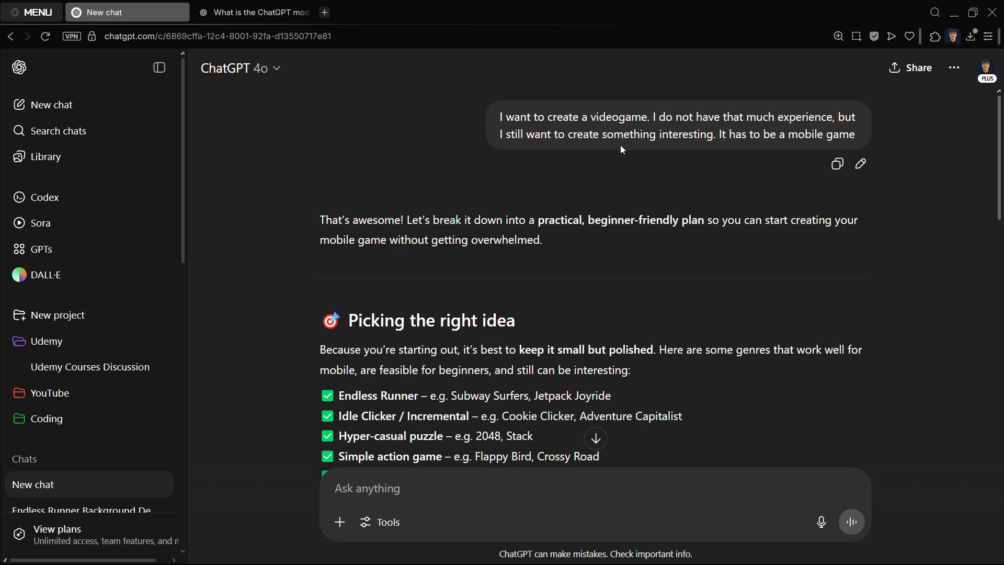
pyautogui.scroll(-3)
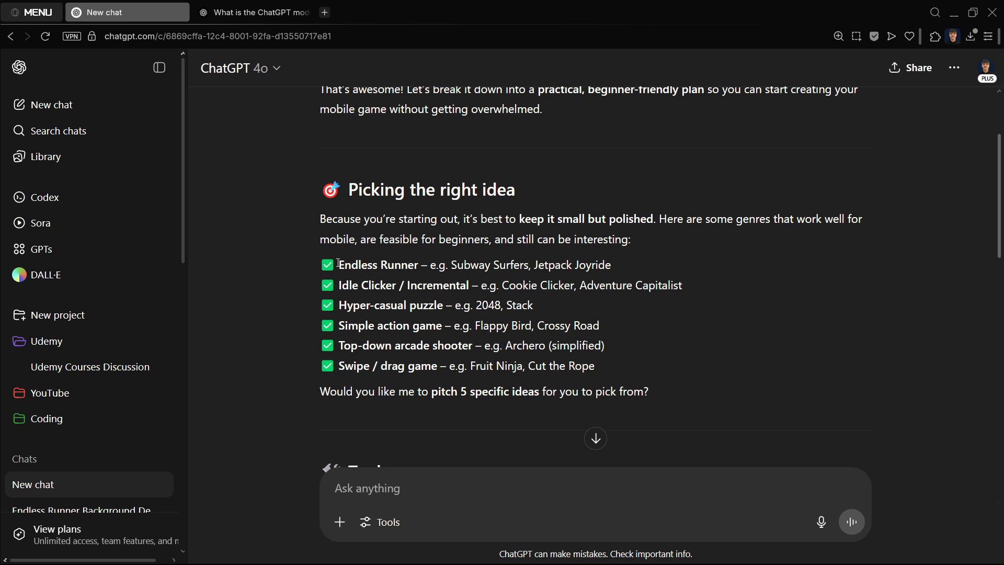
pyautogui.doubleClick(402, 264)
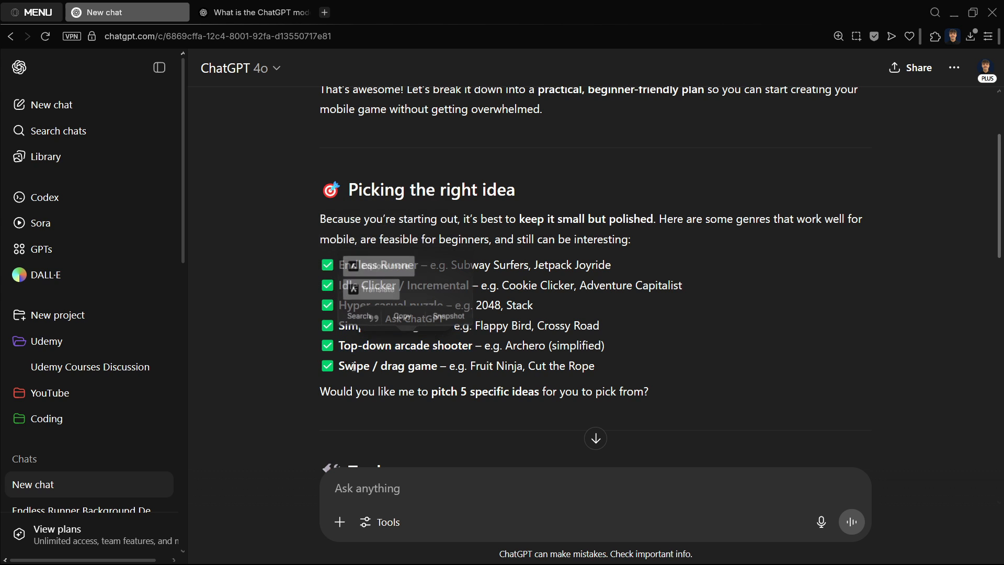
pyautogui.scroll(-3)
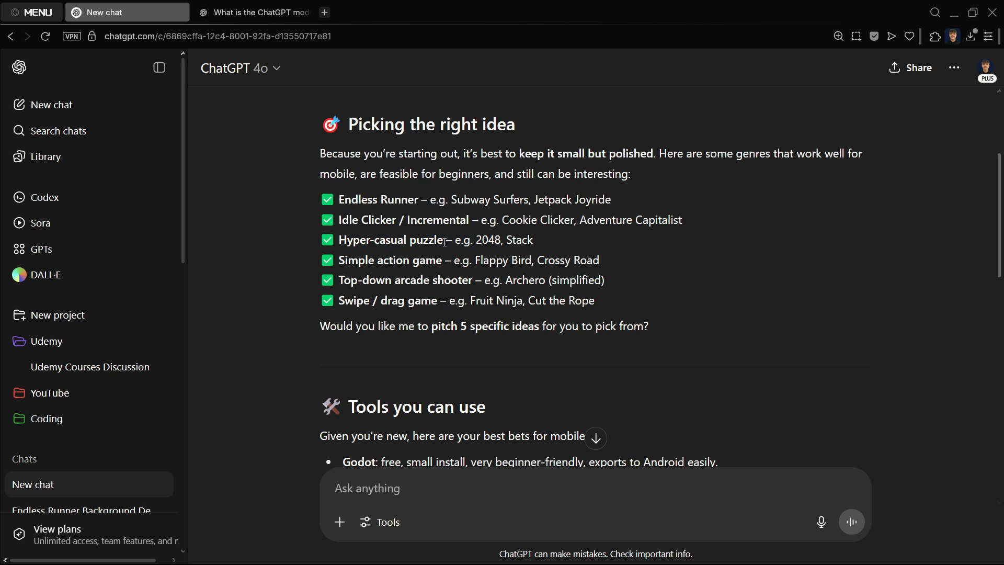
pyautogui.scroll(-3)
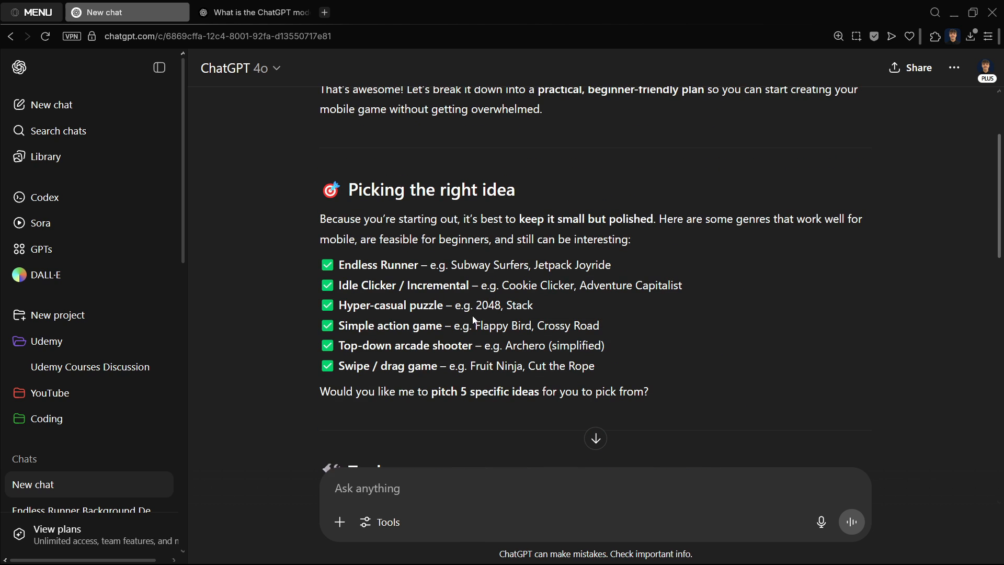
pyautogui.moveTo(560, 313)
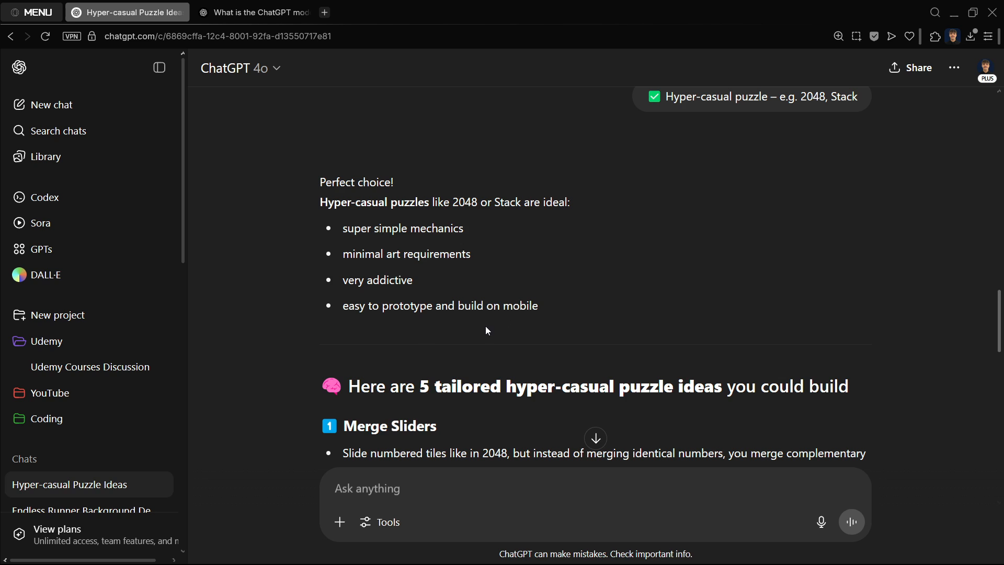
pyautogui.scroll(-3)
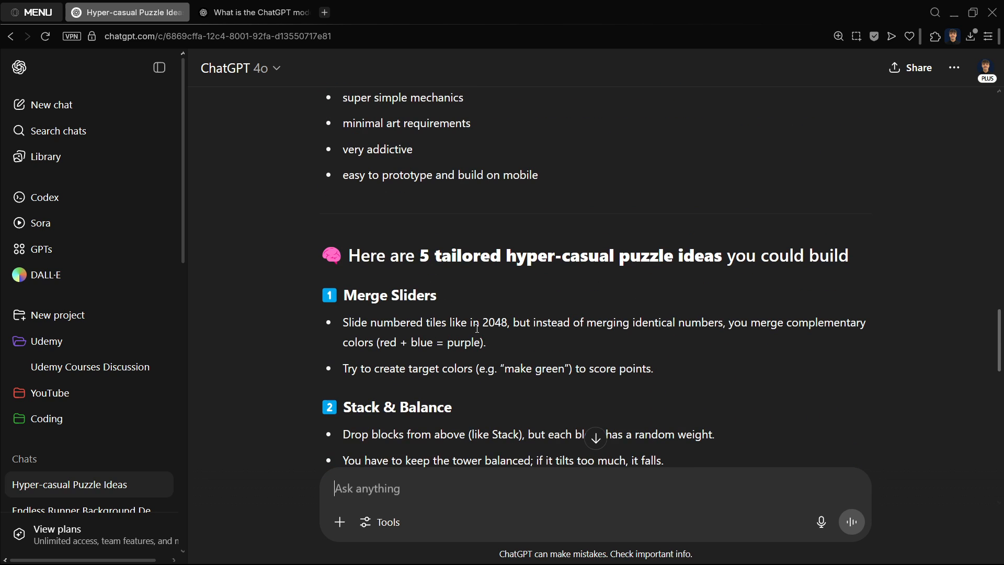
pyautogui.scroll(-3)
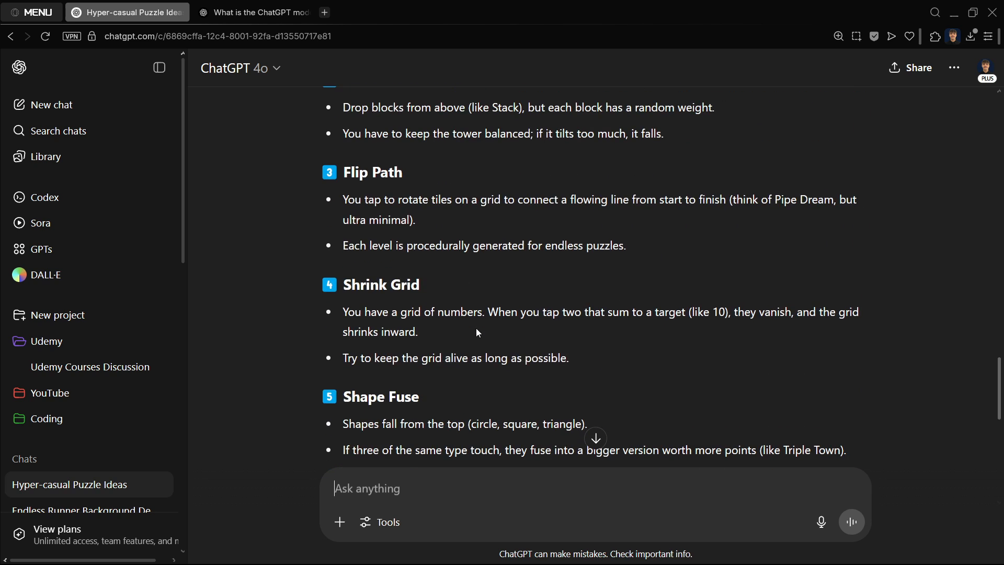
pyautogui.scroll(3)
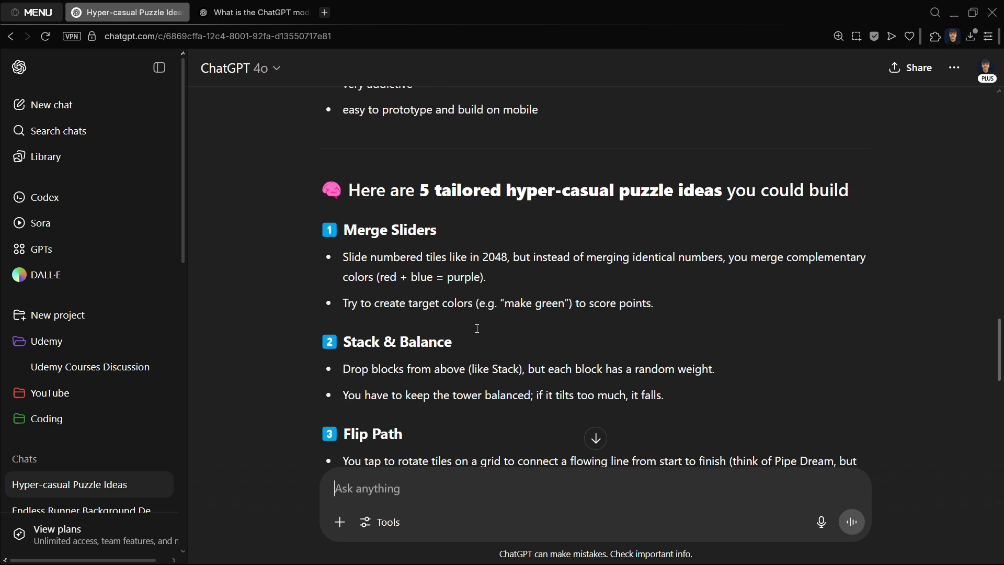
pyautogui.scroll(-3)
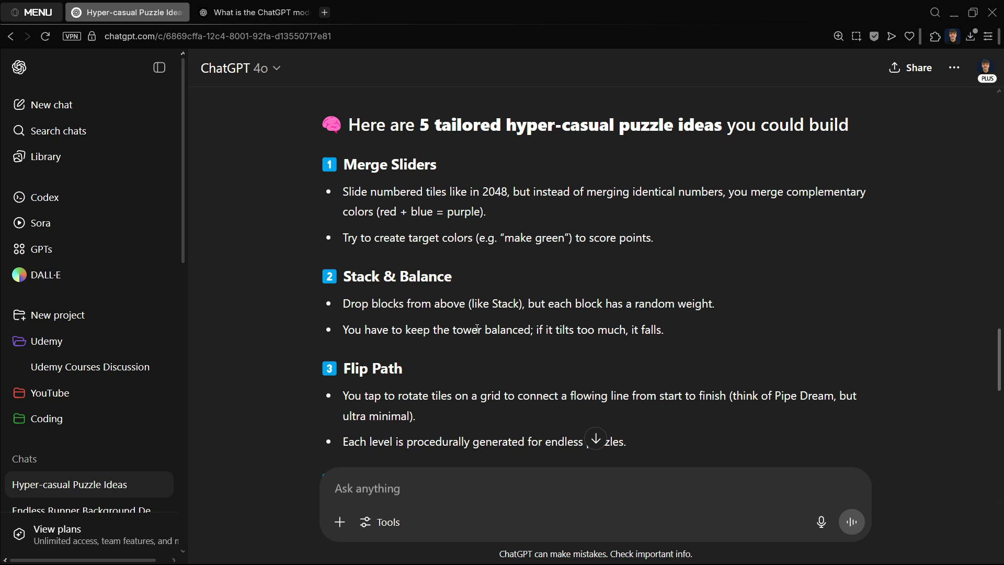
pyautogui.click(388, 489)
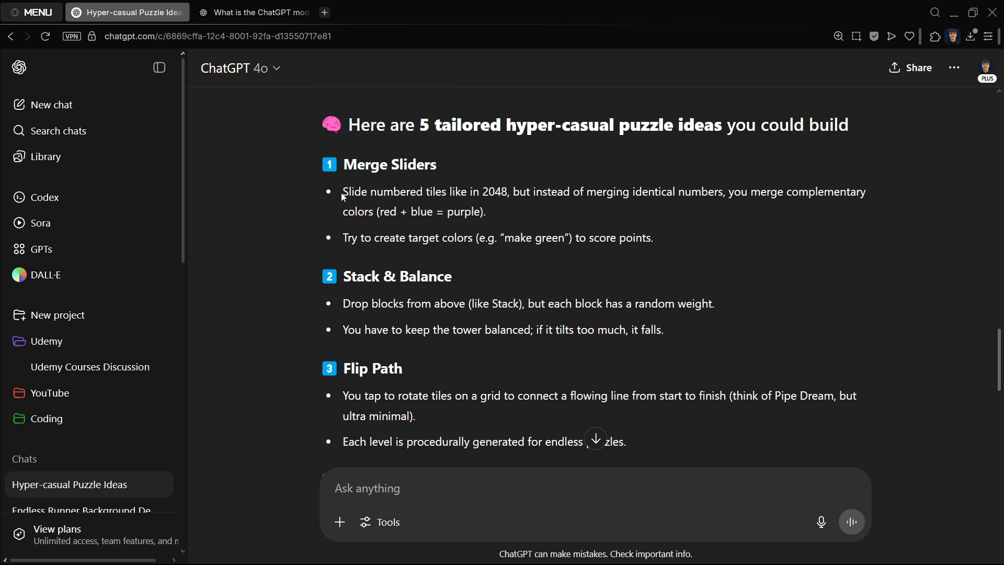
pyautogui.moveTo(343, 191); pyautogui.dragTo(506, 192)
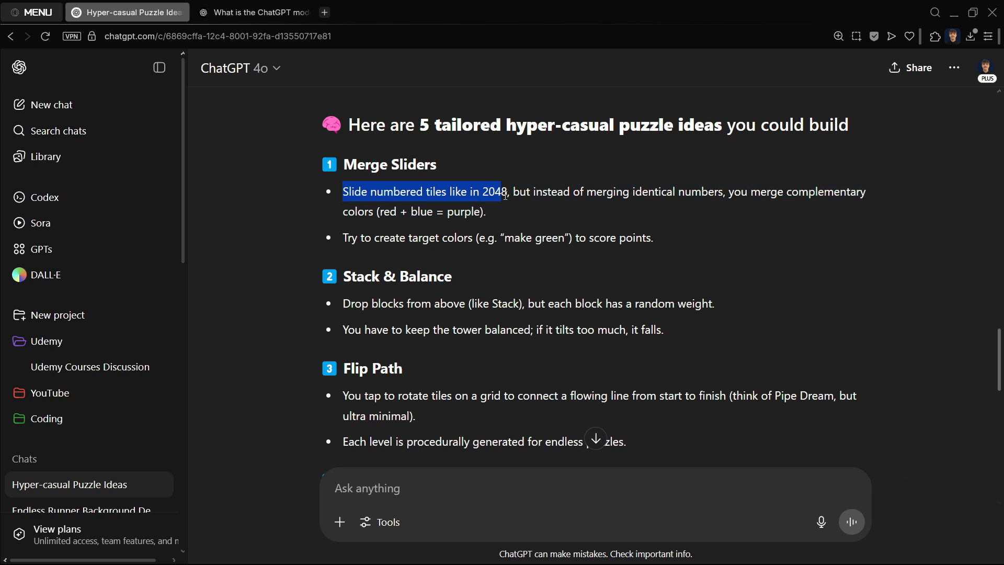
pyautogui.moveTo(505, 191); pyautogui.dragTo(666, 191)
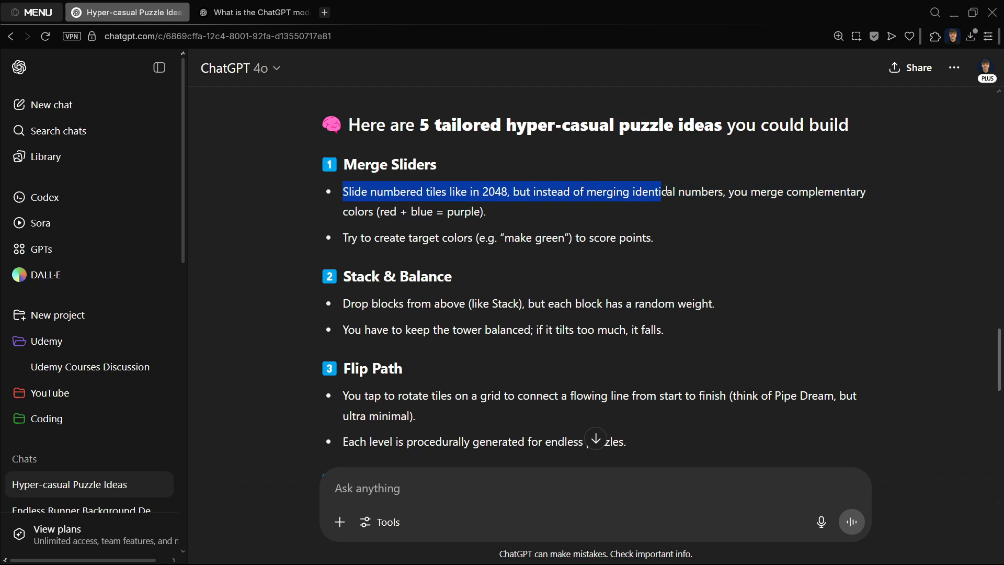
pyautogui.moveTo(660, 191); pyautogui.dragTo(719, 191)
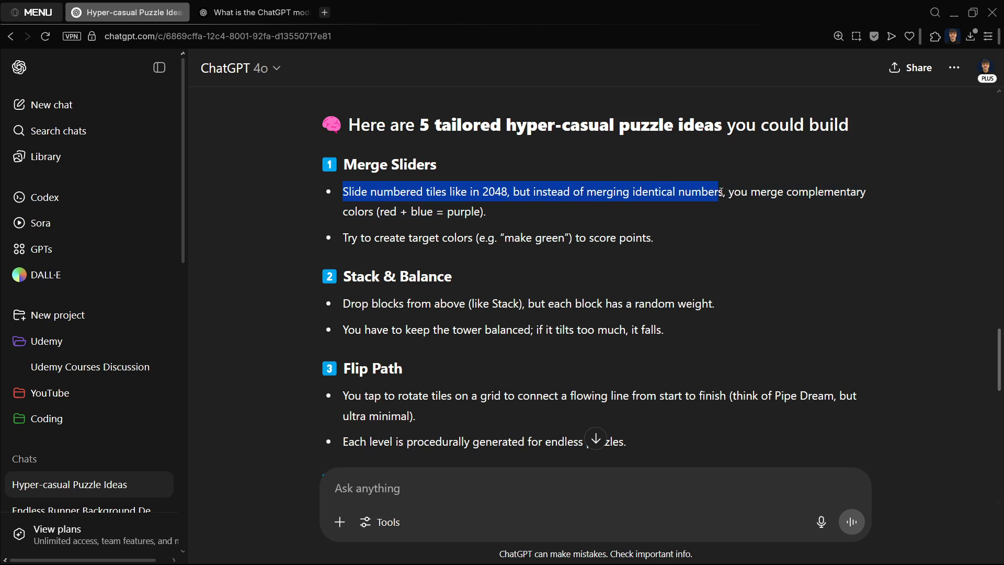
pyautogui.moveTo(718, 192); pyautogui.dragTo(408, 211)
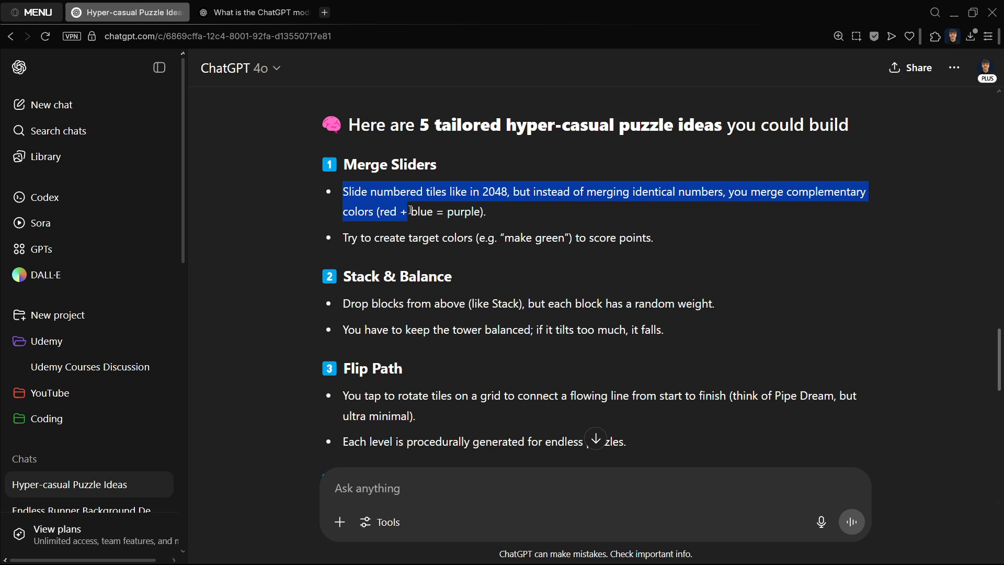
pyautogui.click(520, 215)
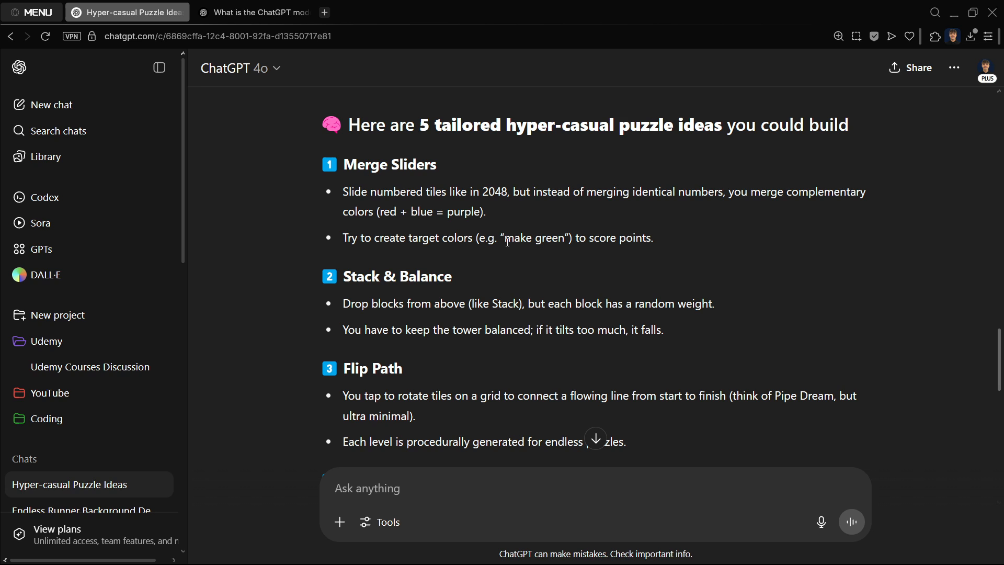
pyautogui.moveTo(574, 237); pyautogui.dragTo(654, 238)
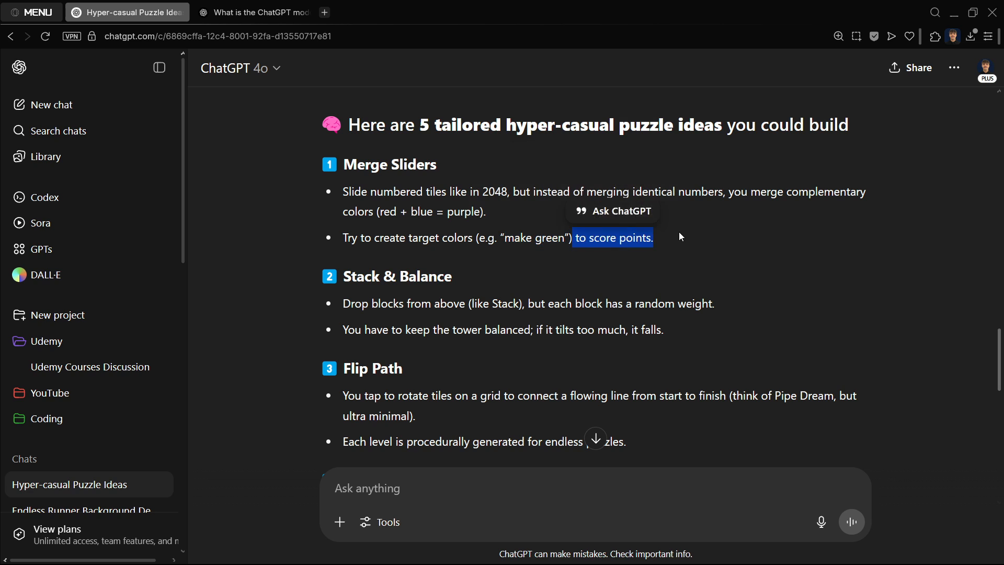
pyautogui.click(400, 453)
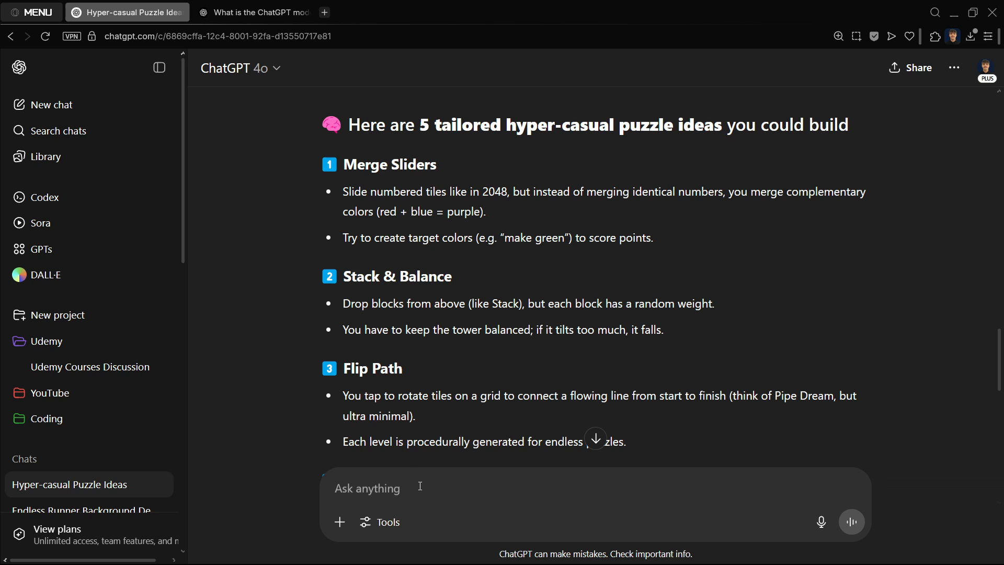
pyautogui.click(420, 488)
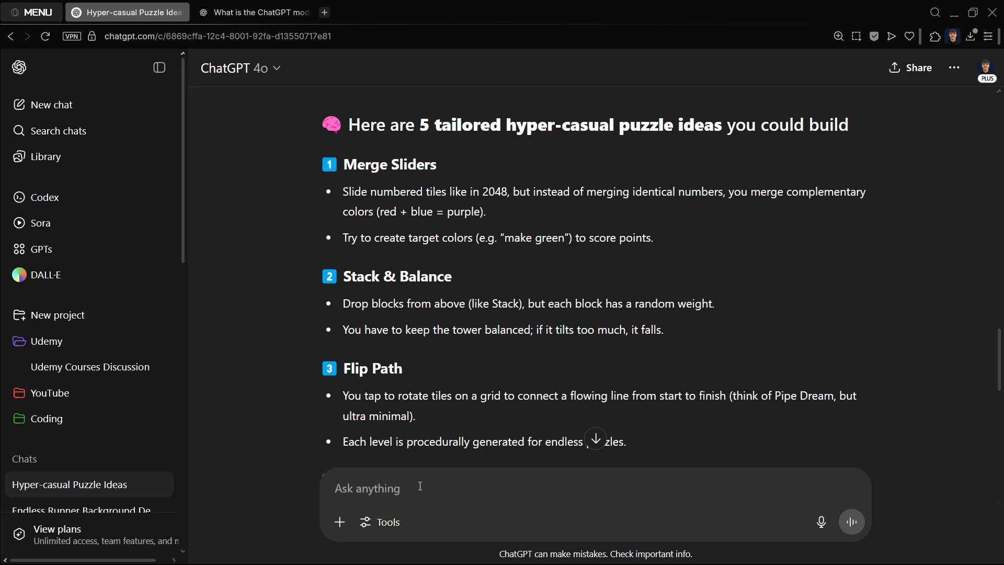
pyautogui.moveTo(397, 189)
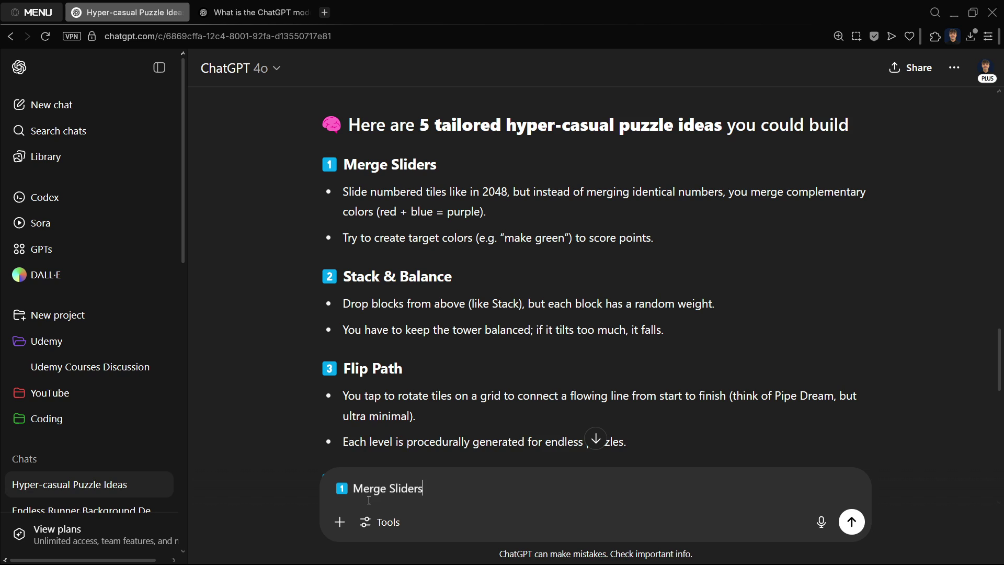
# Type and send the Merge Sliders GDD-in-PDF-format request after checking the model list
pyautogui.write('Create a whole GDD, give it to me in')
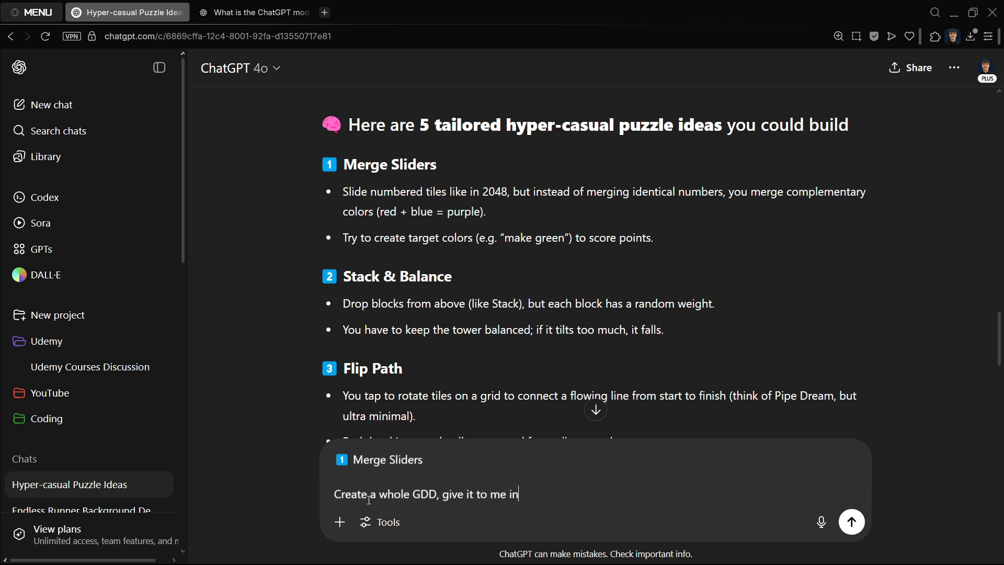
pyautogui.write('PDF format, take your time')
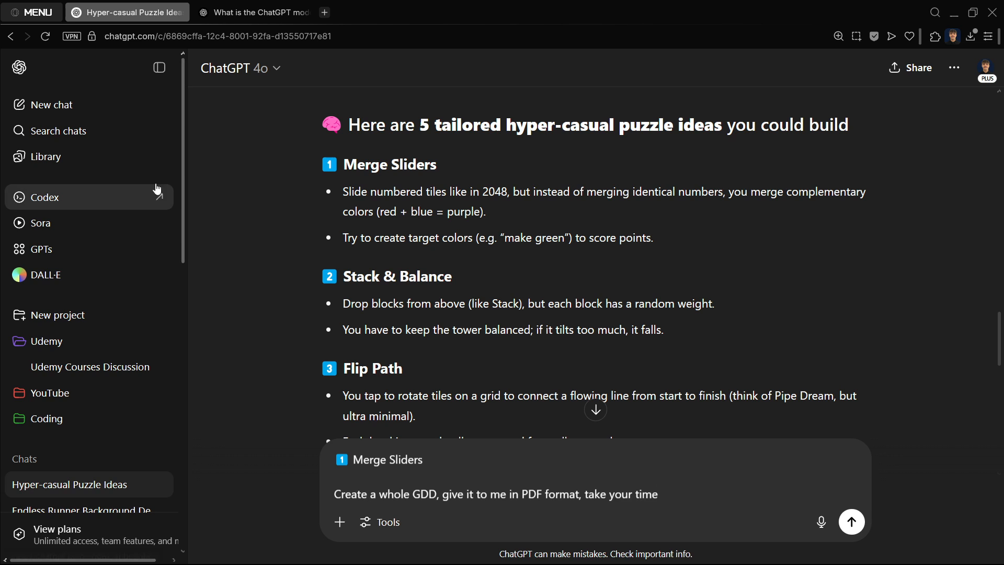
pyautogui.click(240, 68)
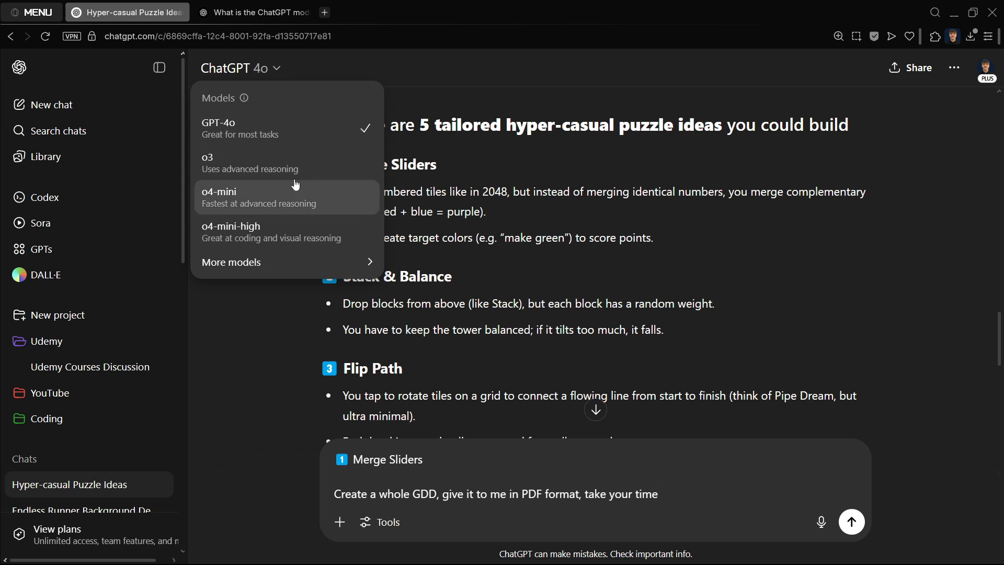
pyautogui.moveTo(325, 275)
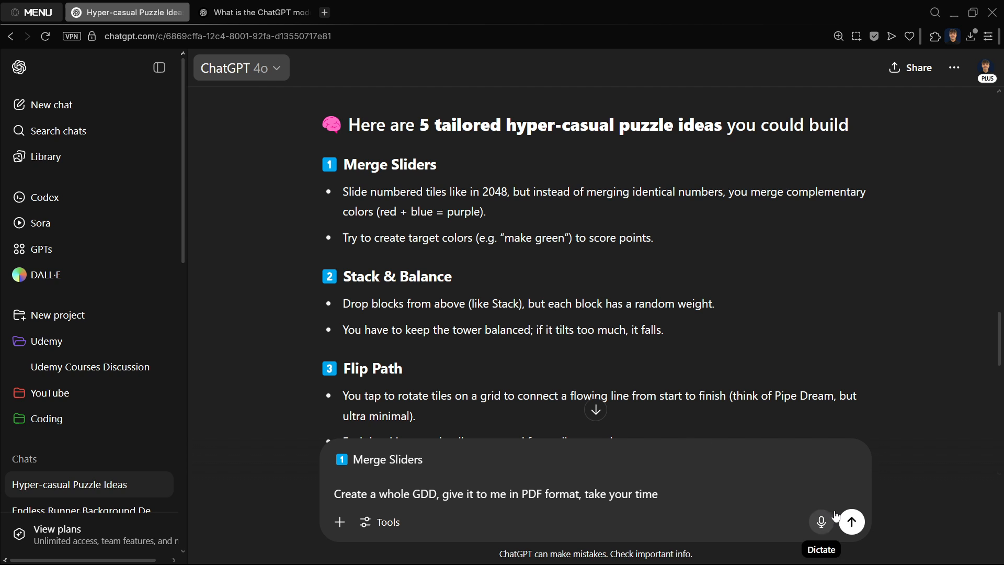
pyautogui.click(851, 522)
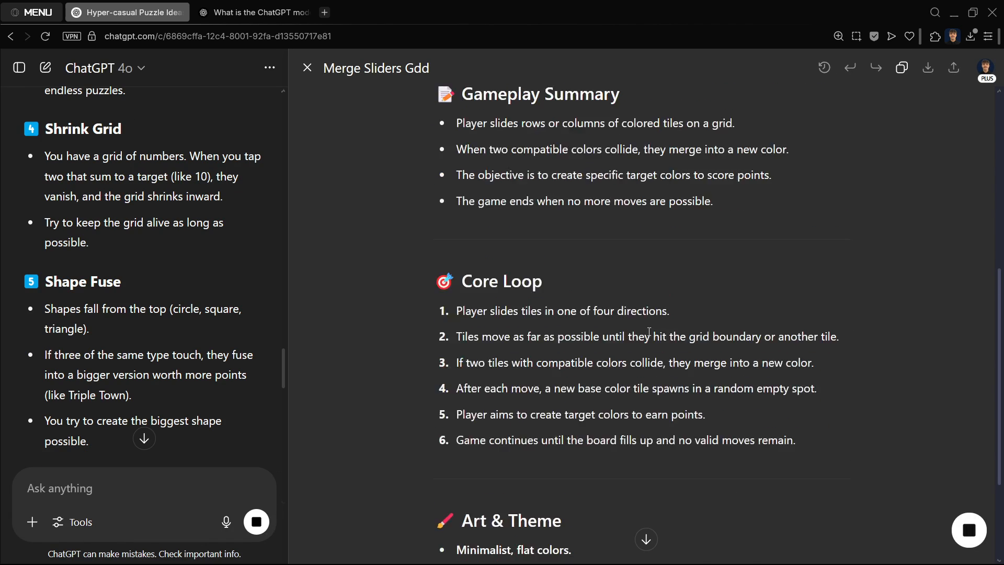
# Open the Merge Sliders GDD in canvas, test its editing tools, and close it
pyautogui.scroll(-3)
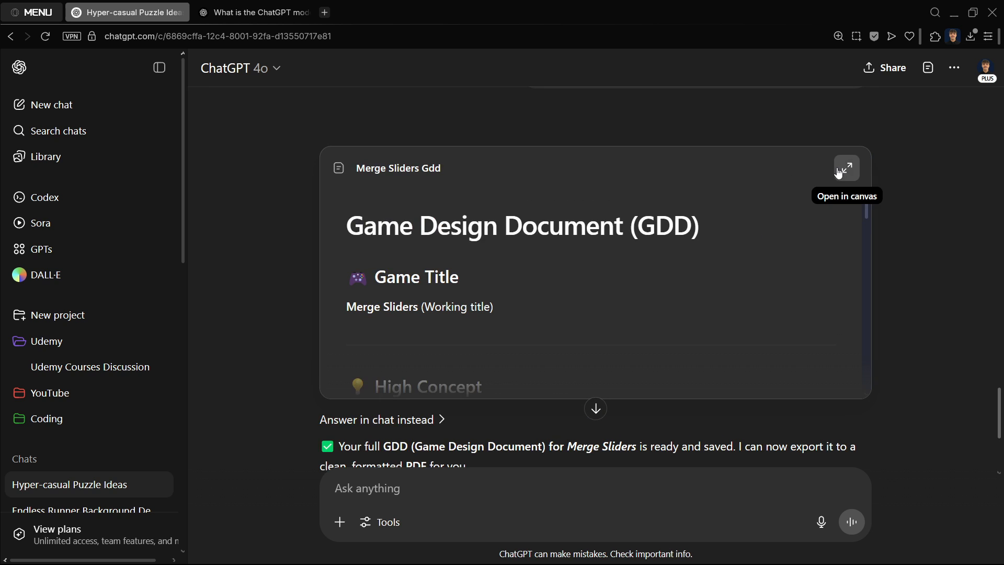
pyautogui.click(847, 168)
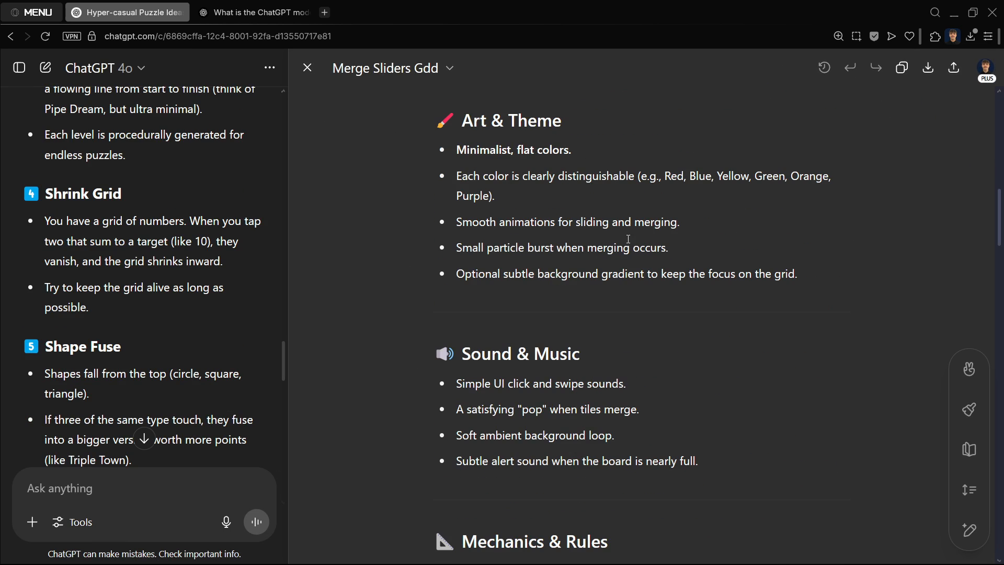
pyautogui.moveTo(970, 490)
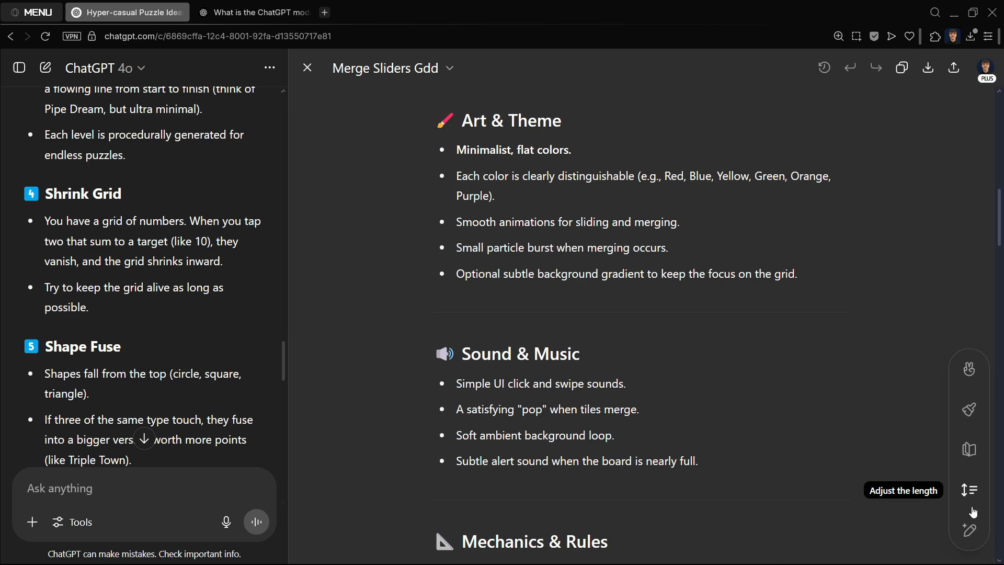
pyautogui.moveTo(971, 370)
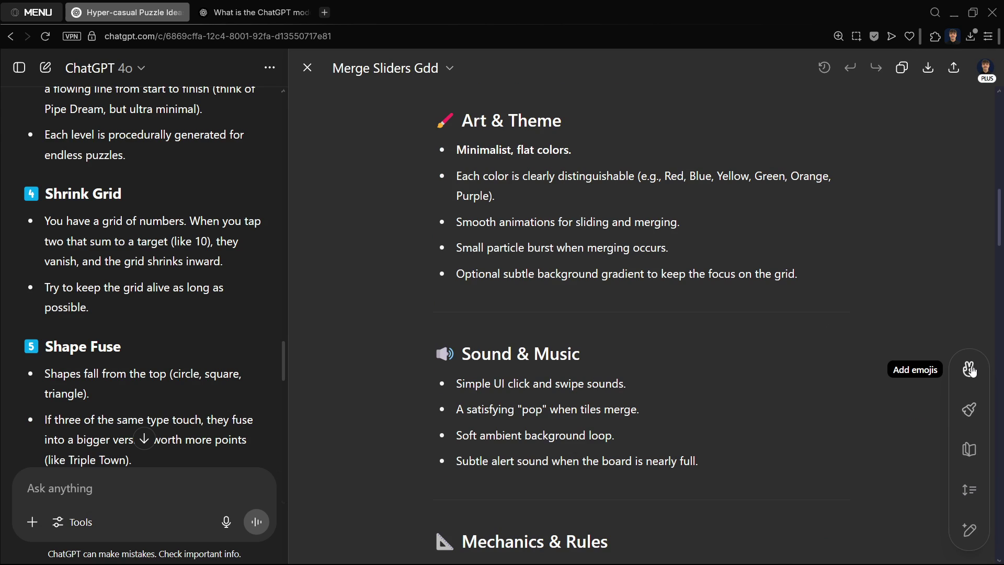
pyautogui.click(970, 370)
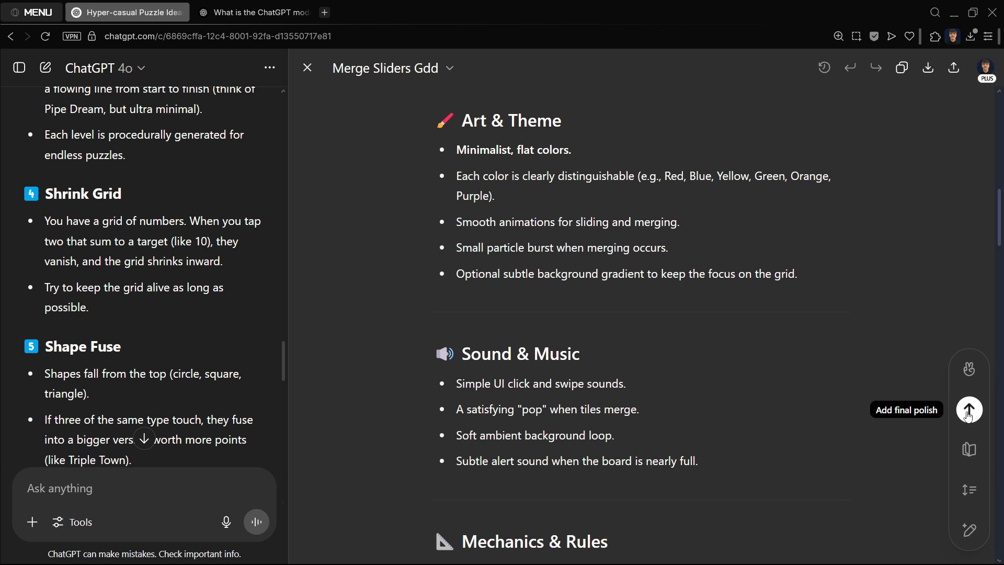
pyautogui.moveTo(969, 449)
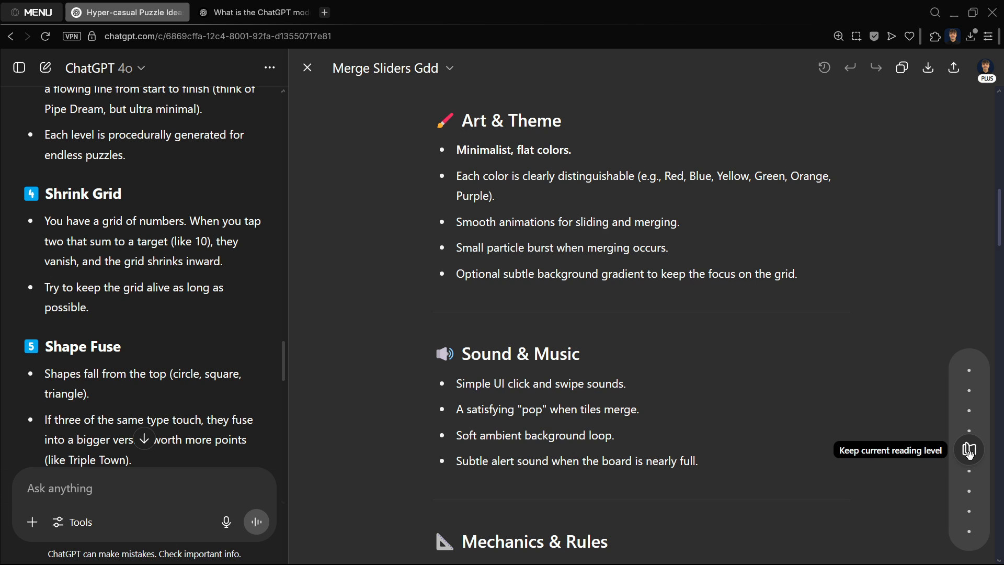
pyautogui.moveTo(970, 489)
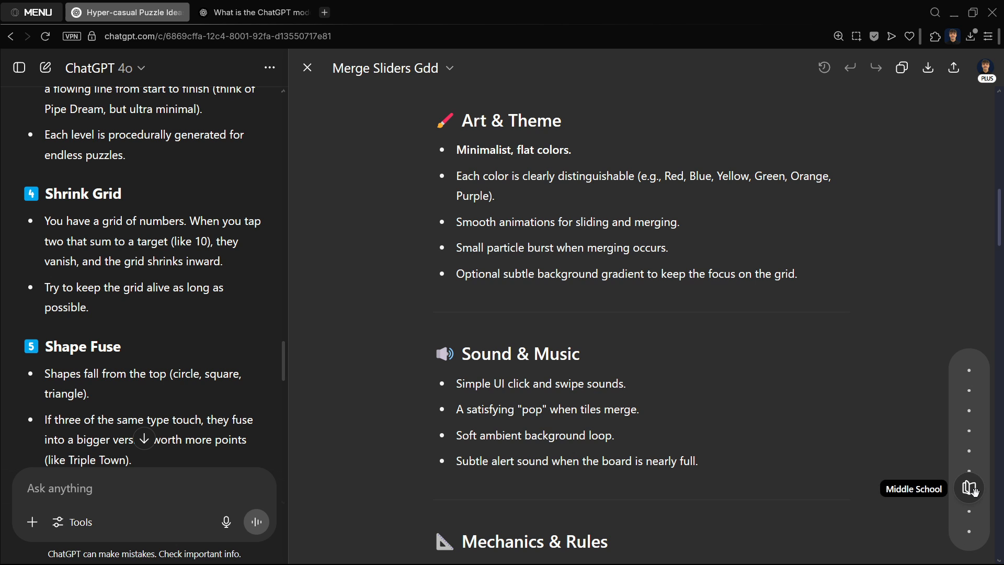
pyautogui.moveTo(969, 449)
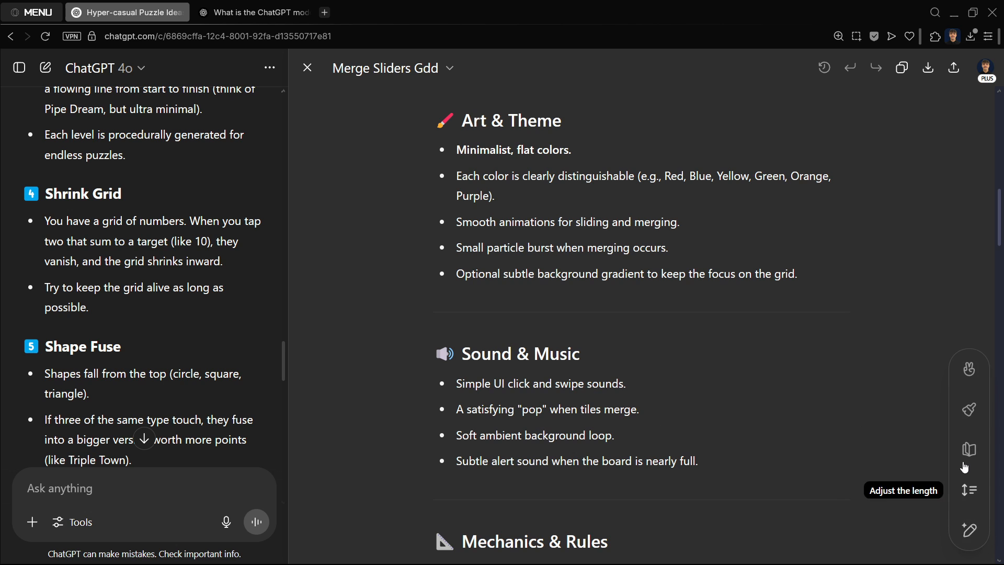
pyautogui.click(968, 449)
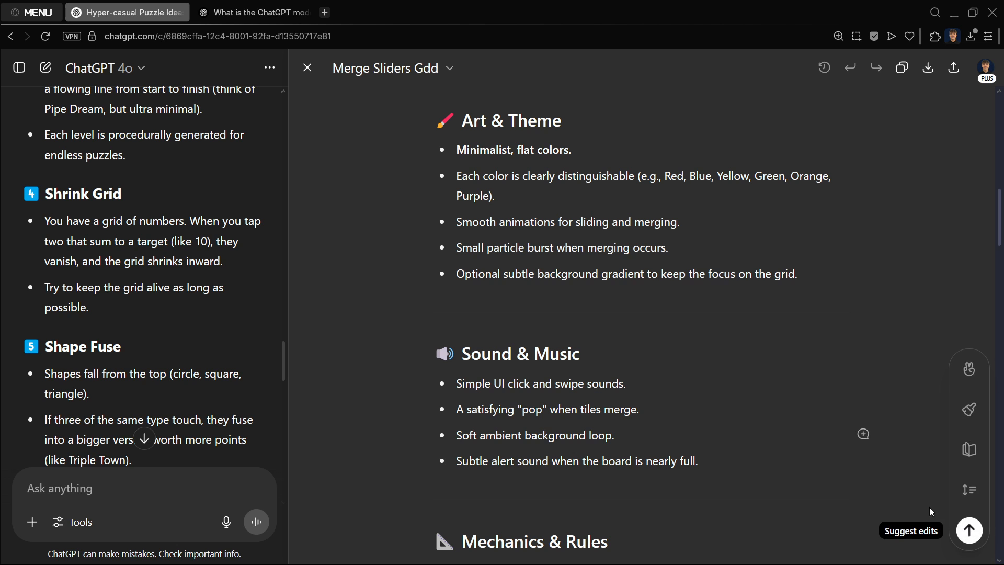
pyautogui.scroll(-3)
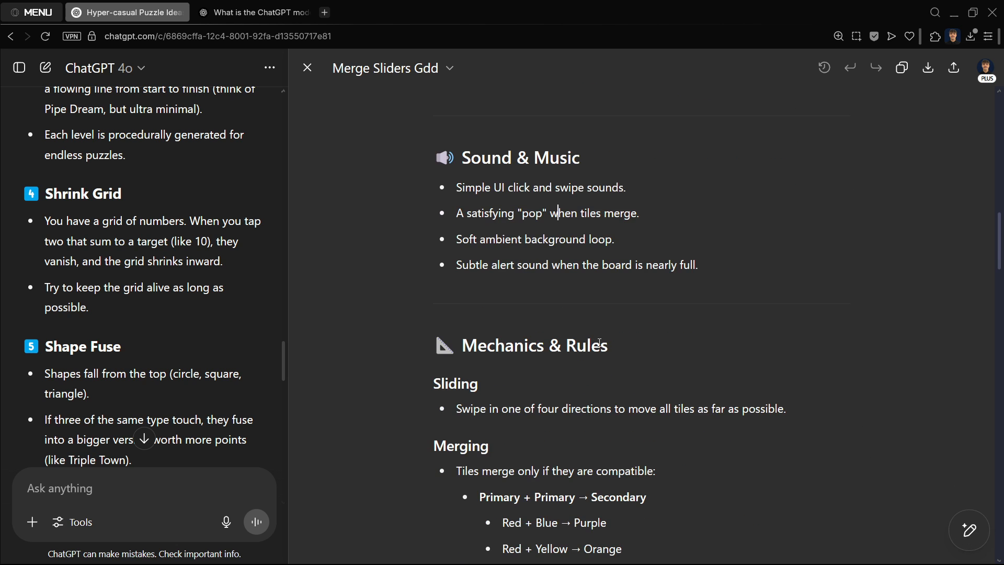
pyautogui.write('dasdsadsasada')
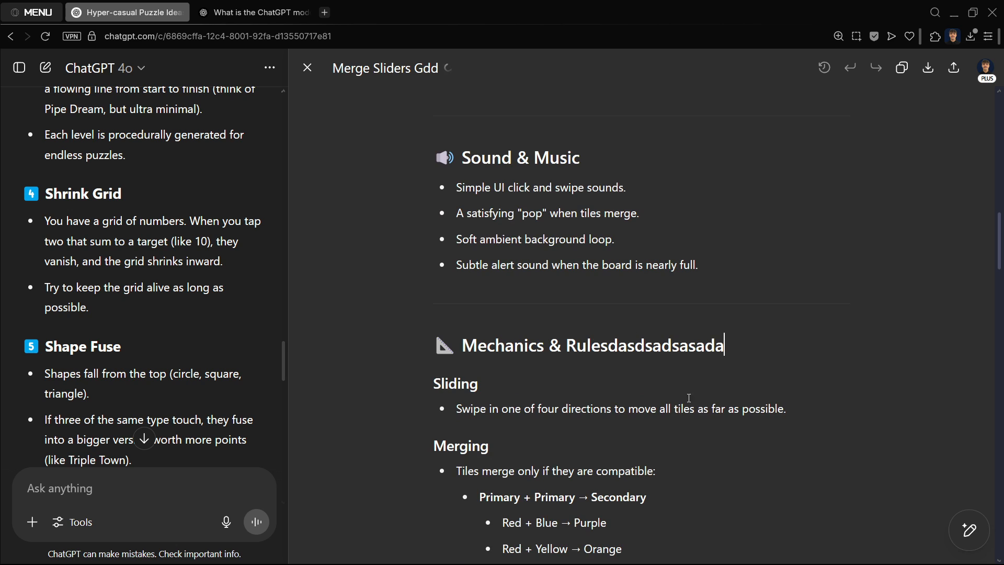
pyautogui.moveTo(970, 411)
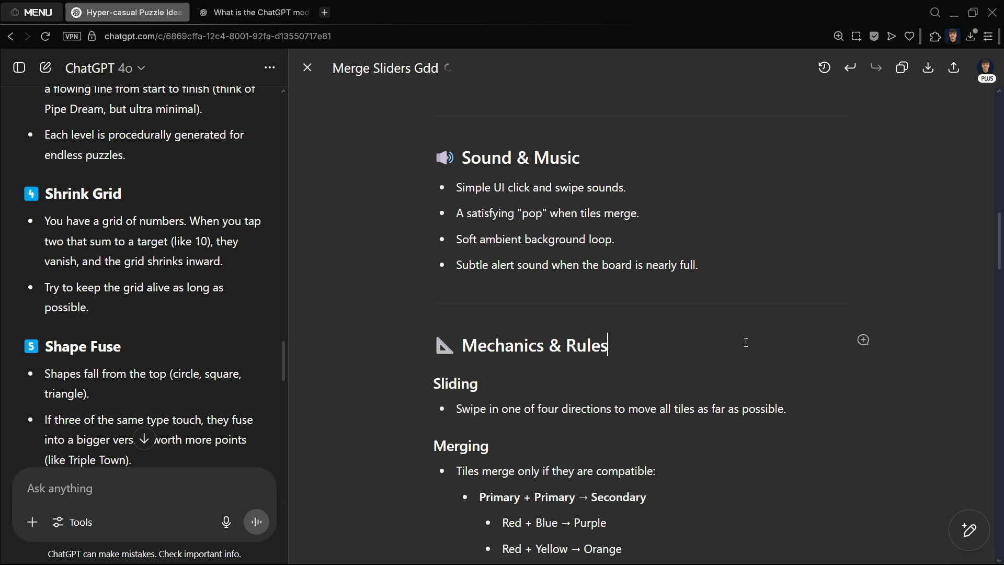
pyautogui.scroll(-3)
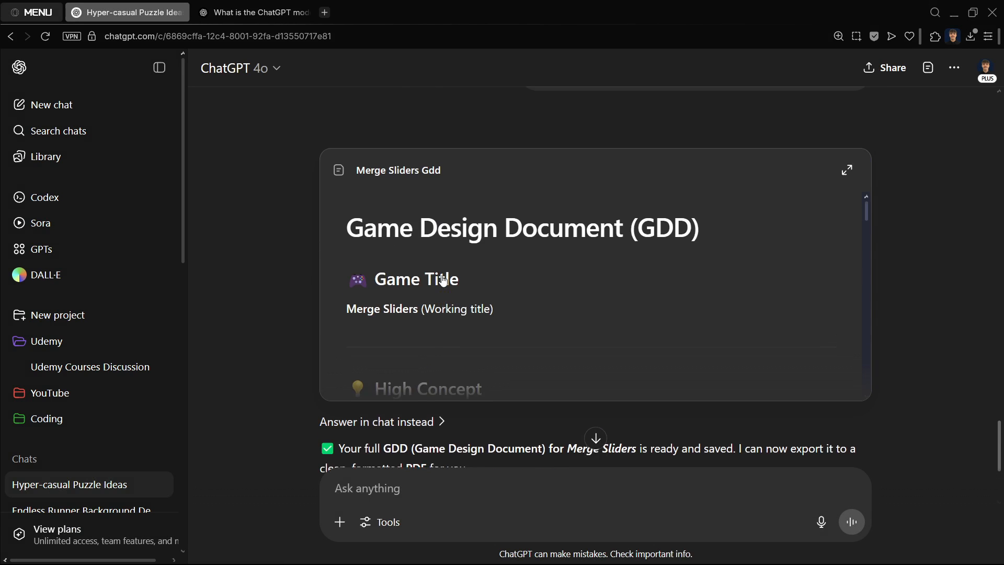
# Scroll down to the 'A nicely styled PDF' request and await the Merge_Sliders_GDD.pdf link
pyautogui.scroll(-3)
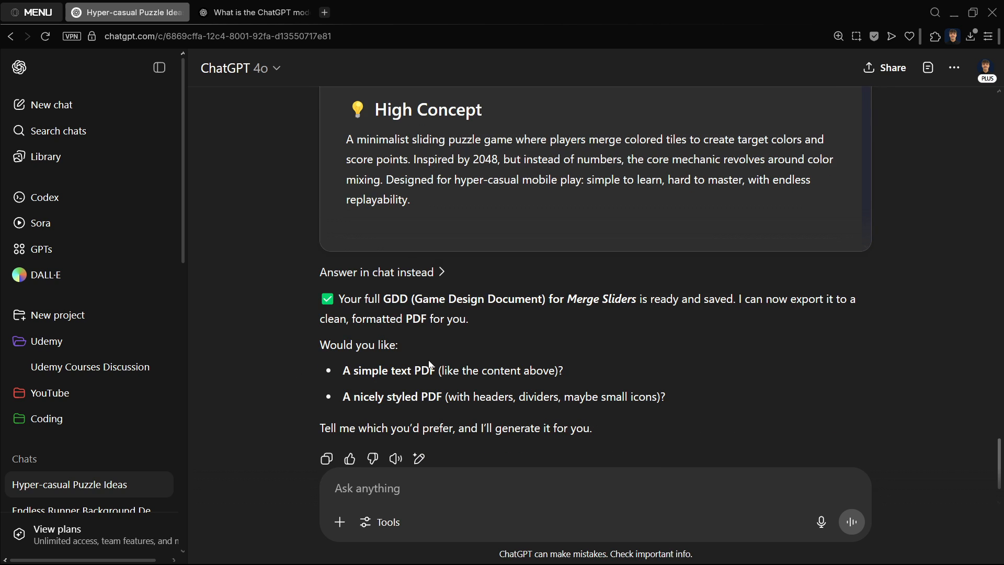
pyautogui.scroll(-3)
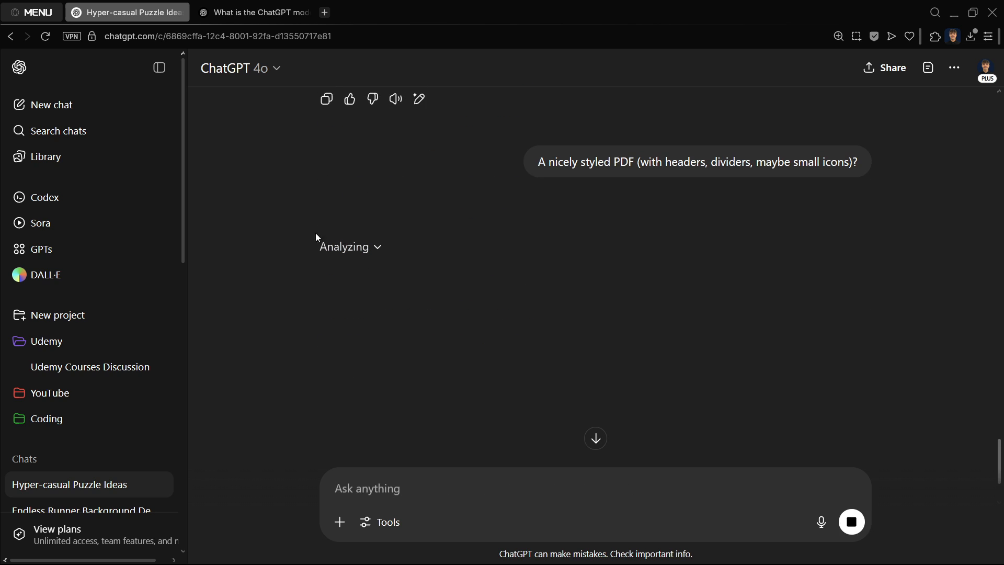
pyautogui.moveTo(360, 292)
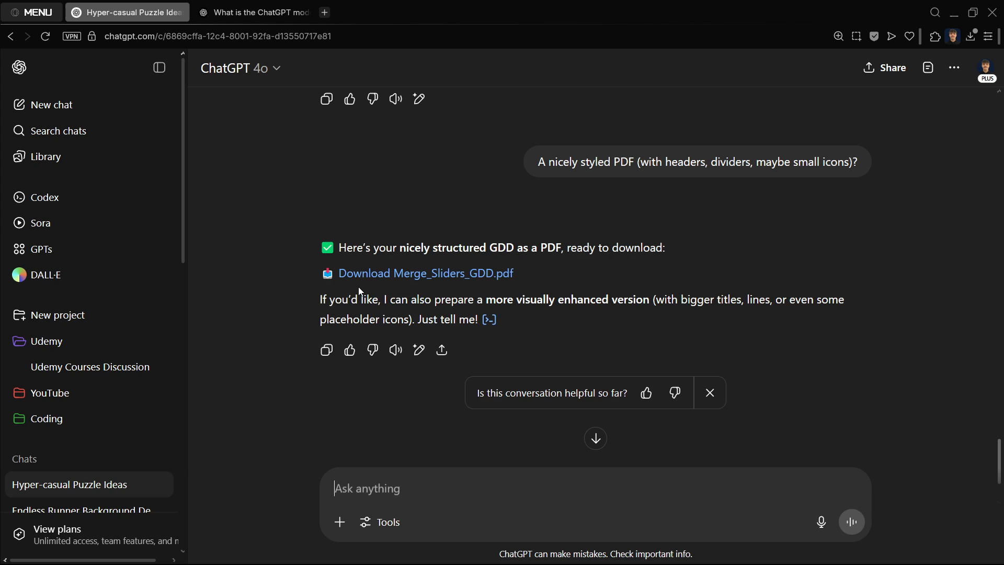
pyautogui.moveTo(298, 115)
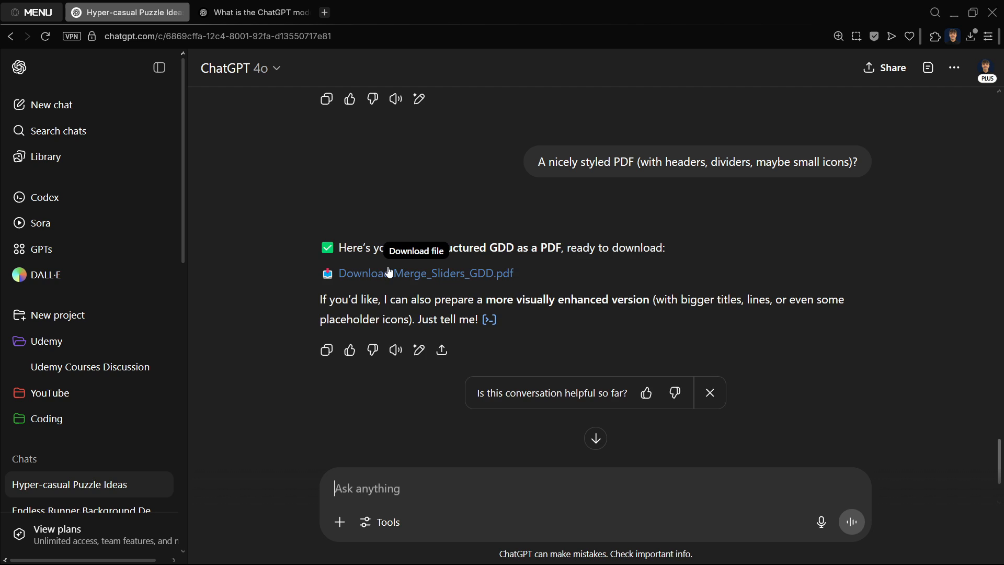
pyautogui.moveTo(502, 313)
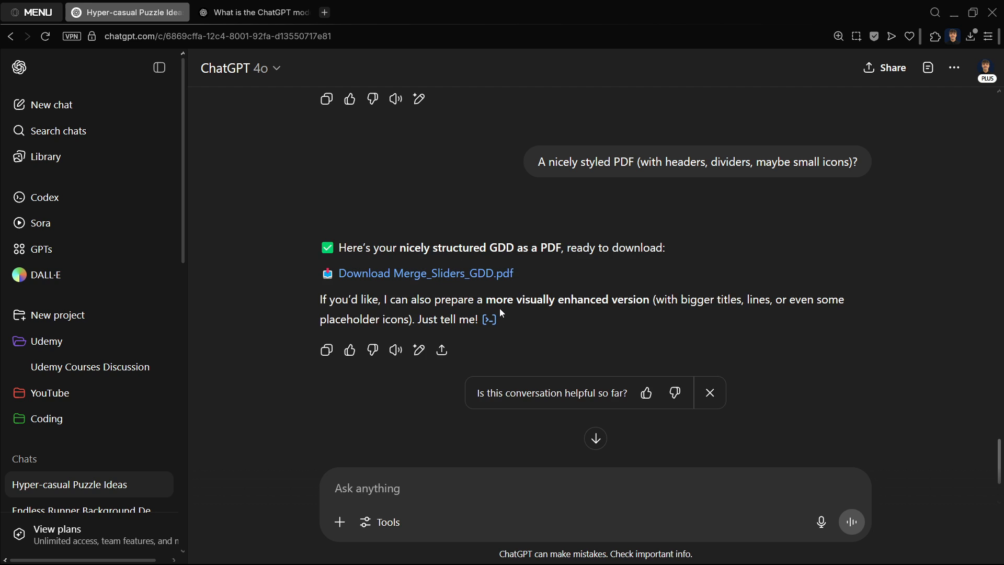
# Download Merge_Sliders_GDD.pdf, read both pages in the PDF viewer, and return to ChatGPT
pyautogui.click(426, 273)
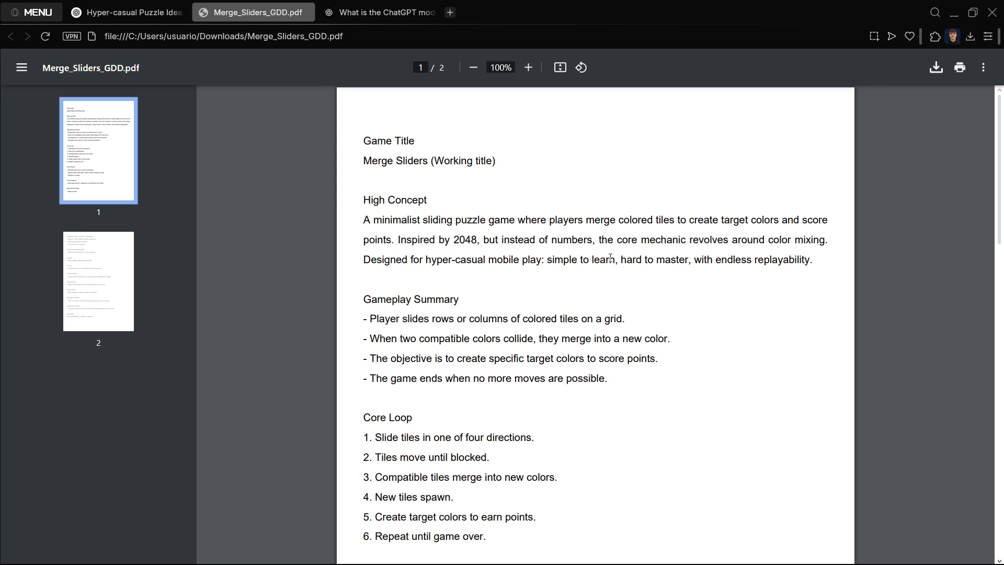
pyautogui.scroll(-3)
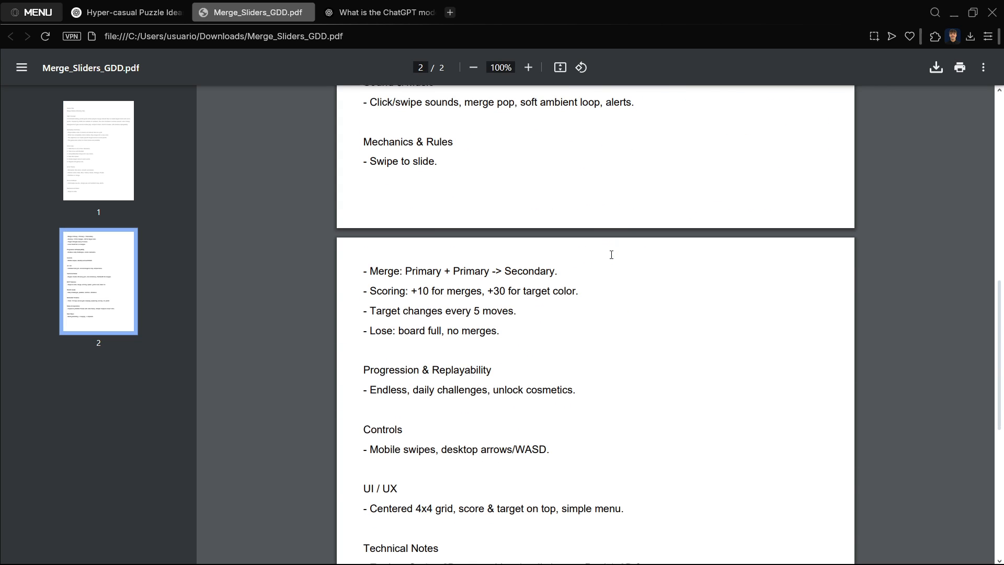
pyautogui.scroll(-3)
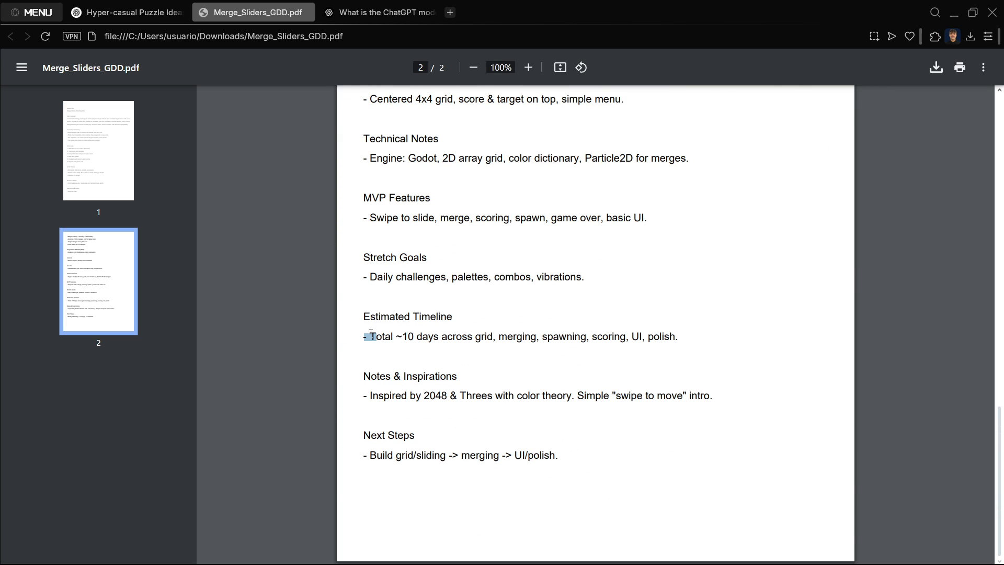
pyautogui.scroll(3)
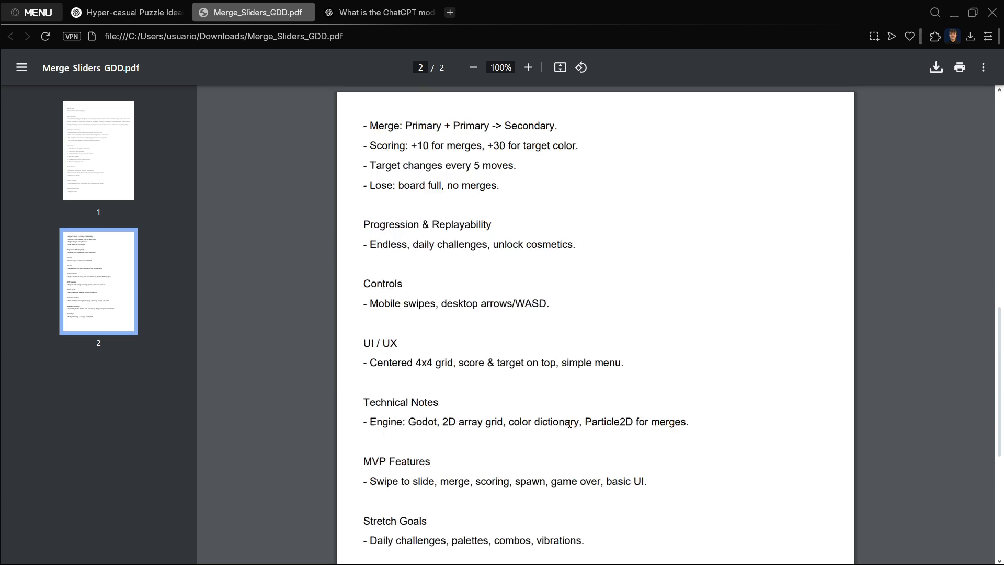
pyautogui.click(133, 12)
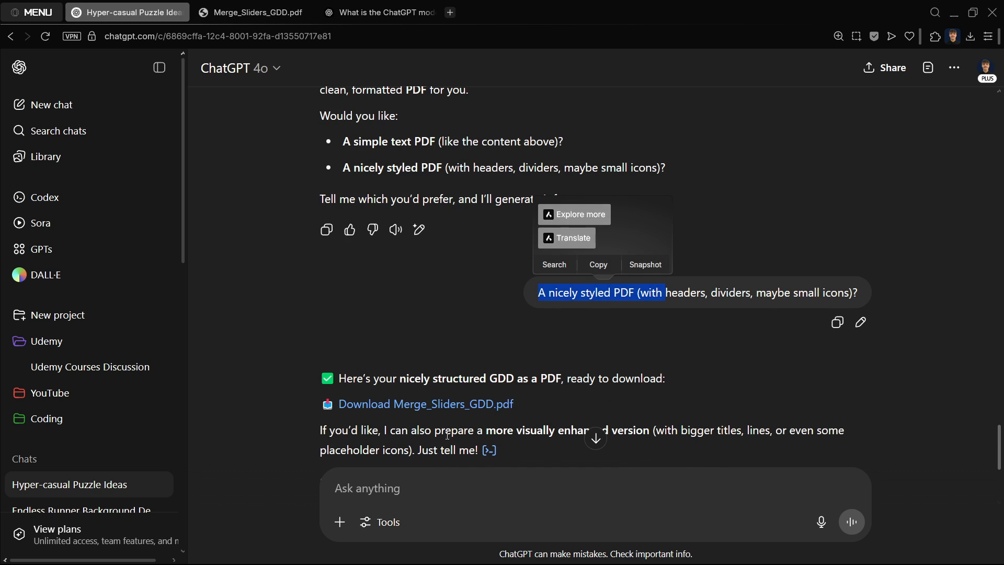
# View Merge_Sliders_GDD_Styled.pdf, then download and review Merge_Sliders_GDD_Decorative_ASCII.pdf
pyautogui.click(426, 403)
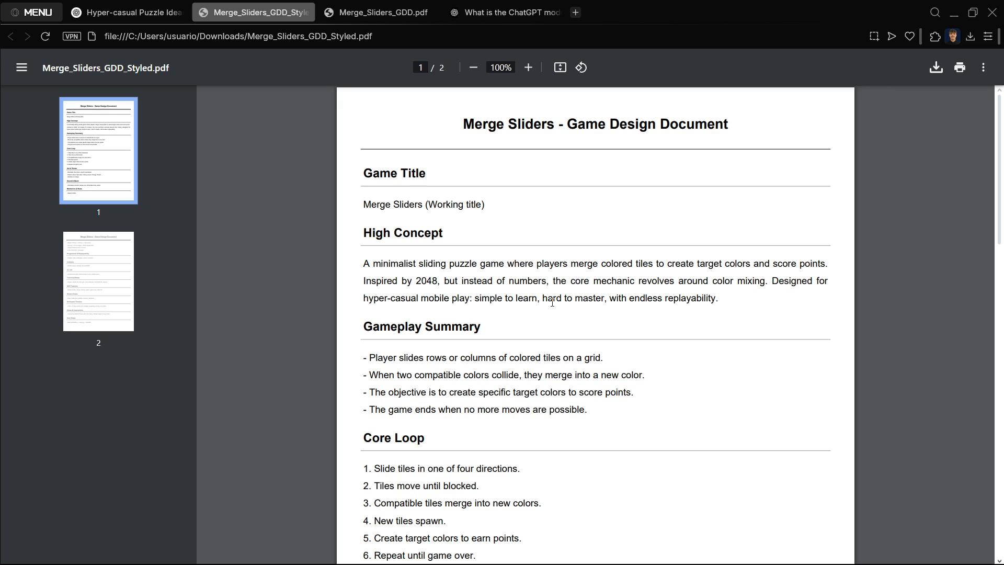
pyautogui.moveTo(360, 233)
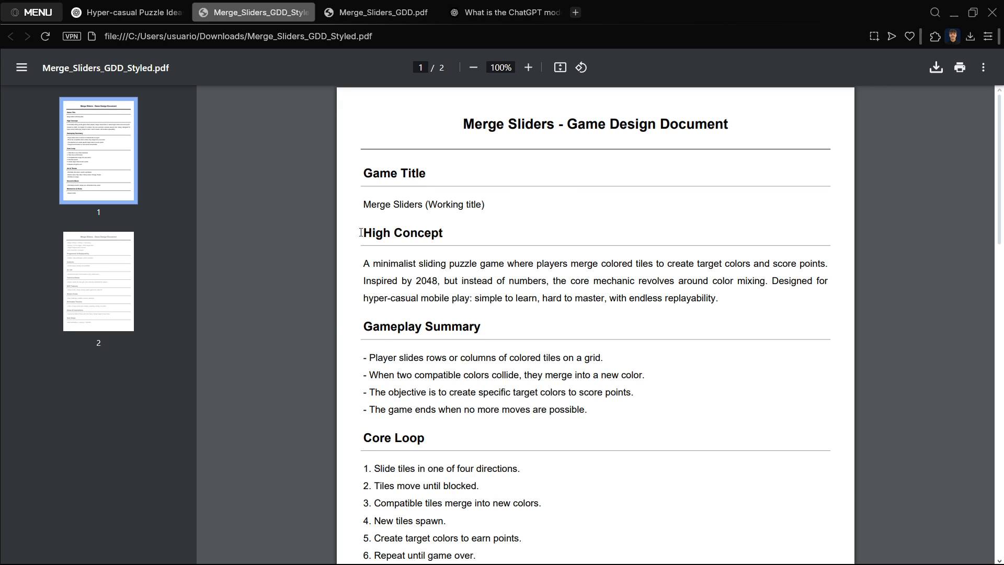
pyautogui.scroll(-3)
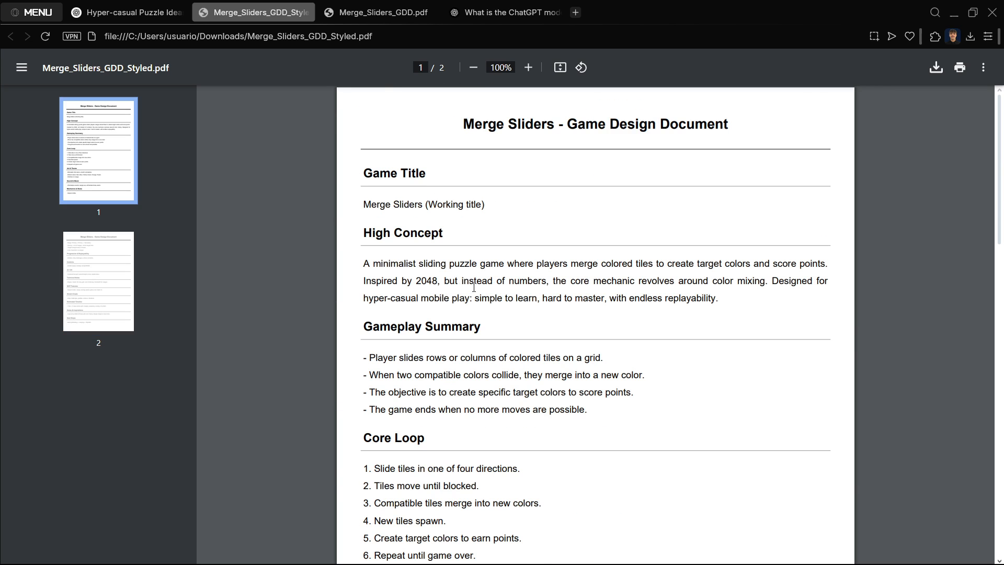
pyautogui.click(134, 13)
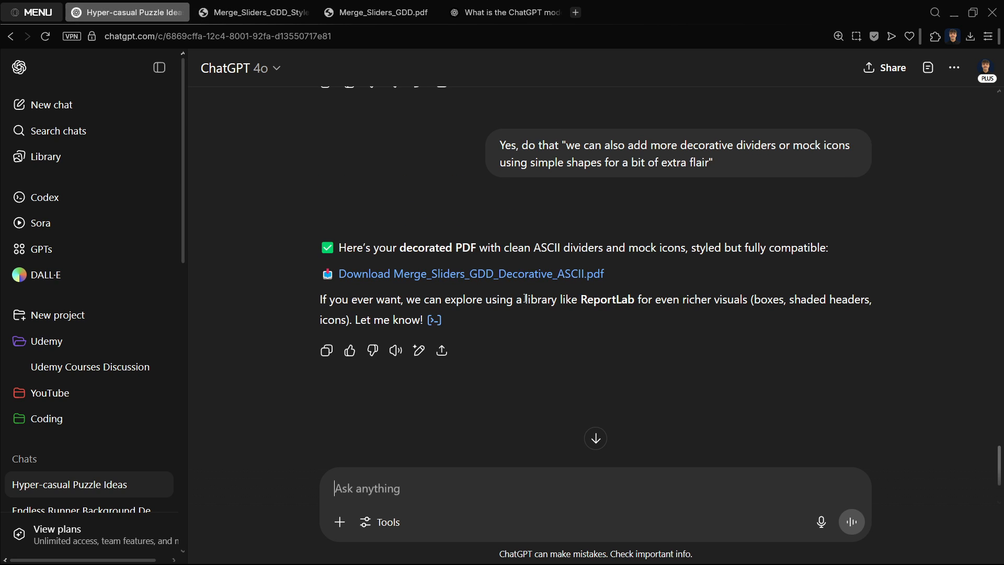
pyautogui.moveTo(496, 280)
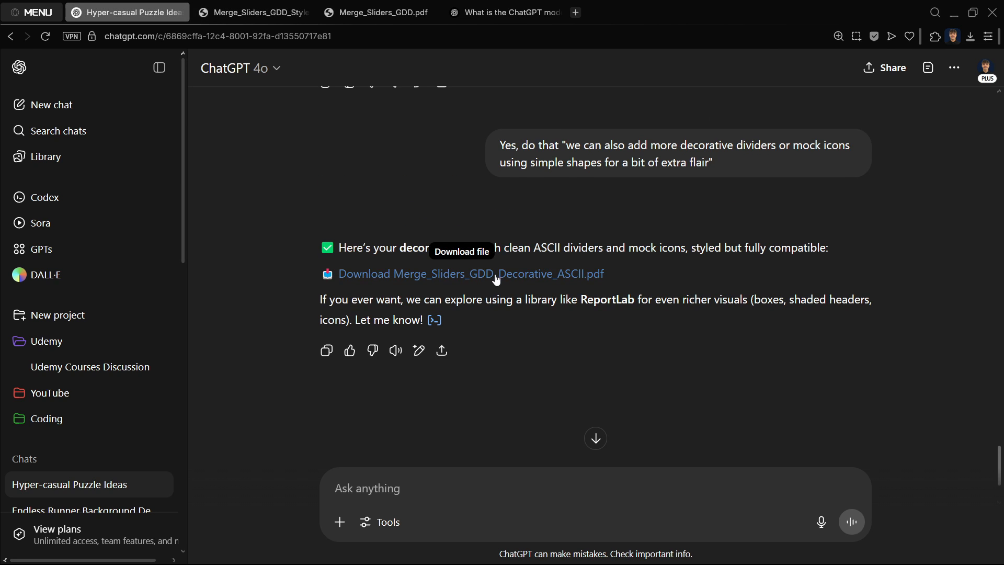
pyautogui.click(496, 274)
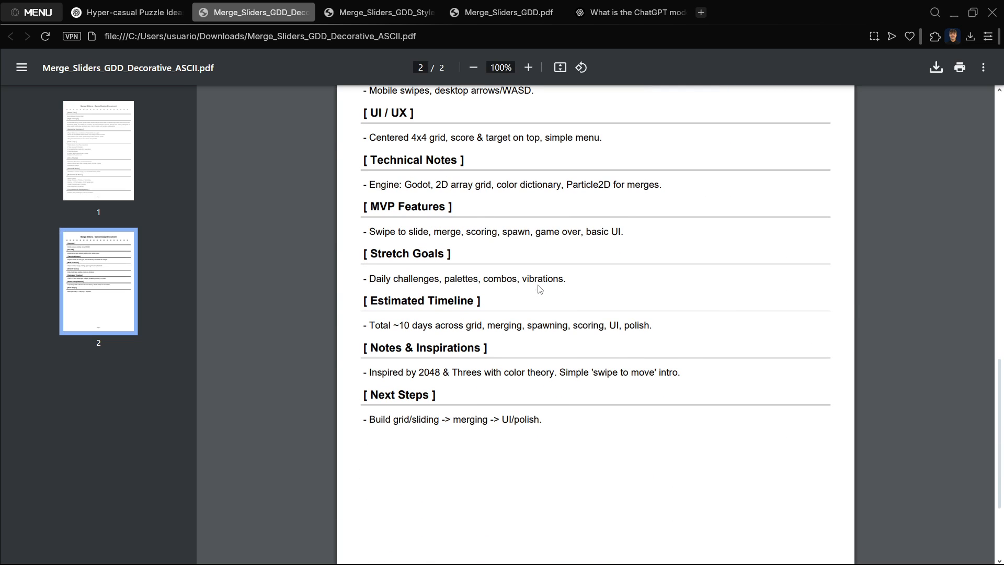
pyautogui.moveTo(457, 404)
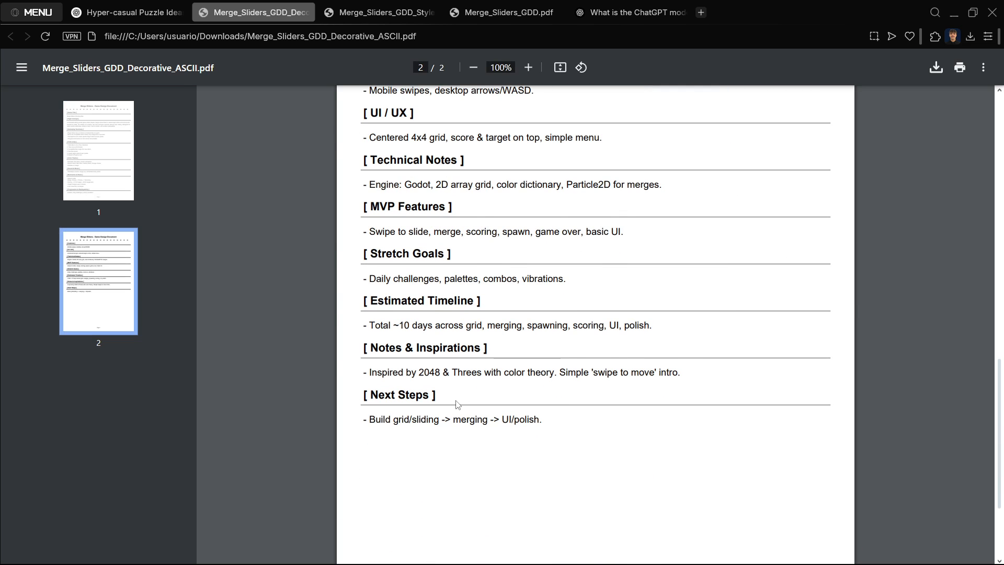
pyautogui.click(135, 12)
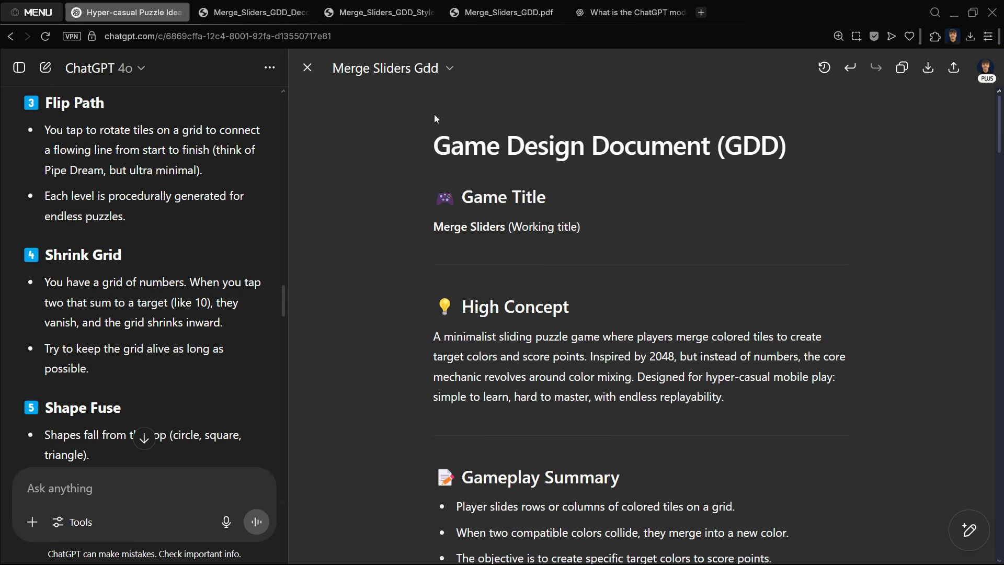
pyautogui.moveTo(901, 67)
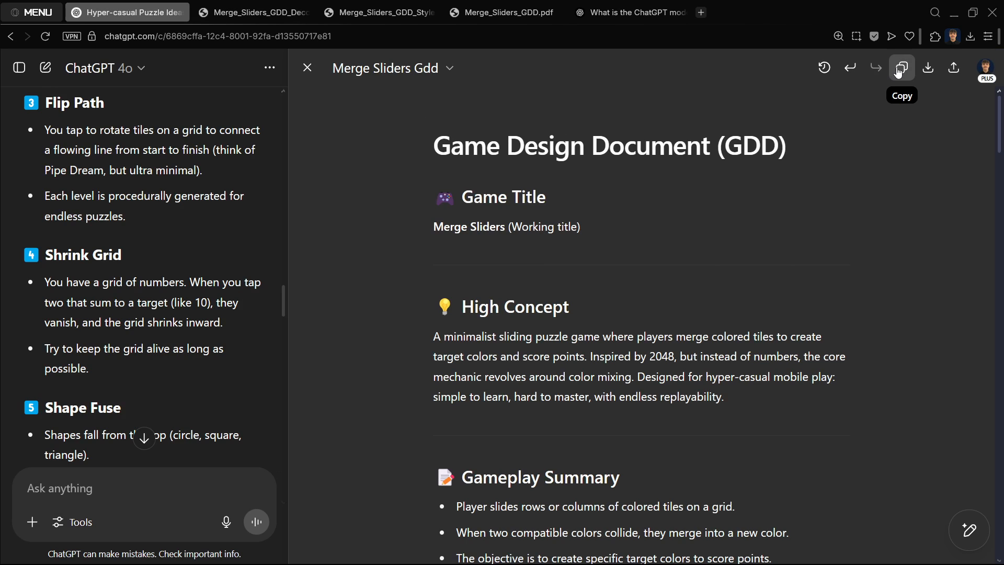
# Download the canvas as a PDF Document (.pdf) and open Merge Sliders Gdd.pdf
pyautogui.click(928, 67)
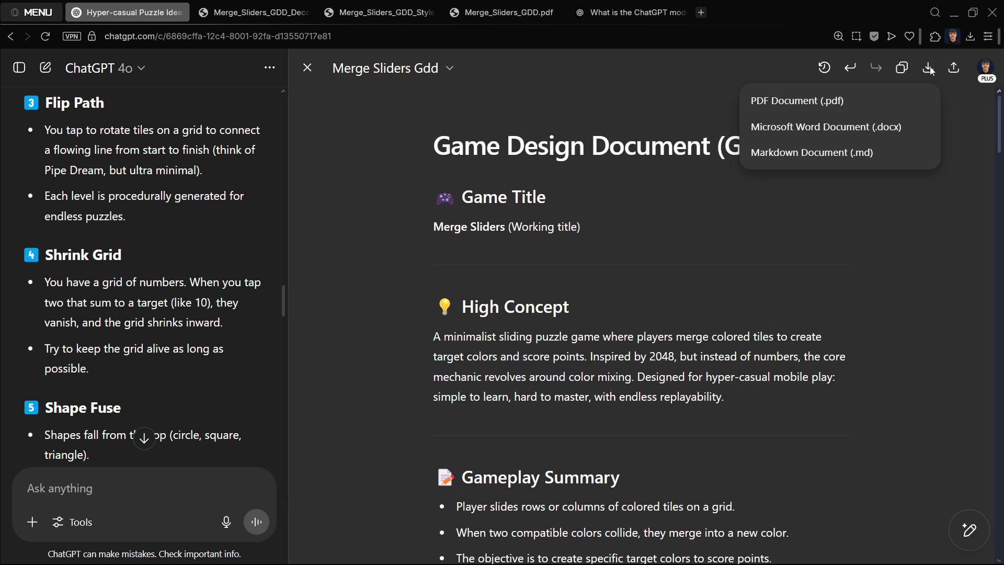
pyautogui.click(828, 114)
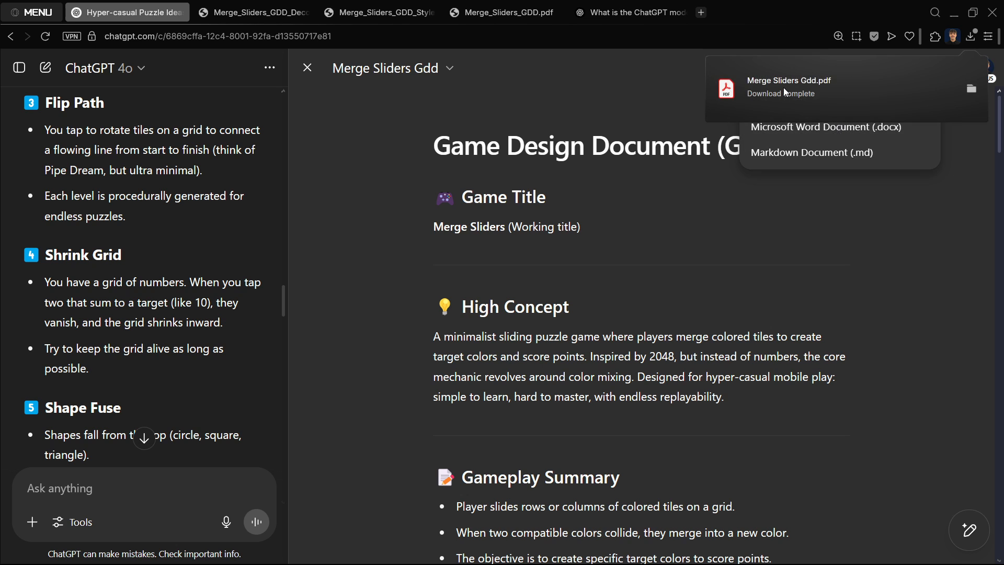
pyautogui.click(789, 87)
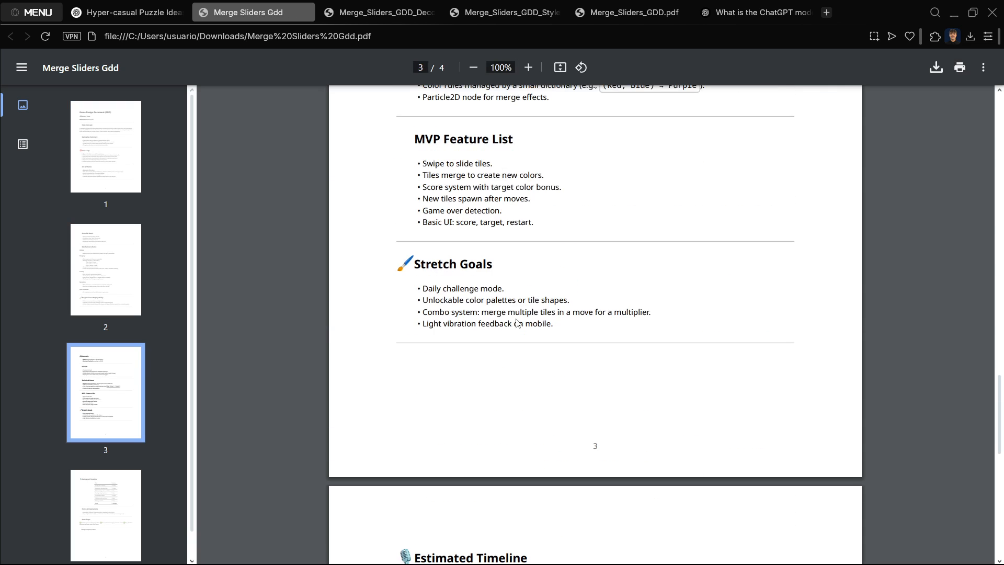
pyautogui.scroll(-3)
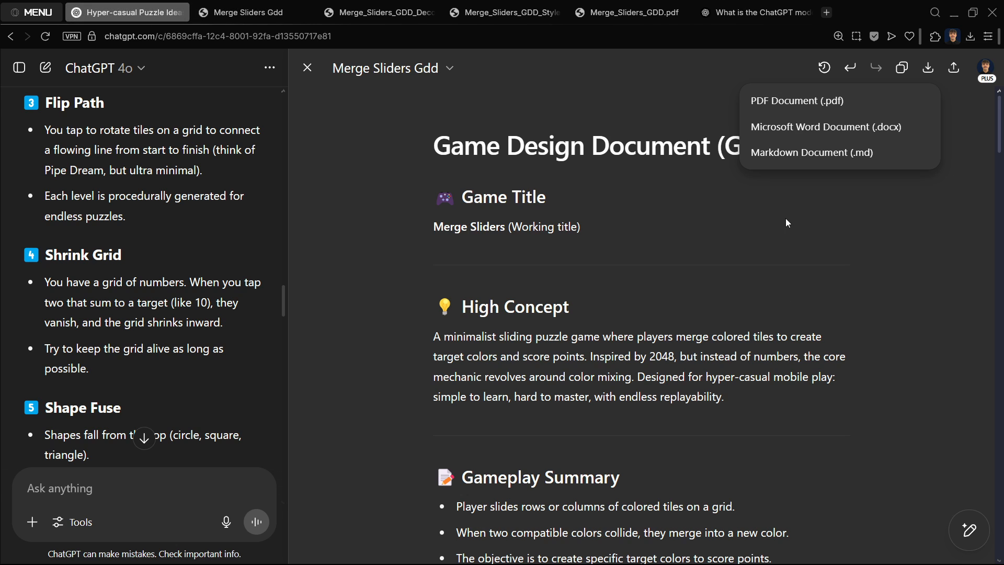
pyautogui.moveTo(824, 67)
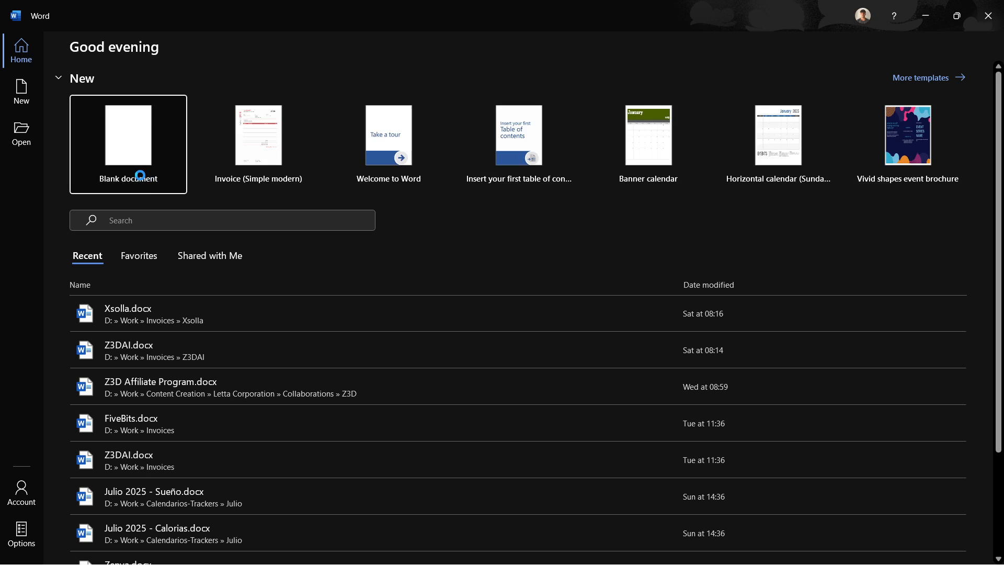
# Start a blank document from Word's Home screen
pyautogui.click(128, 144)
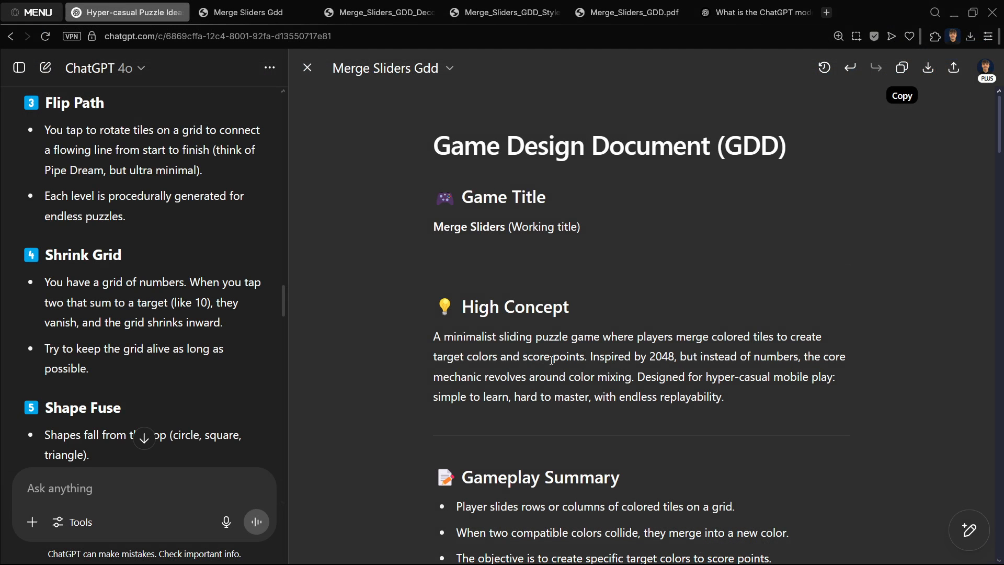
# Close the canvas, recheck the Merge Sliders Gdd PDF tab, then return to ChatGPT
pyautogui.click(306, 68)
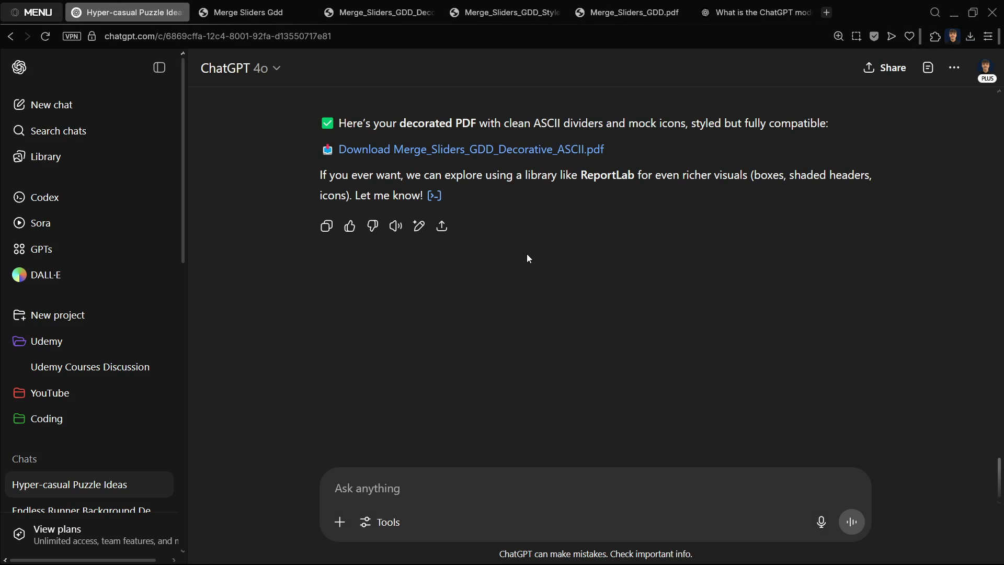
pyautogui.click(247, 12)
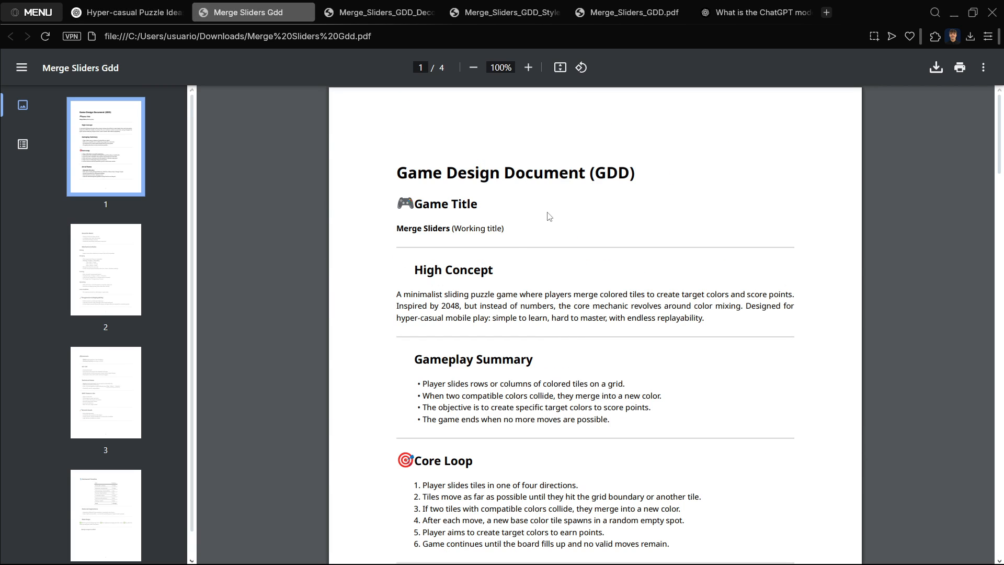
pyautogui.click(133, 12)
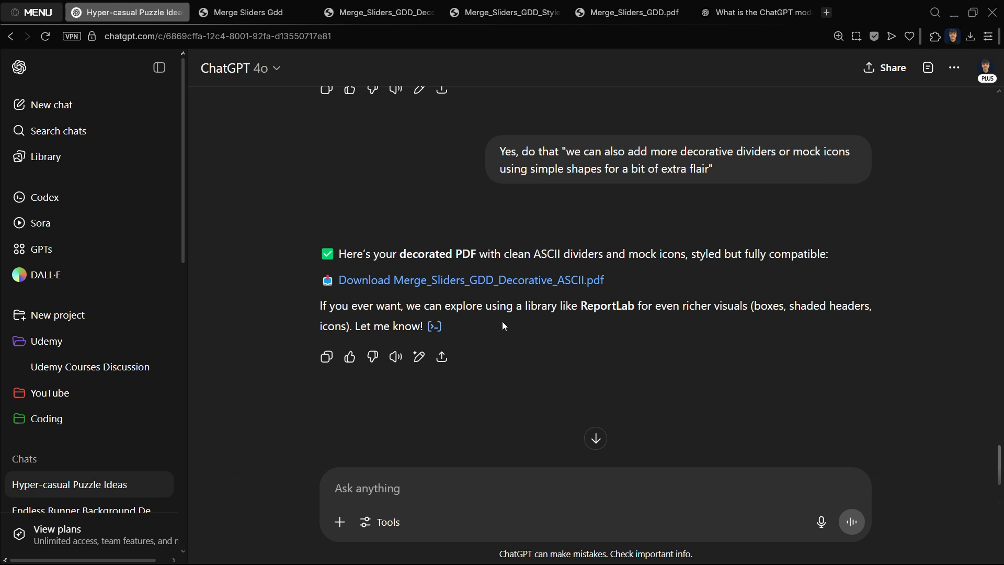